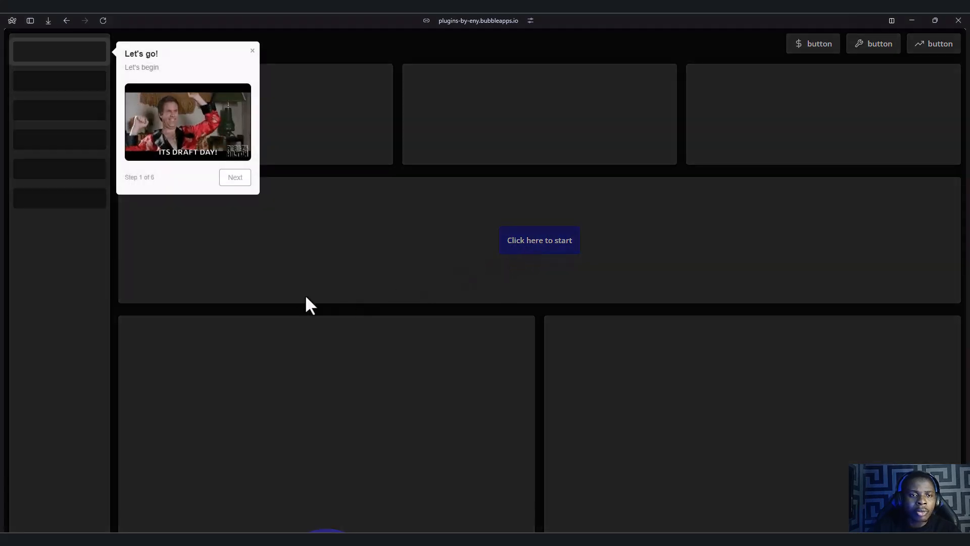
mouse_move(242, 243)
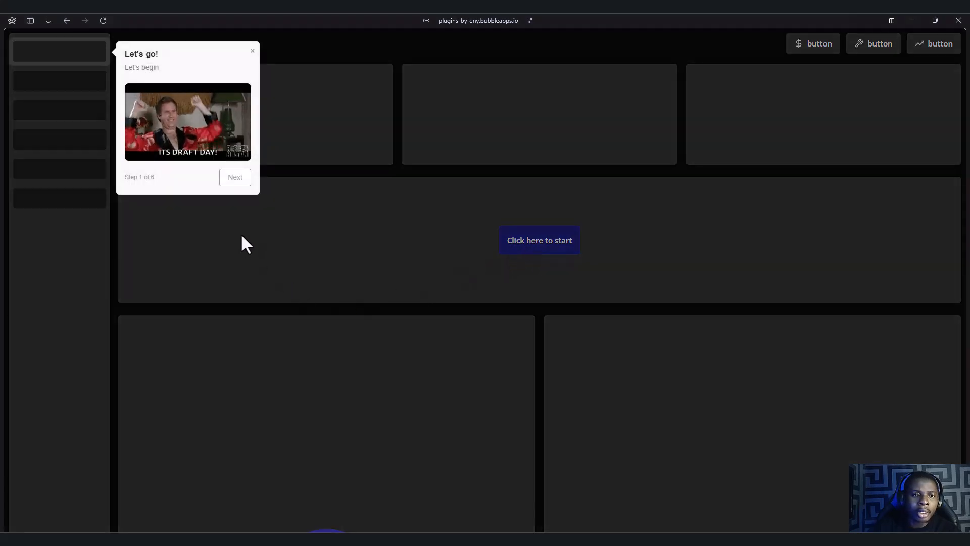
mouse_move(234, 178)
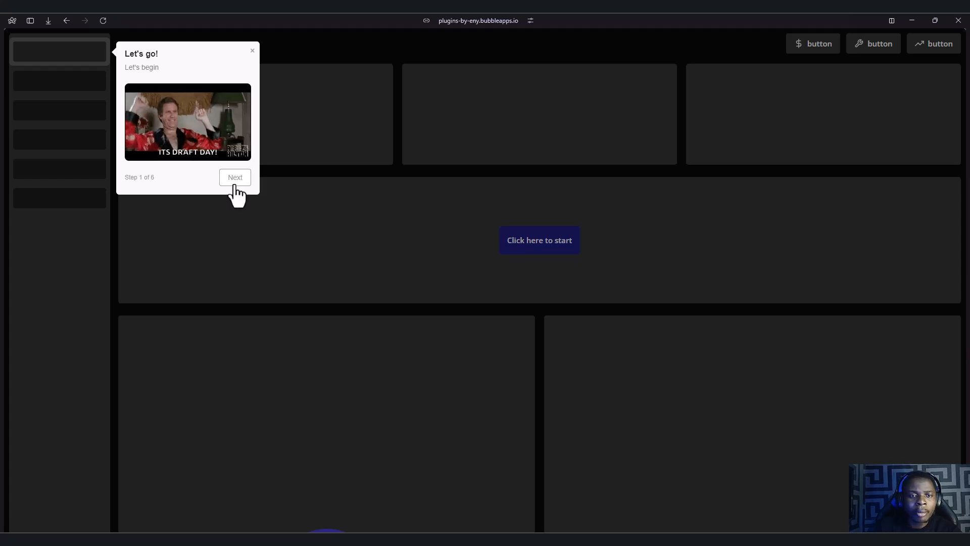
Advance the tour with Next through steps 2 to 6, then Finish on the Success step.
click(235, 177)
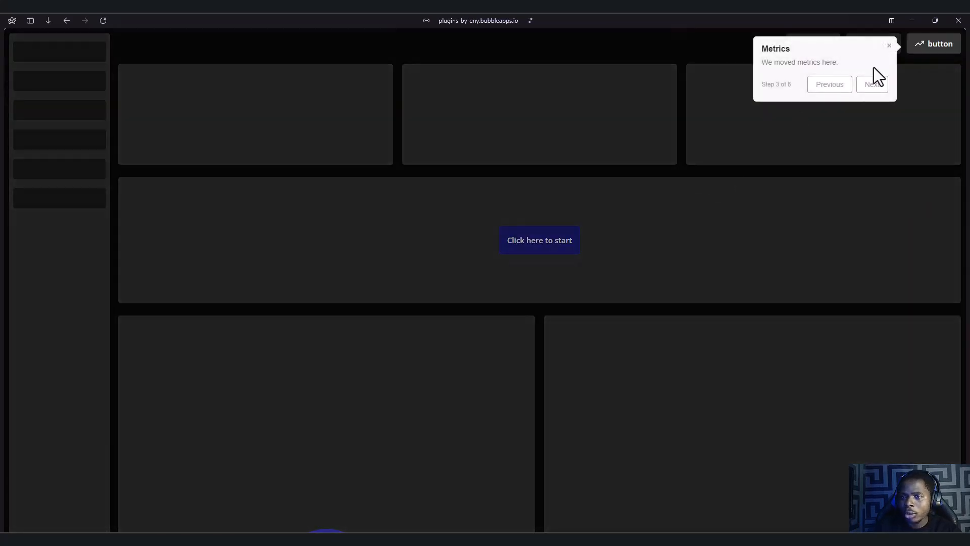
click(872, 84)
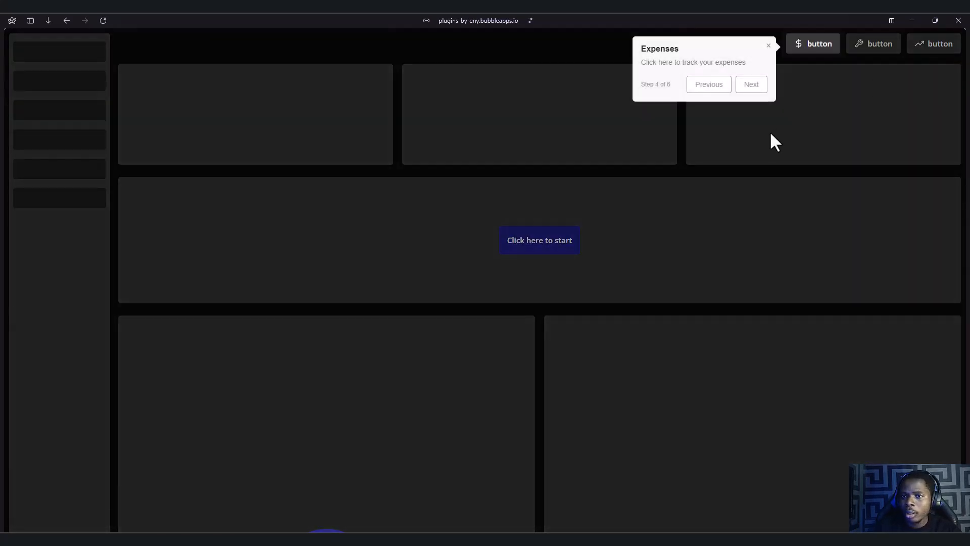
click(751, 84)
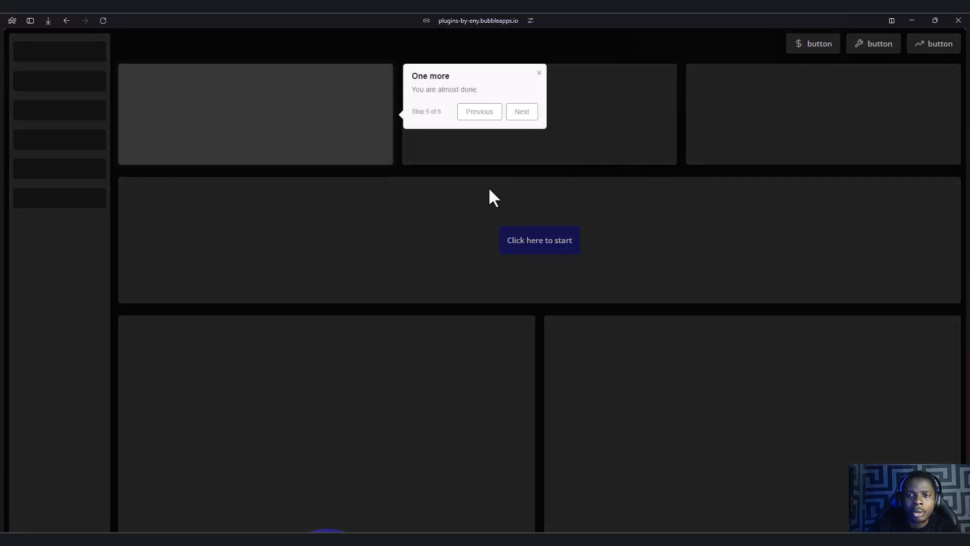
click(521, 111)
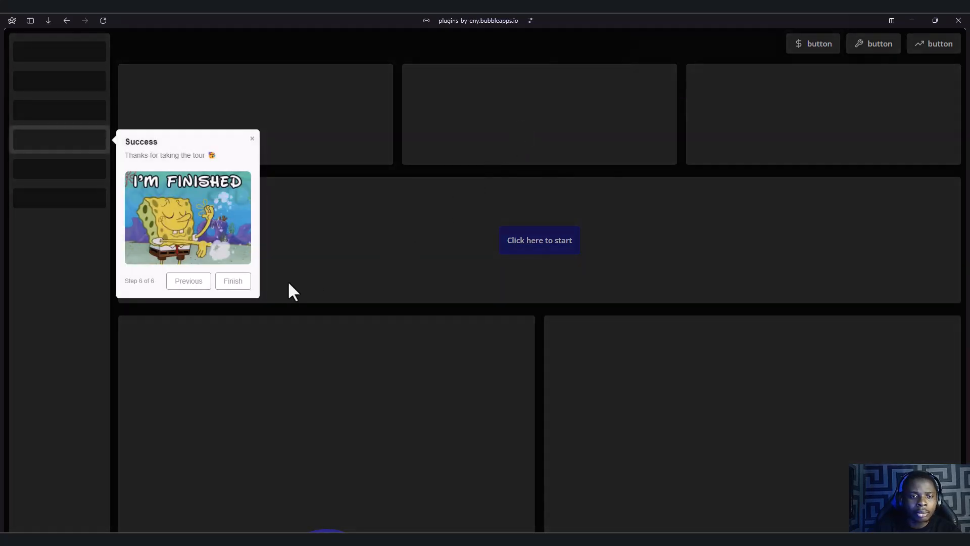
click(233, 281)
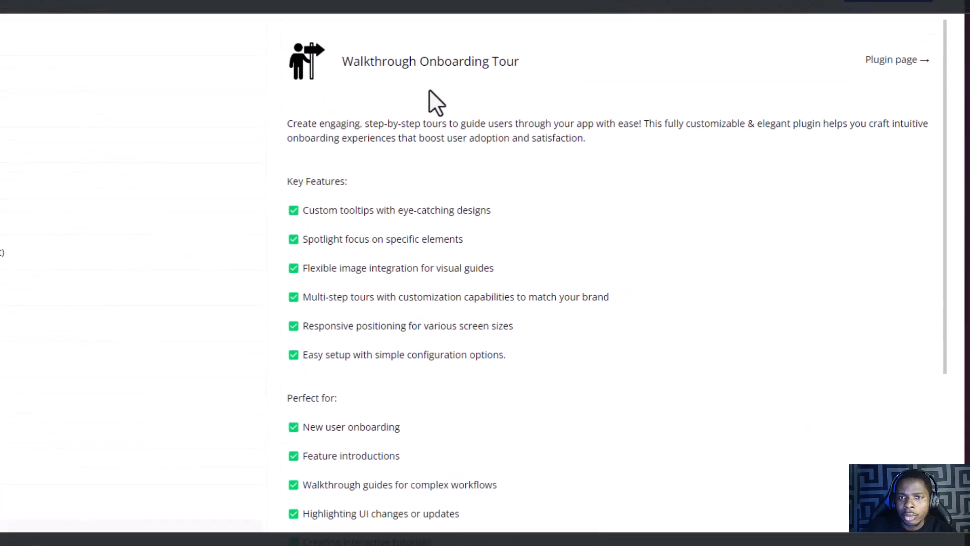
mouse_move(547, 84)
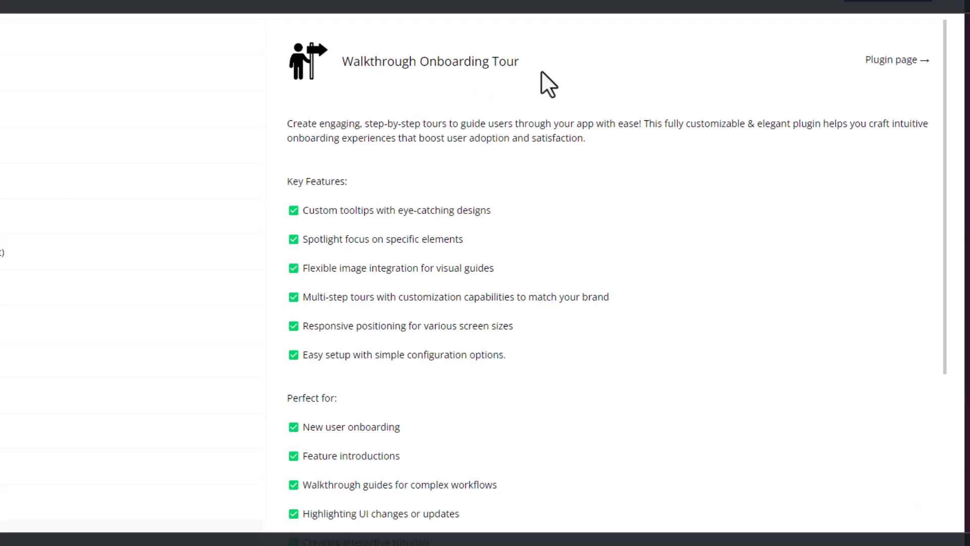
Scroll the Installed Plugins list to the Walkthrough Onboarding Tour description.
scroll(down, 3)
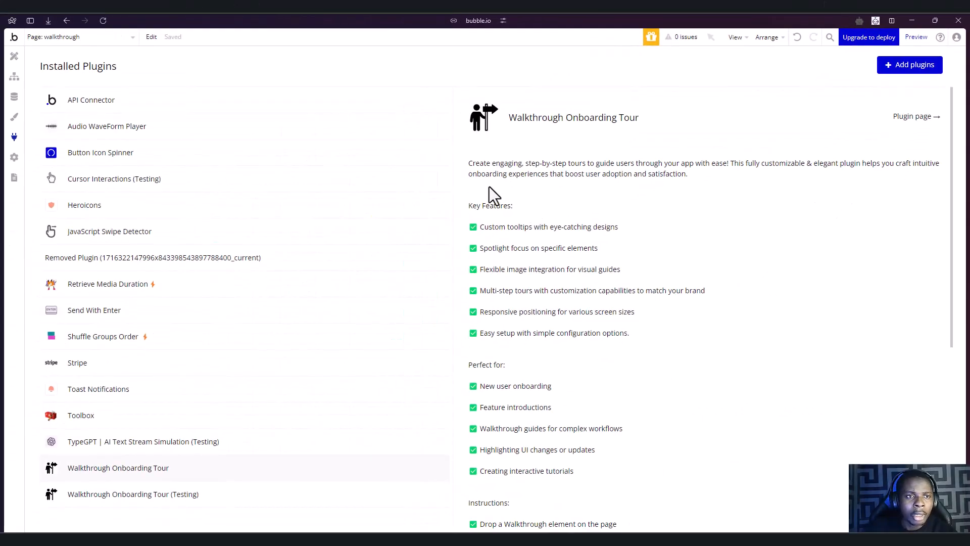
mouse_move(44, 105)
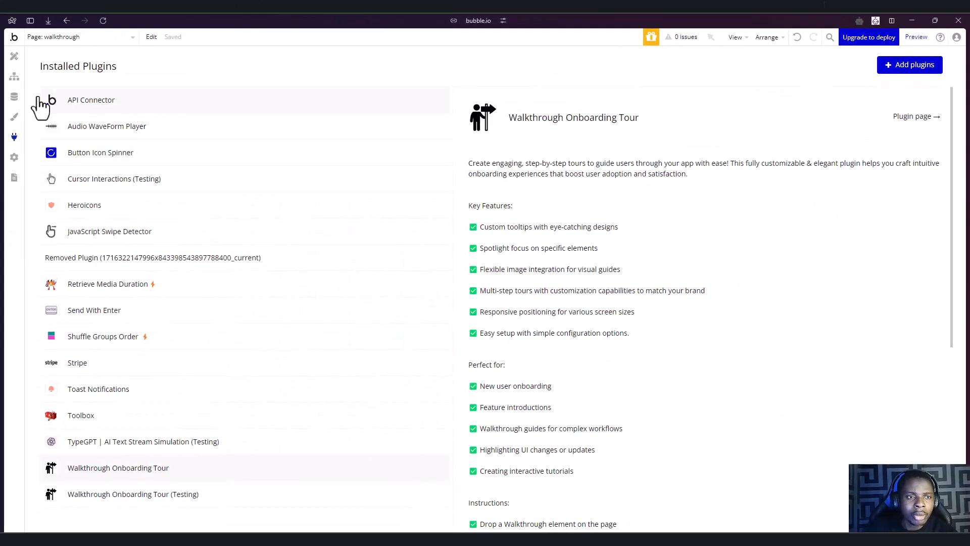
mouse_move(14, 97)
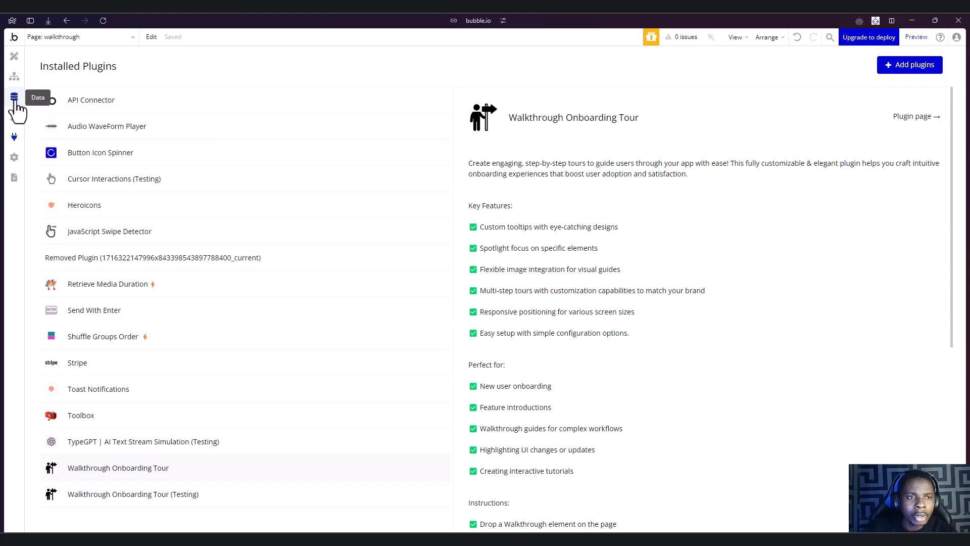
Show the Tour option set under Data > Option sets with its body, id and title attributes.
click(14, 97)
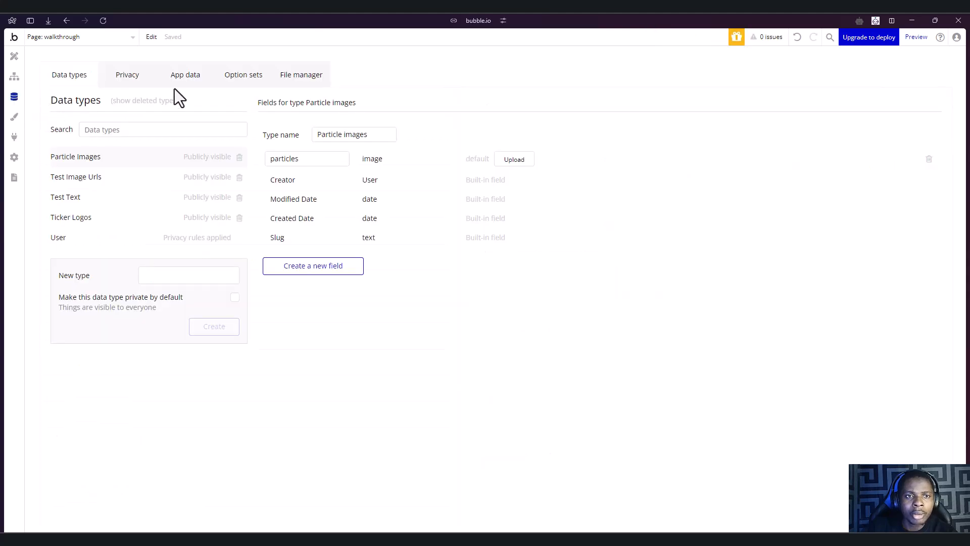
click(244, 74)
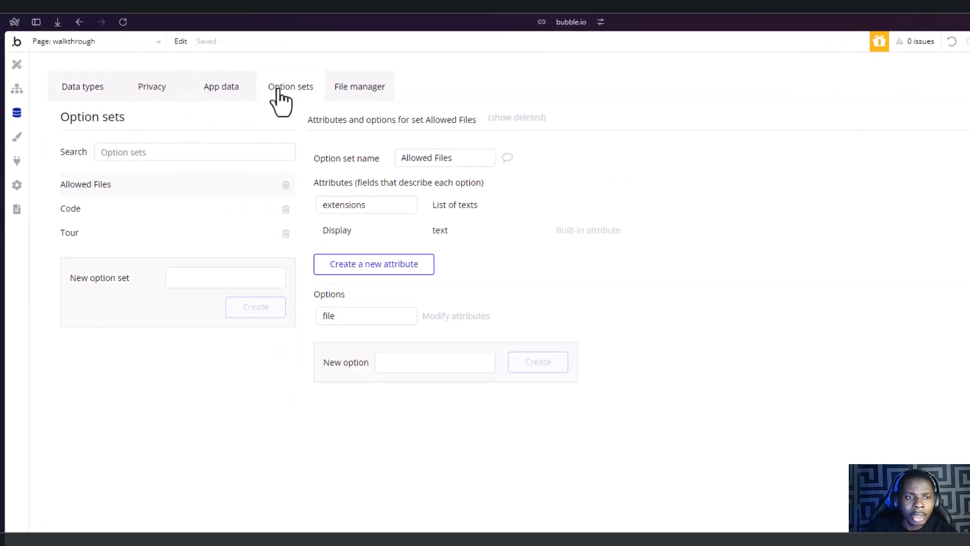
mouse_move(109, 250)
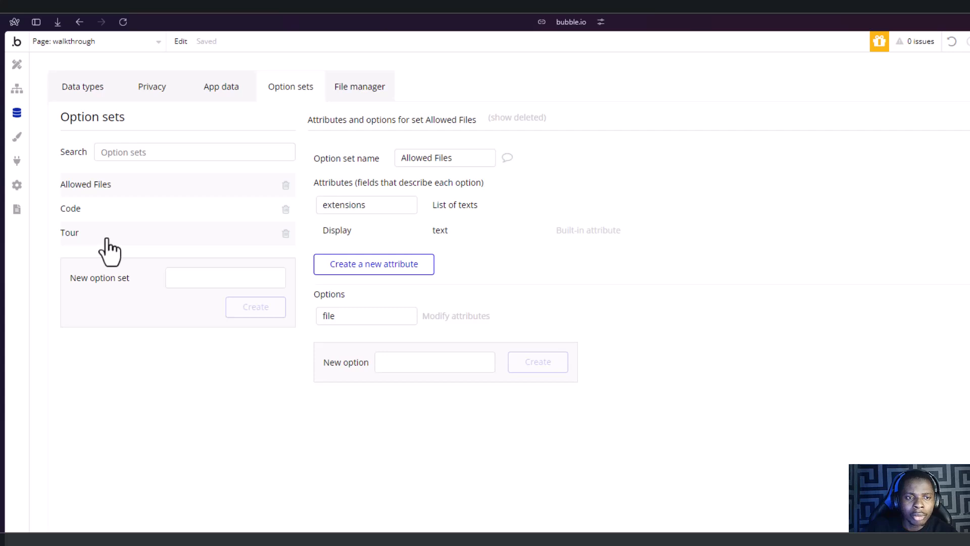
click(70, 232)
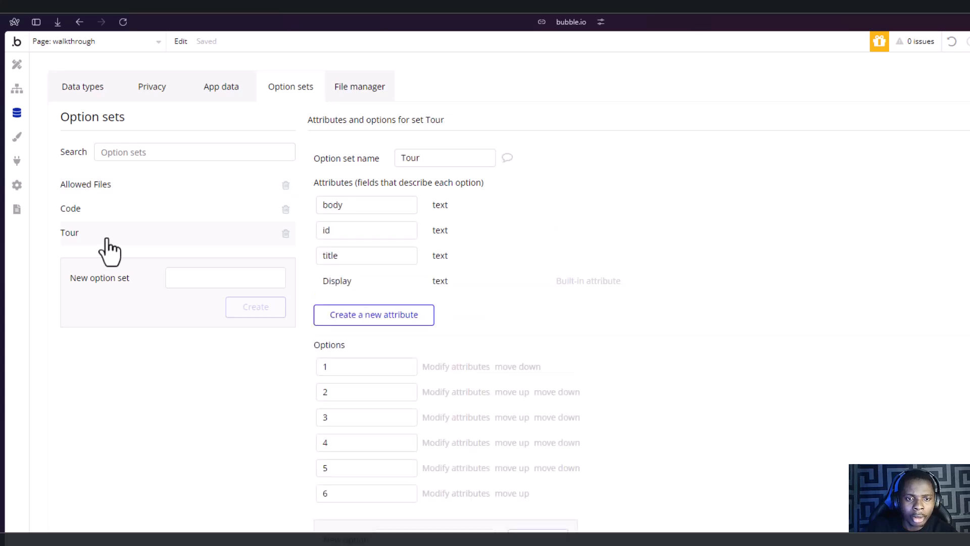
mouse_move(340, 391)
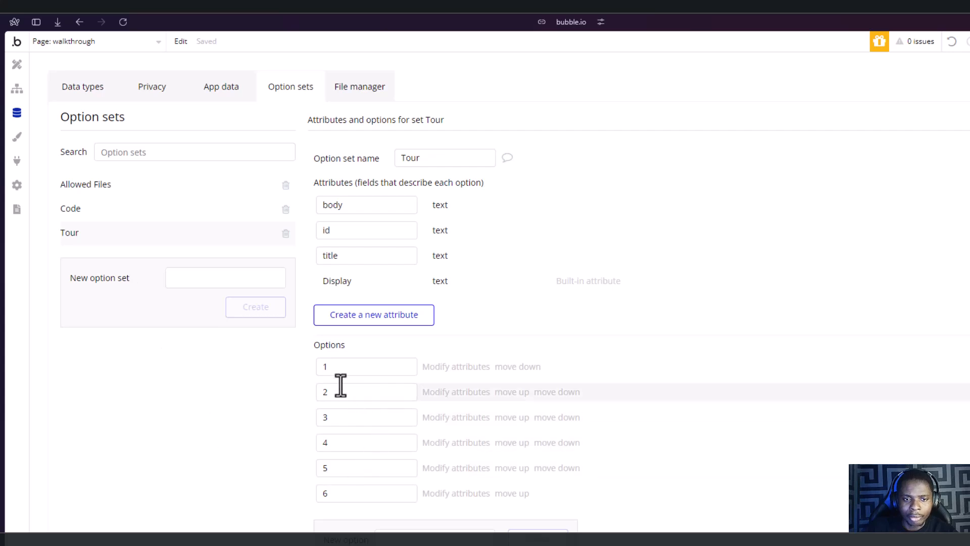
mouse_move(344, 493)
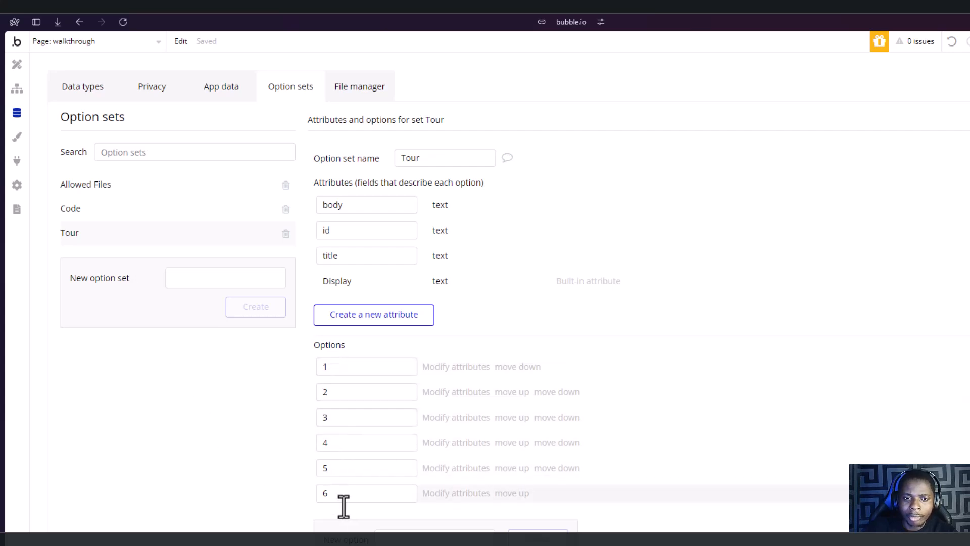
mouse_move(351, 493)
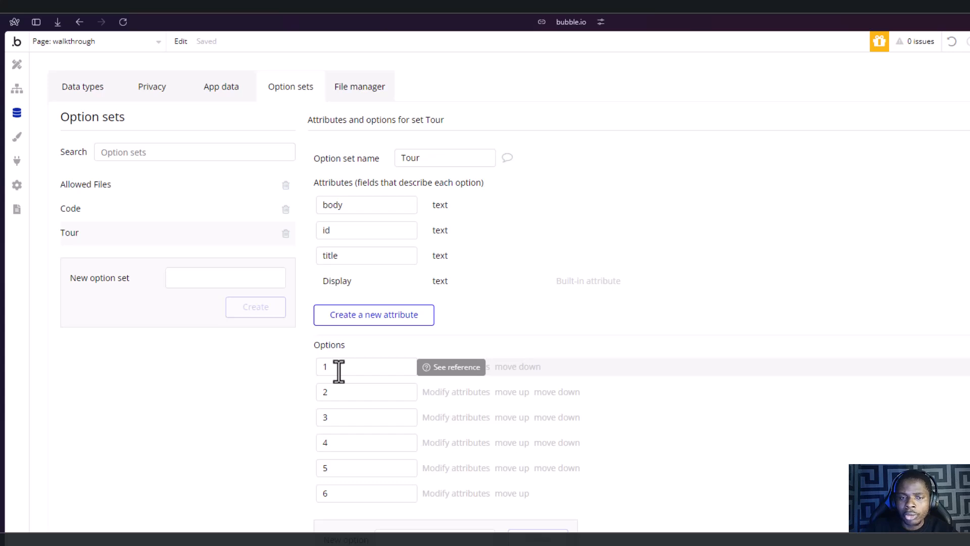
mouse_move(455, 399)
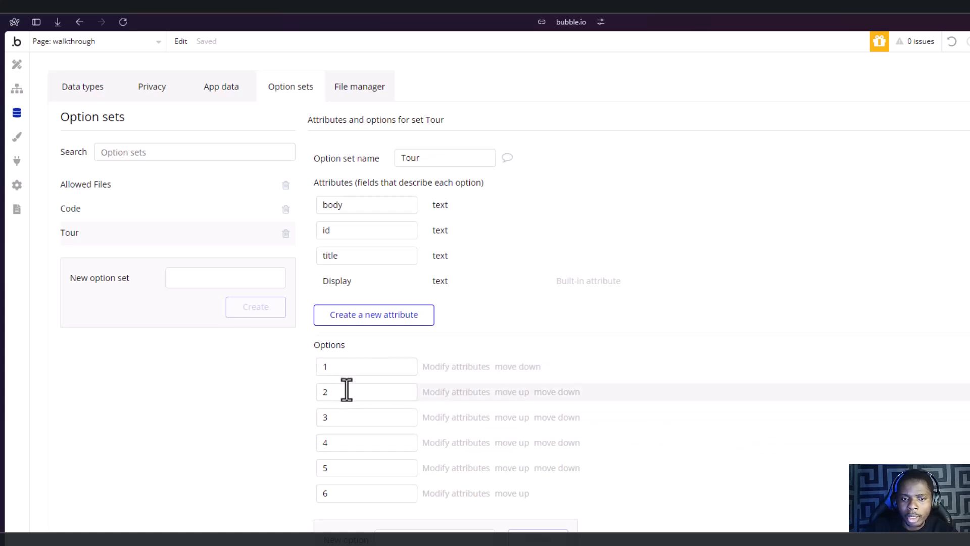
mouse_move(347, 493)
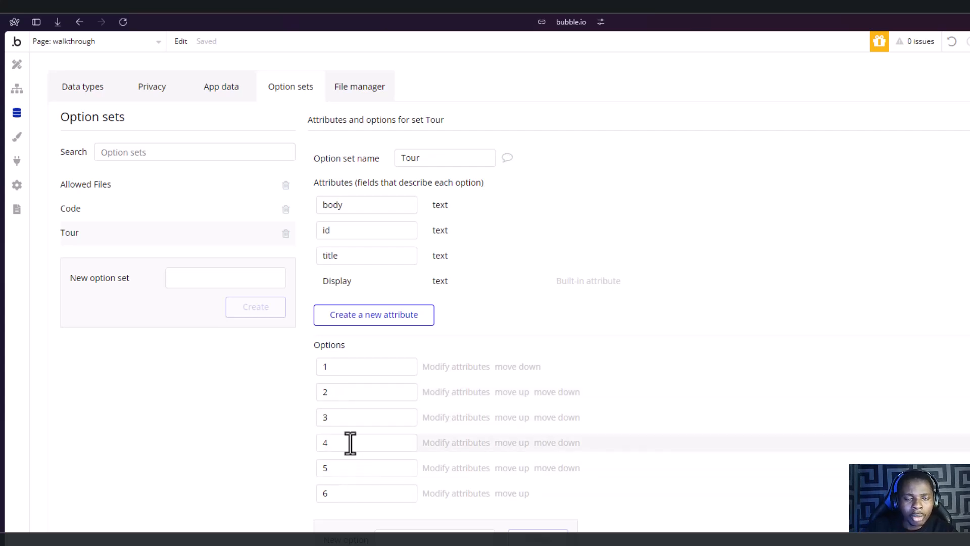
mouse_move(362, 441)
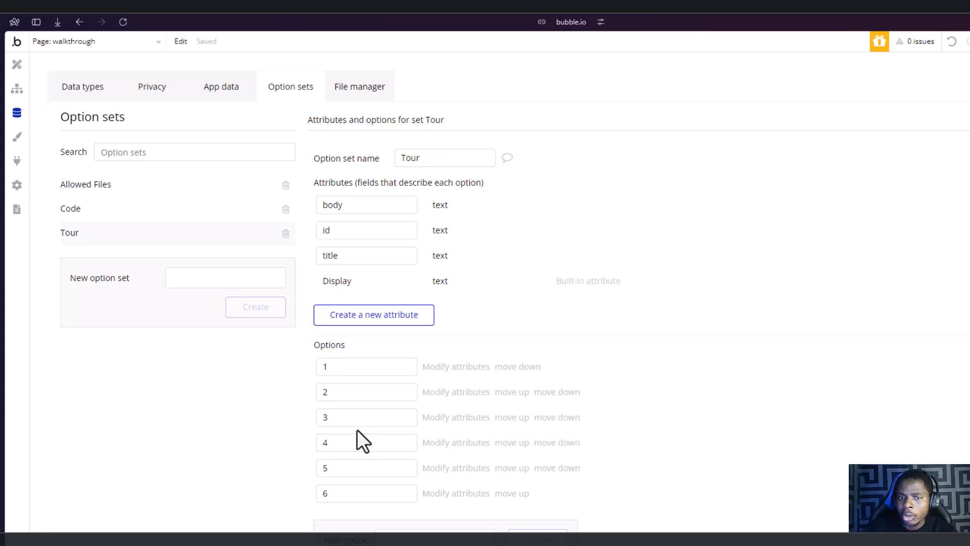
mouse_move(349, 412)
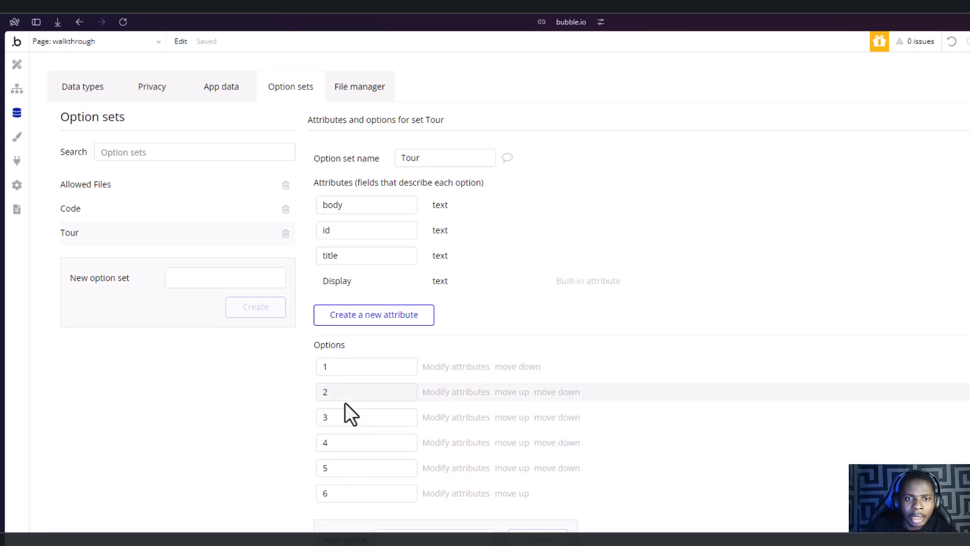
mouse_move(464, 219)
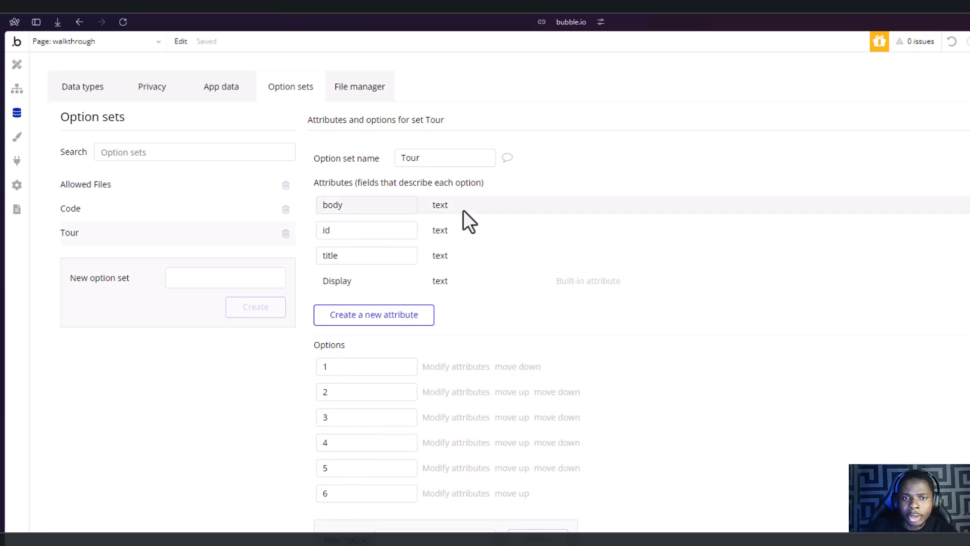
mouse_move(449, 234)
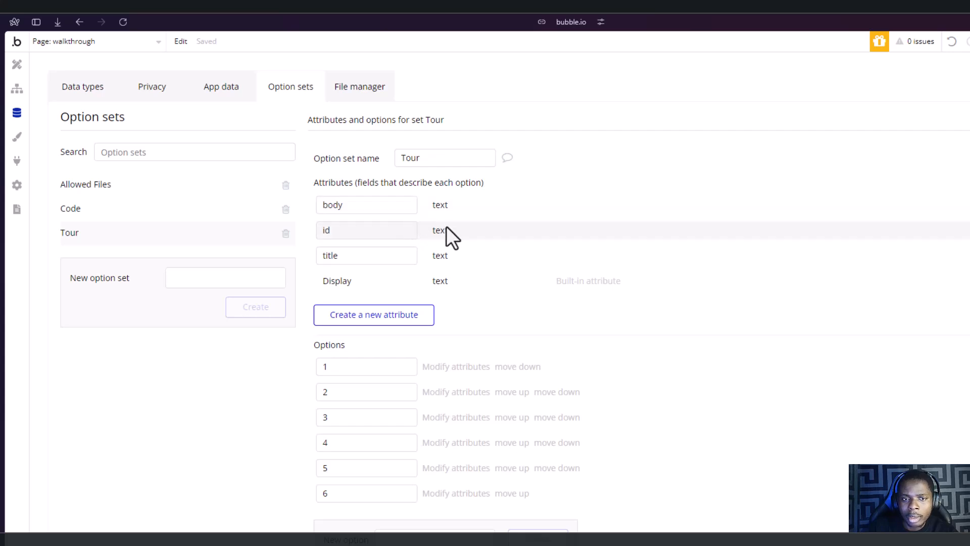
mouse_move(443, 256)
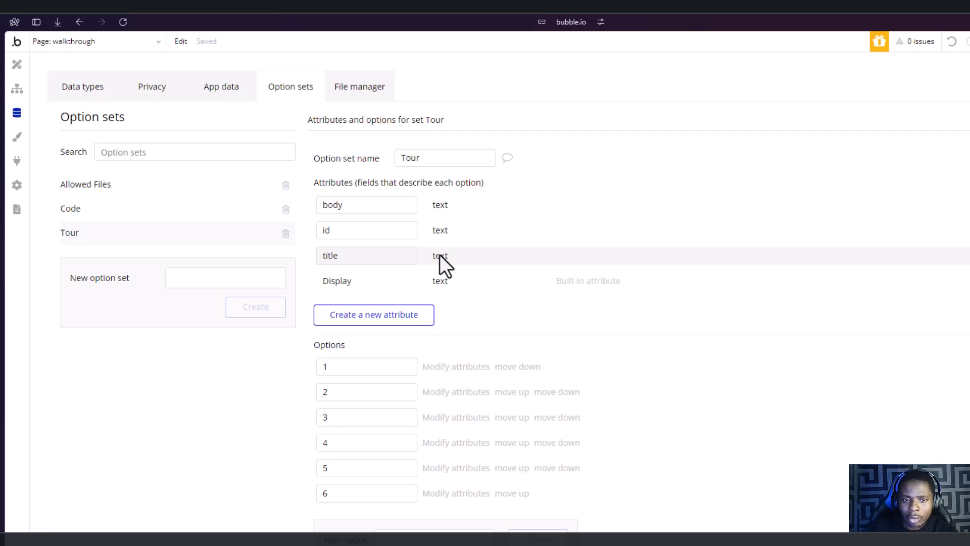
mouse_move(444, 366)
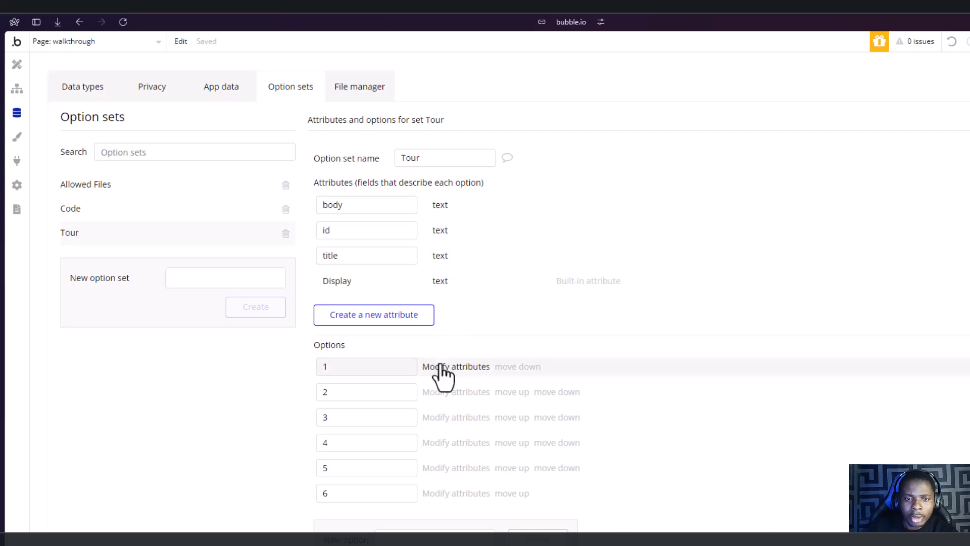
mouse_move(452, 377)
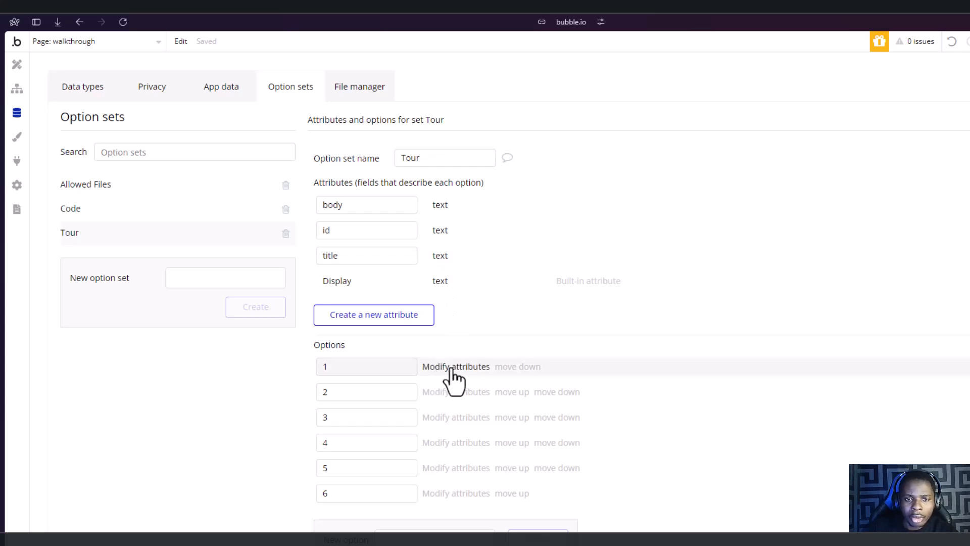
Review option 1's Body (Let's begin) and Title (Let's go!) fields, then switch to the preview.
click(455, 366)
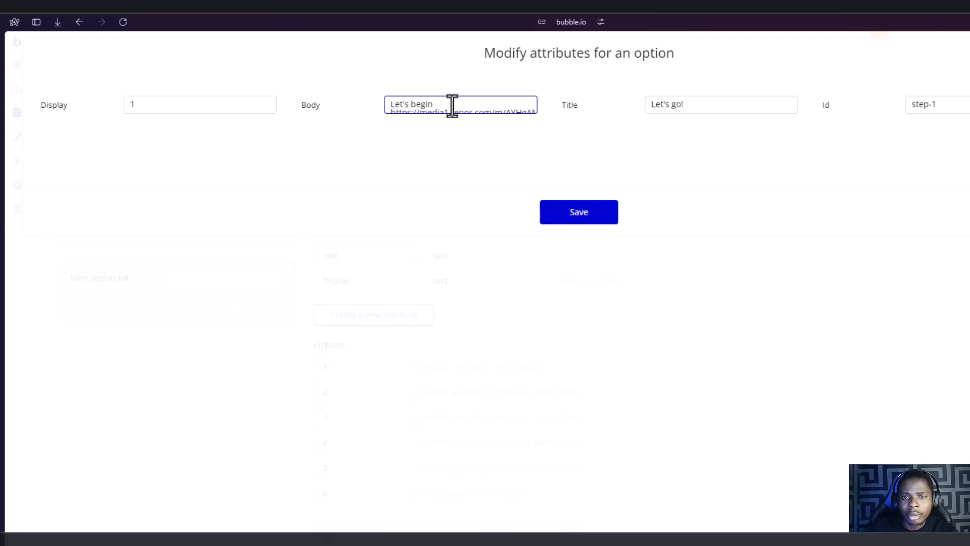
click(721, 104)
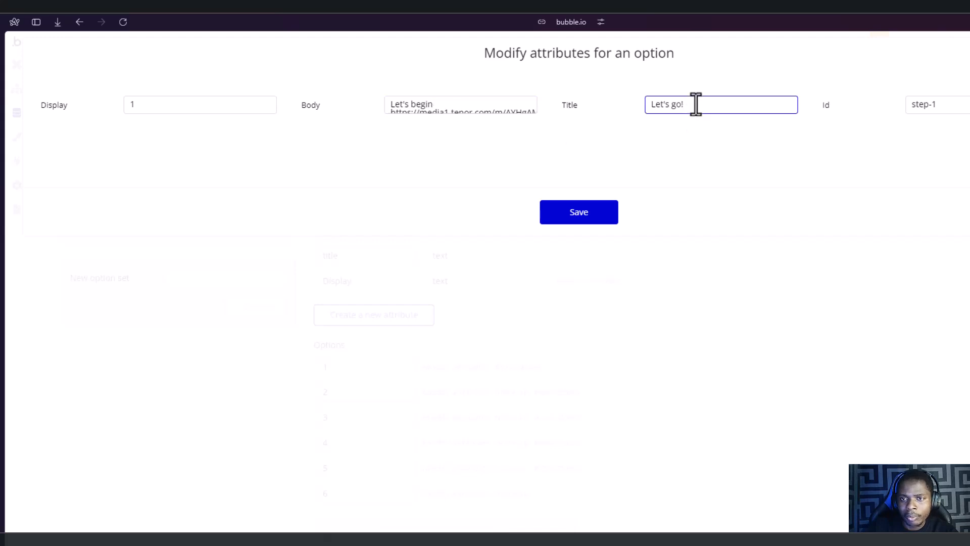
mouse_move(944, 108)
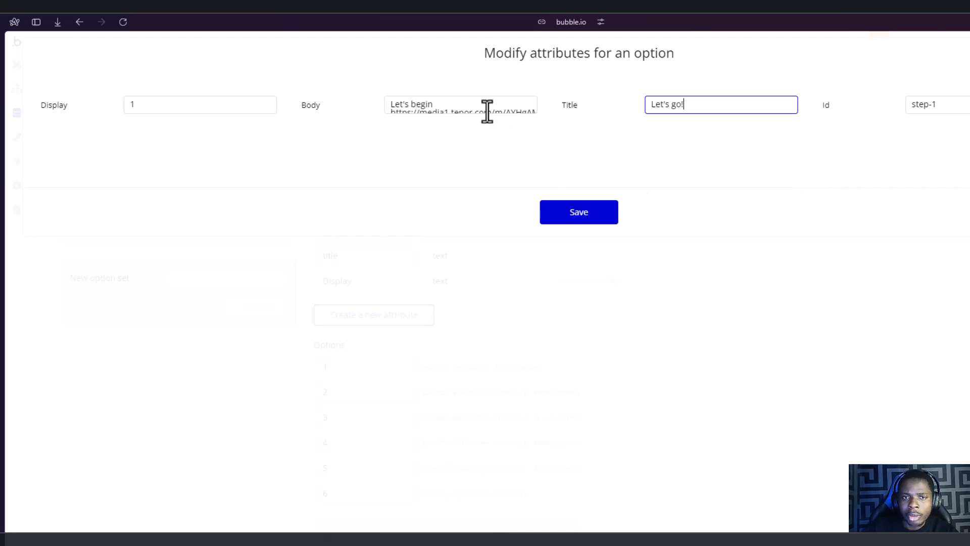
click(460, 104)
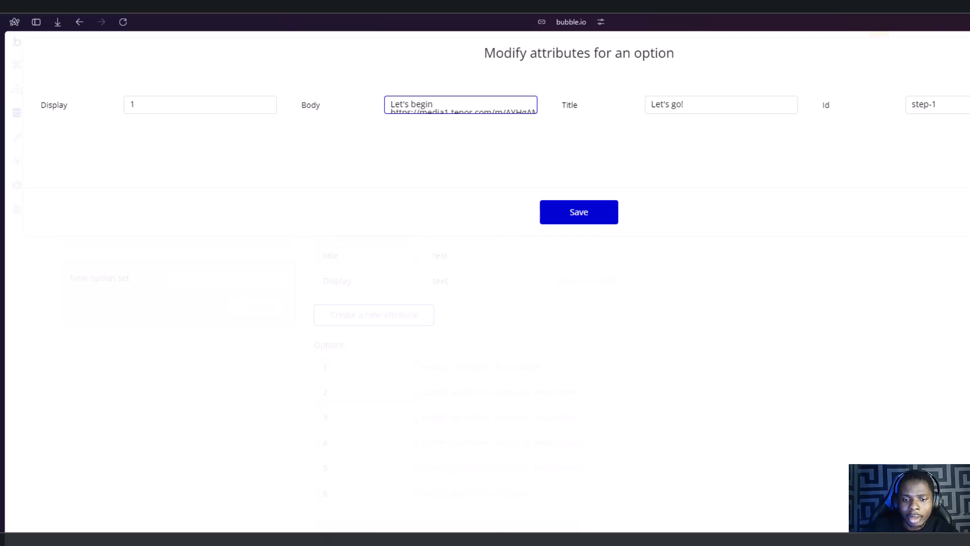
click(579, 211)
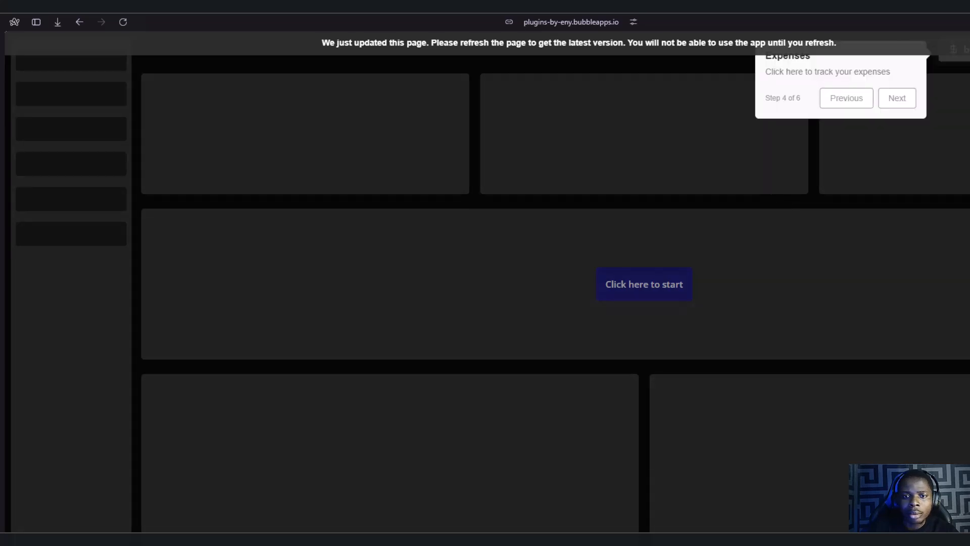
Advance the preview tour from step 4 through 5 to the Success step and finish it.
click(897, 98)
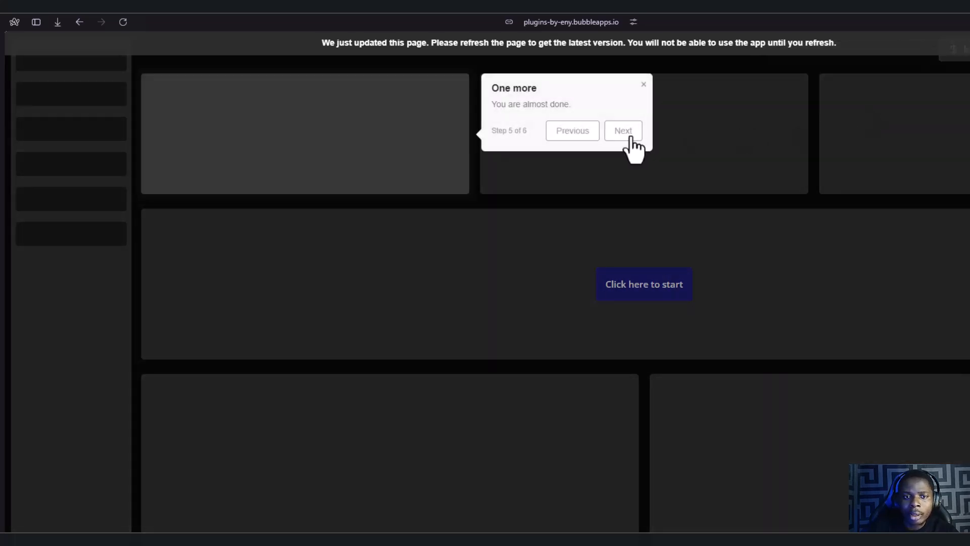
click(623, 131)
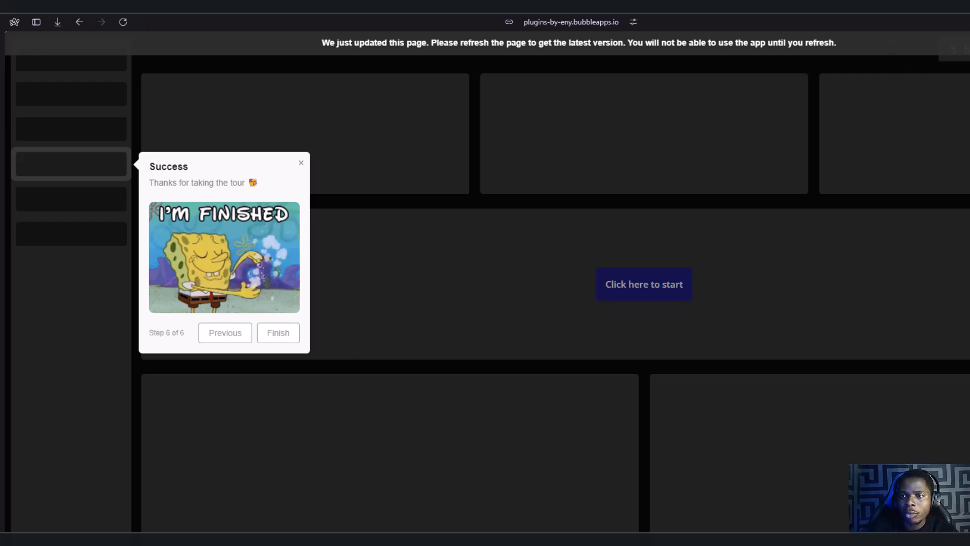
click(278, 332)
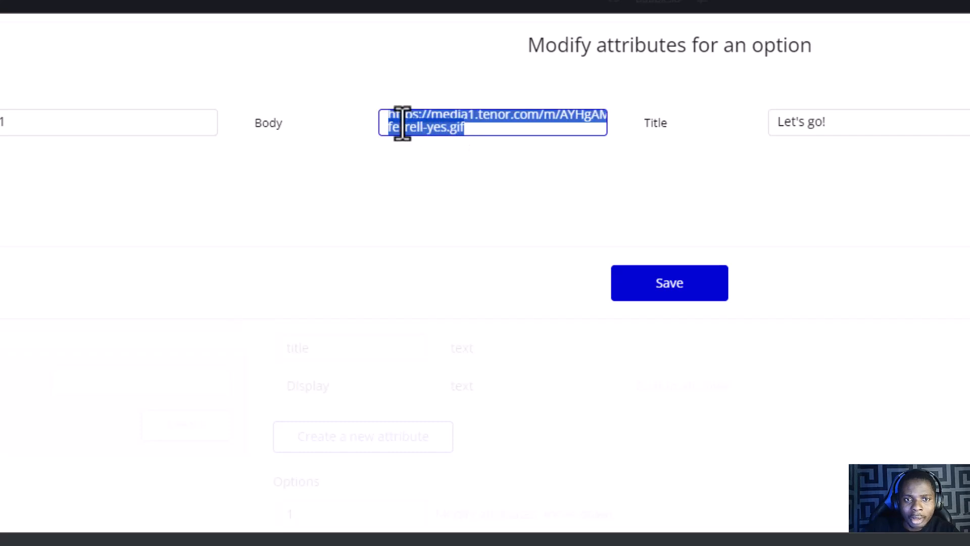
Enter Let's begin ahead of the GIF URL in option 1's Body field.
text(Let's begin)
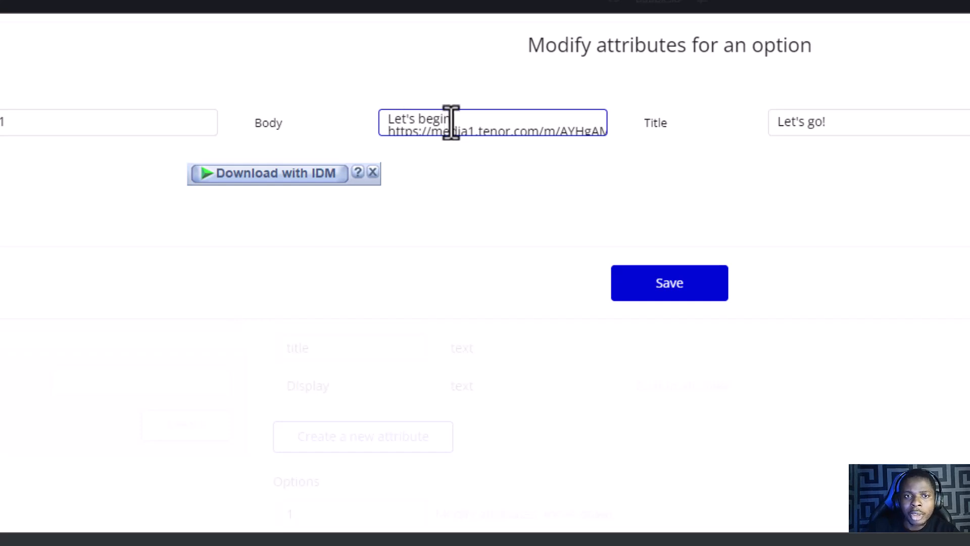
double_click(421, 120)
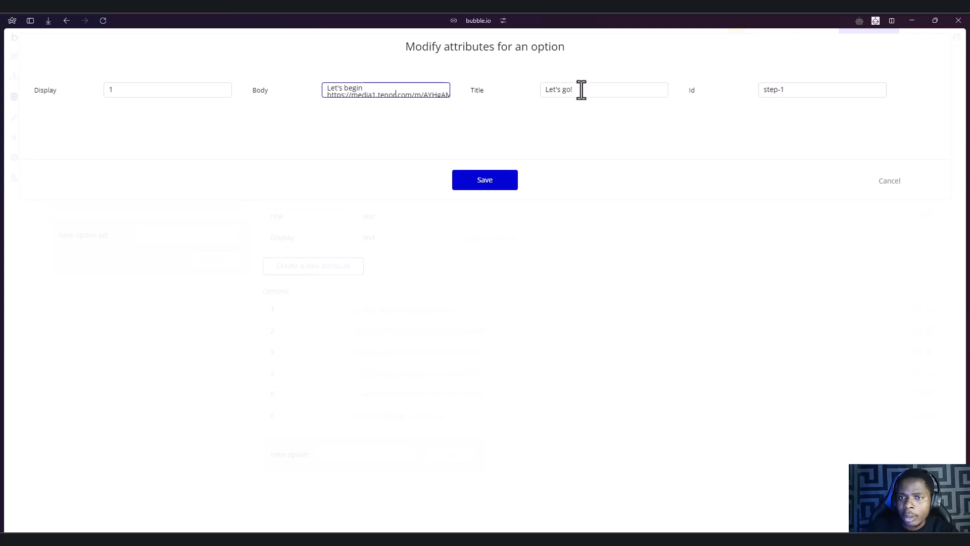
mouse_move(674, 162)
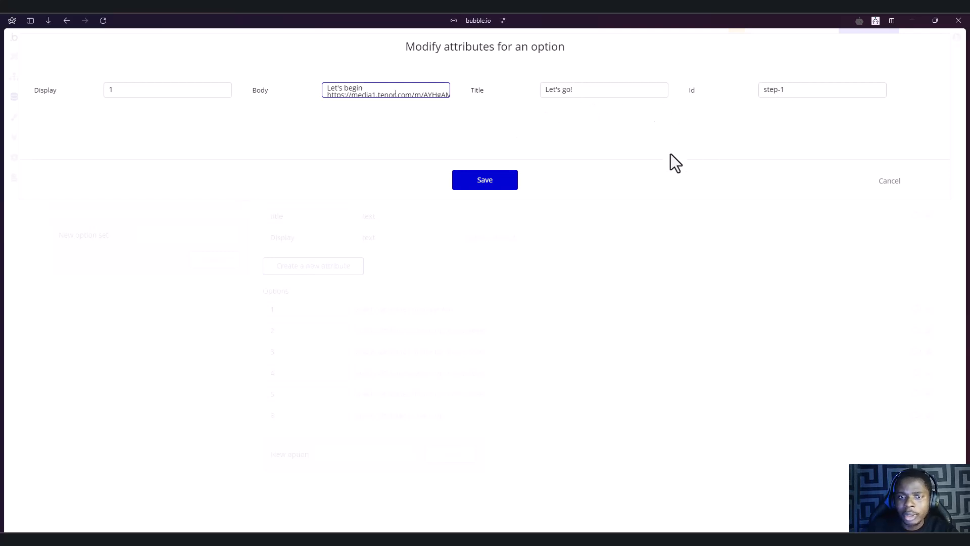
Save option 1 and review option 2's body You can see your invoices here., title invoices, id step-2.
click(484, 180)
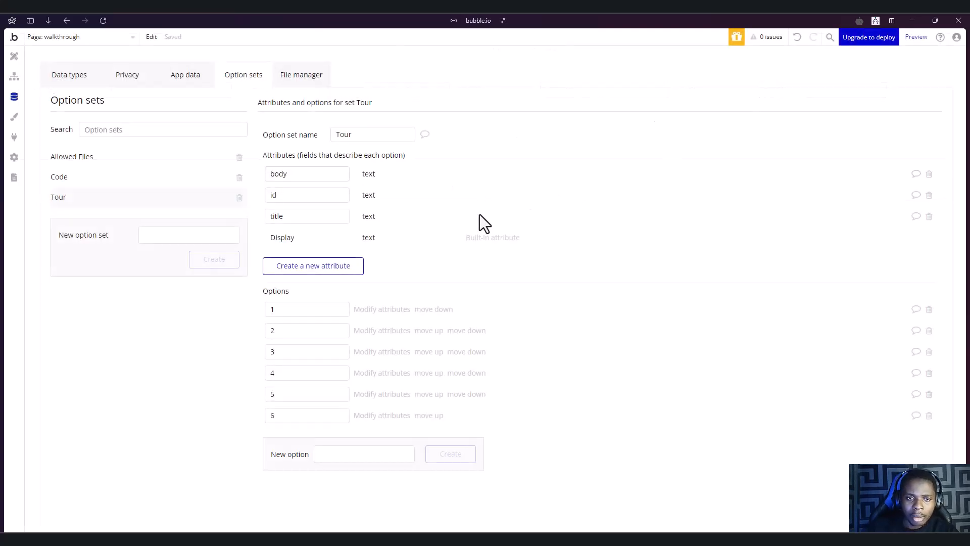
mouse_move(387, 335)
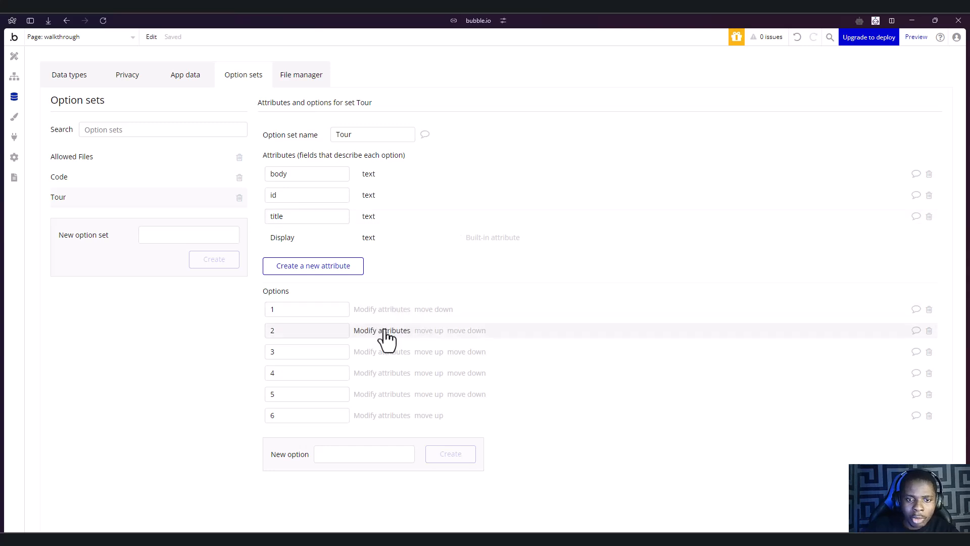
click(381, 329)
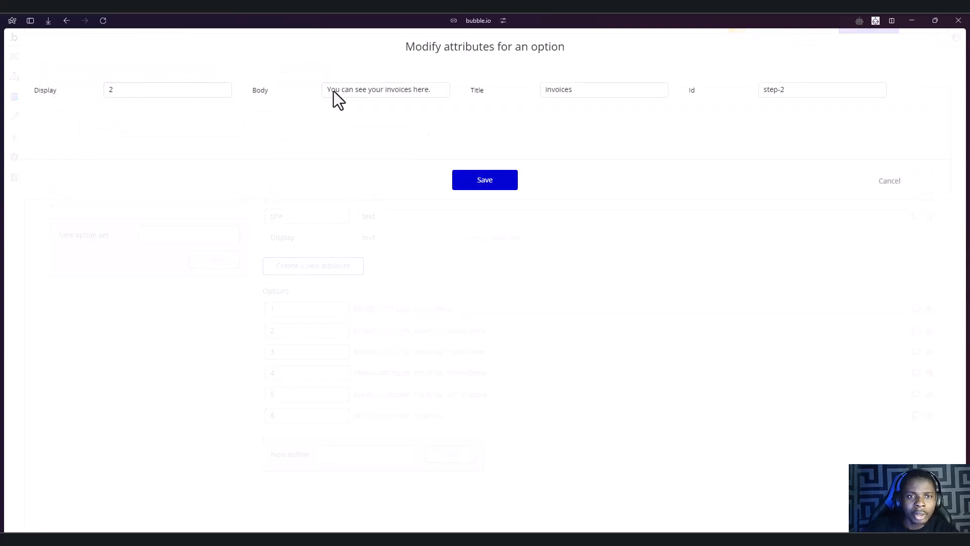
click(385, 90)
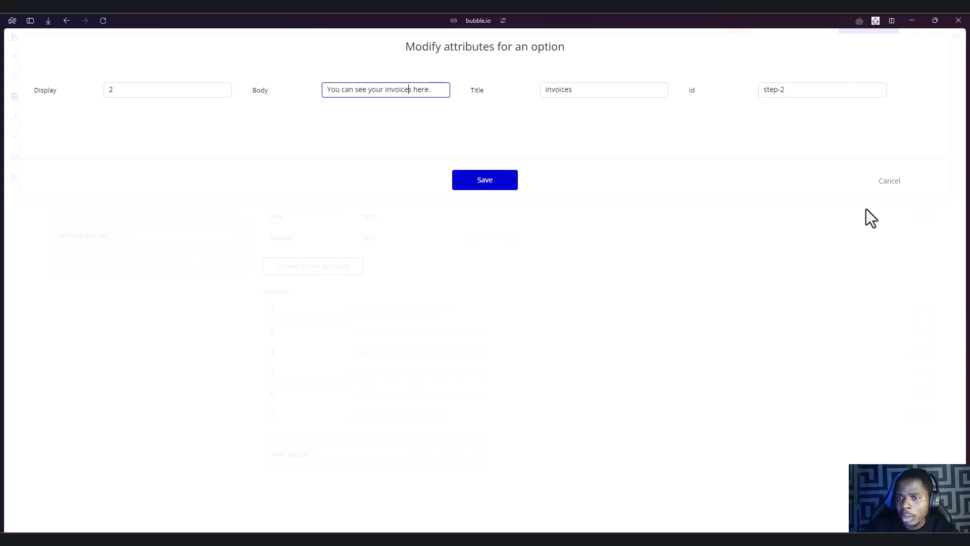
mouse_move(889, 181)
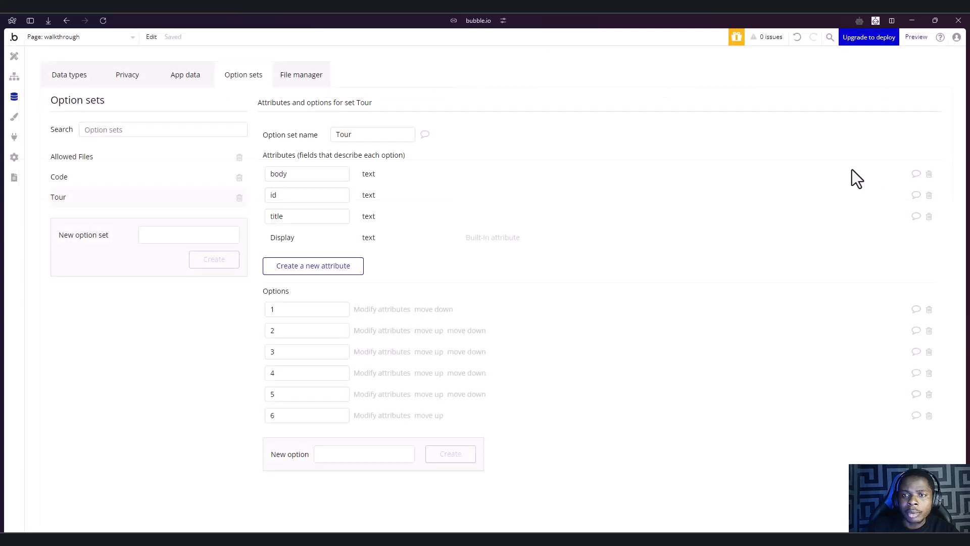
mouse_move(353, 195)
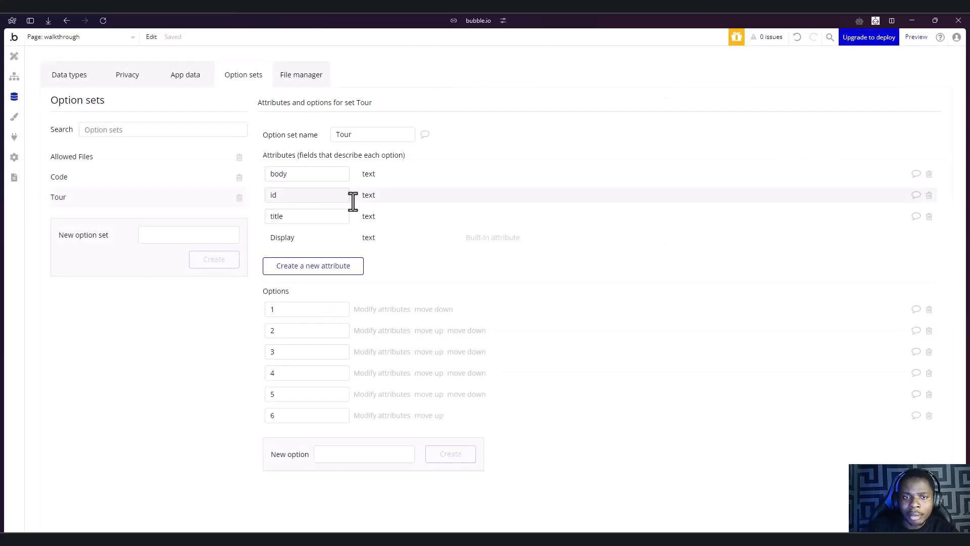
mouse_move(13, 56)
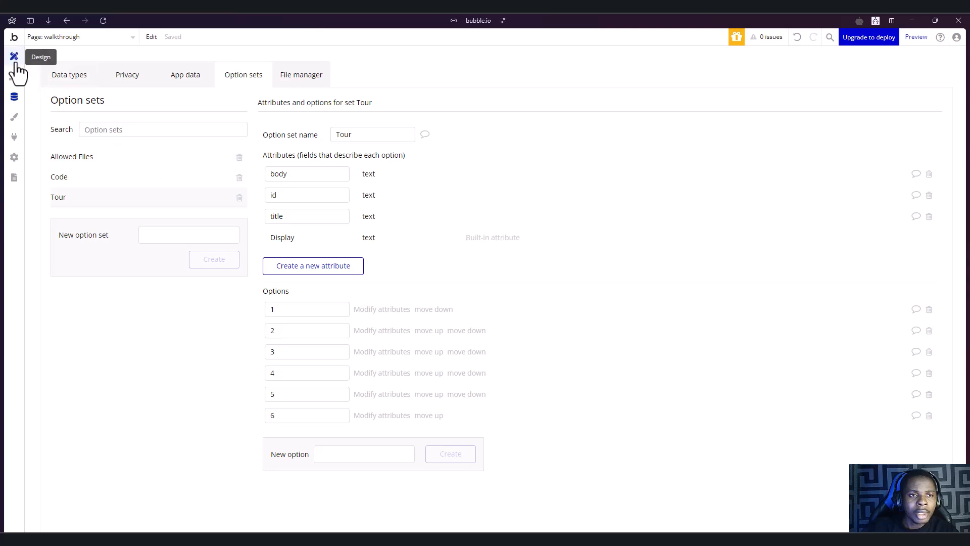
Switch to the walkthrough page design and check the first sidebar item's ID attribute.
click(13, 56)
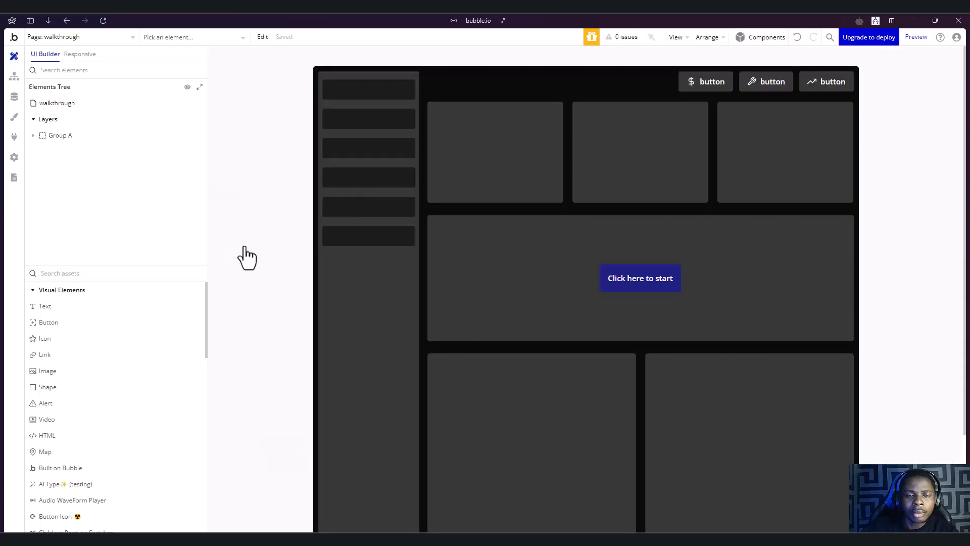
click(368, 89)
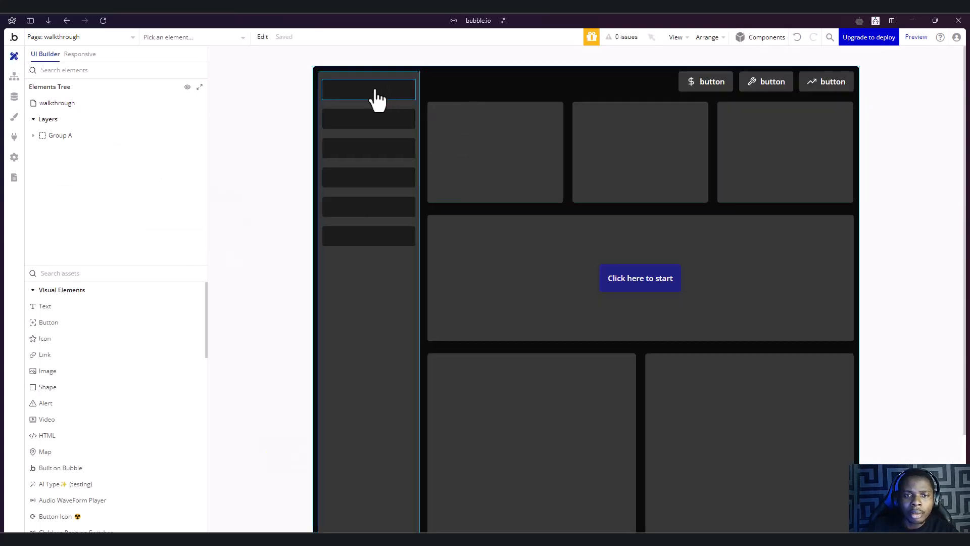
click(495, 151)
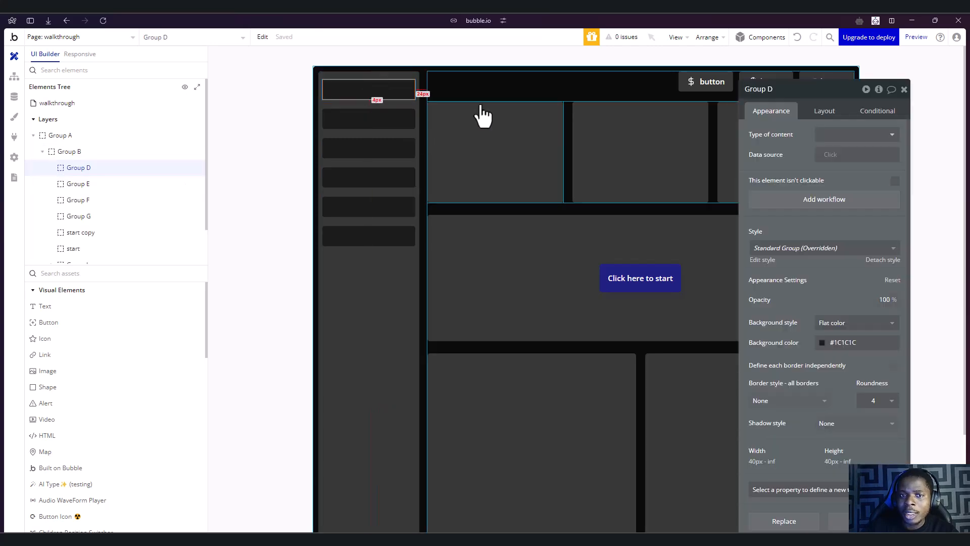
mouse_move(557, 155)
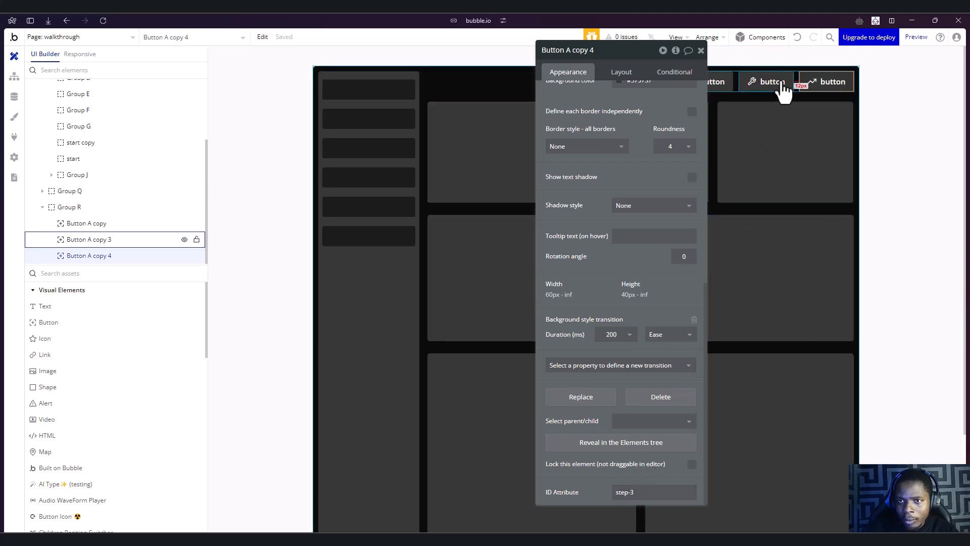
Check the header buttons' IDs step-3 and step-4 and the blue circle's ID step-2.
click(86, 223)
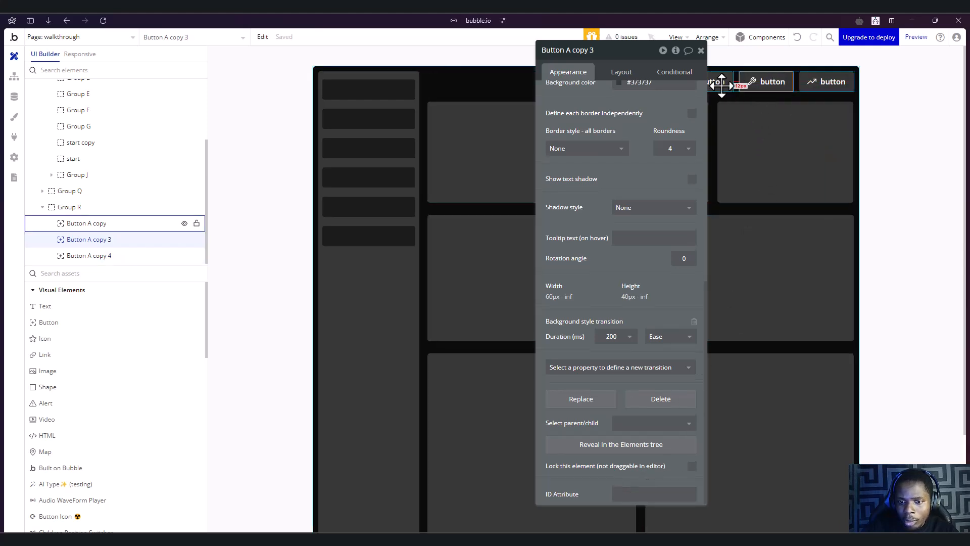
click(86, 223)
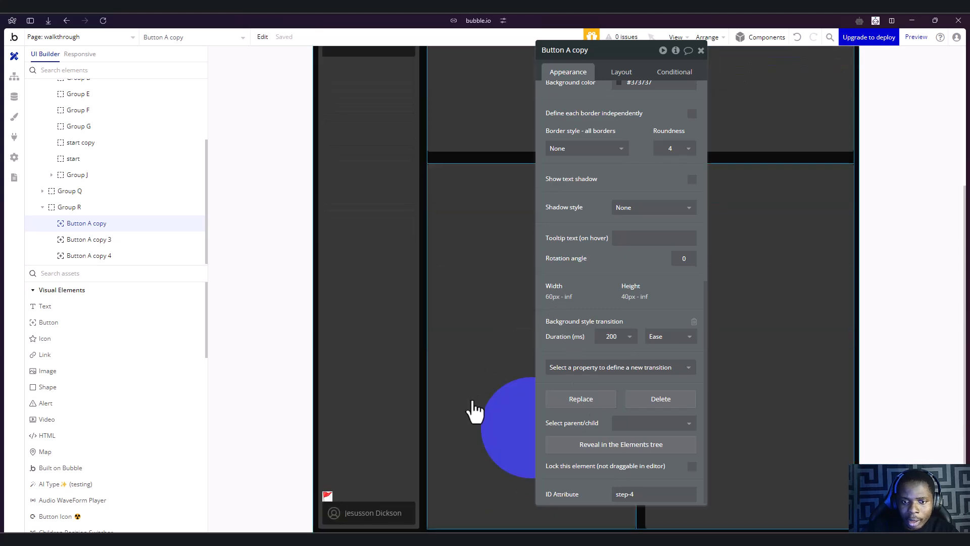
click(501, 426)
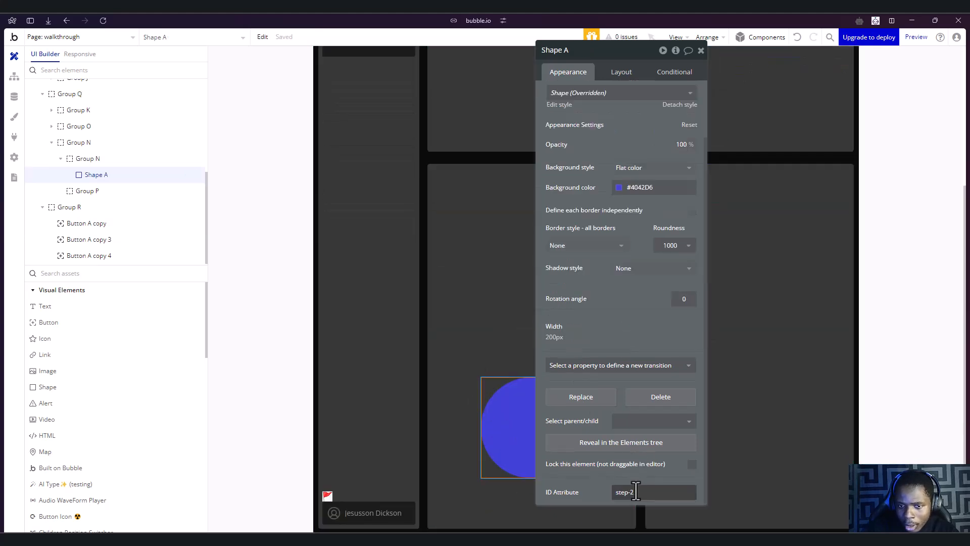
mouse_move(13, 97)
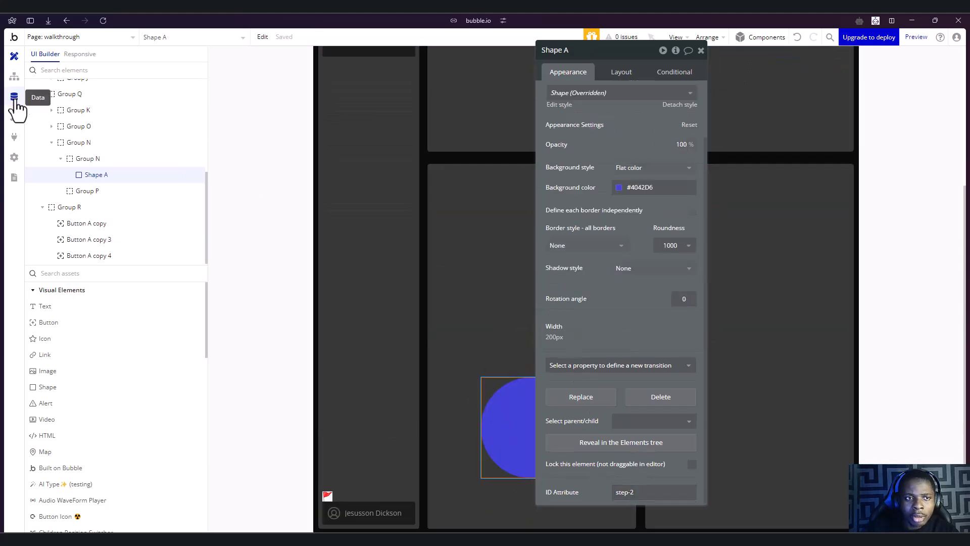
click(14, 97)
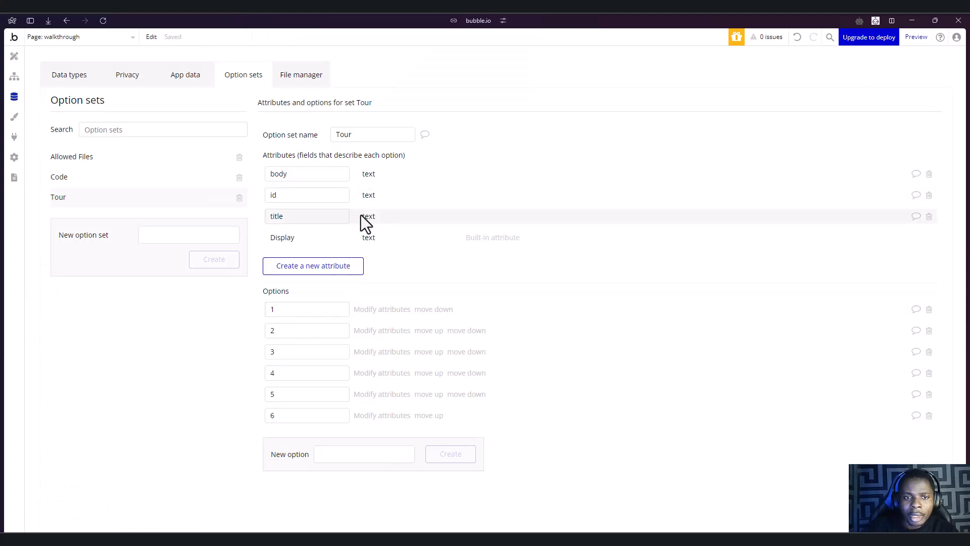
mouse_move(362, 255)
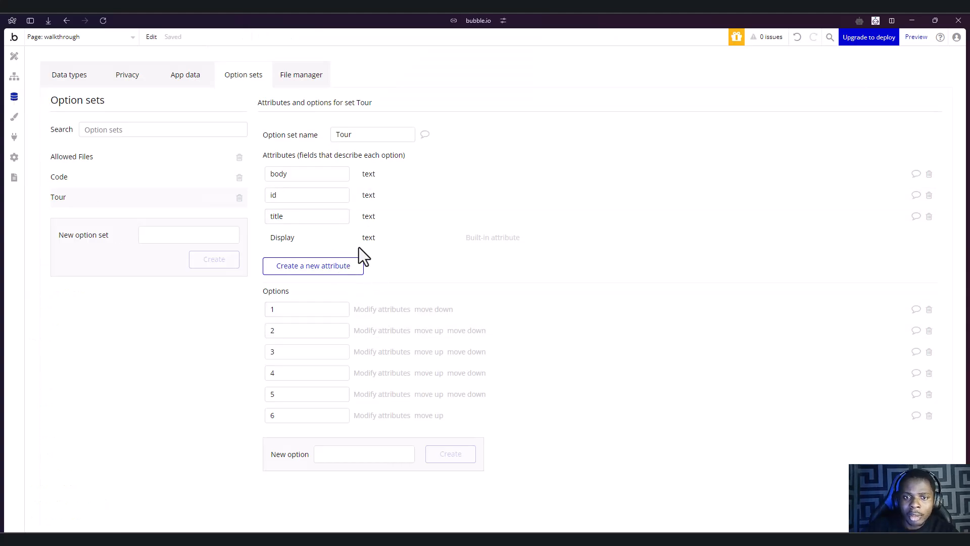
mouse_move(371, 195)
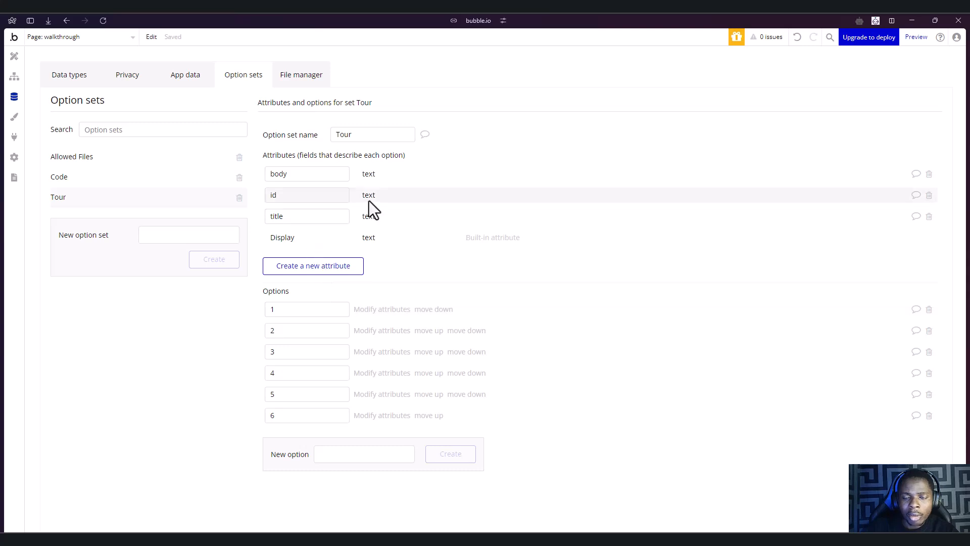
mouse_move(412, 231)
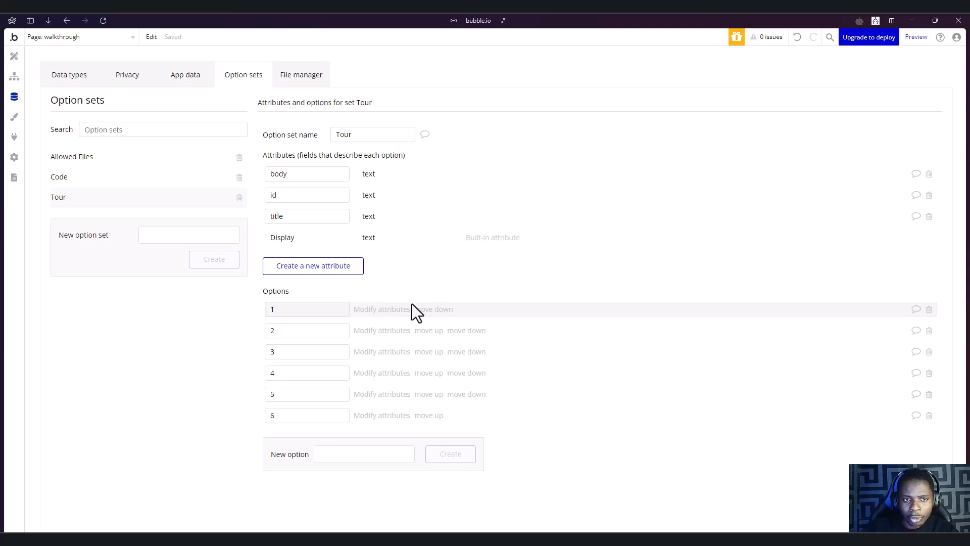
mouse_move(367, 382)
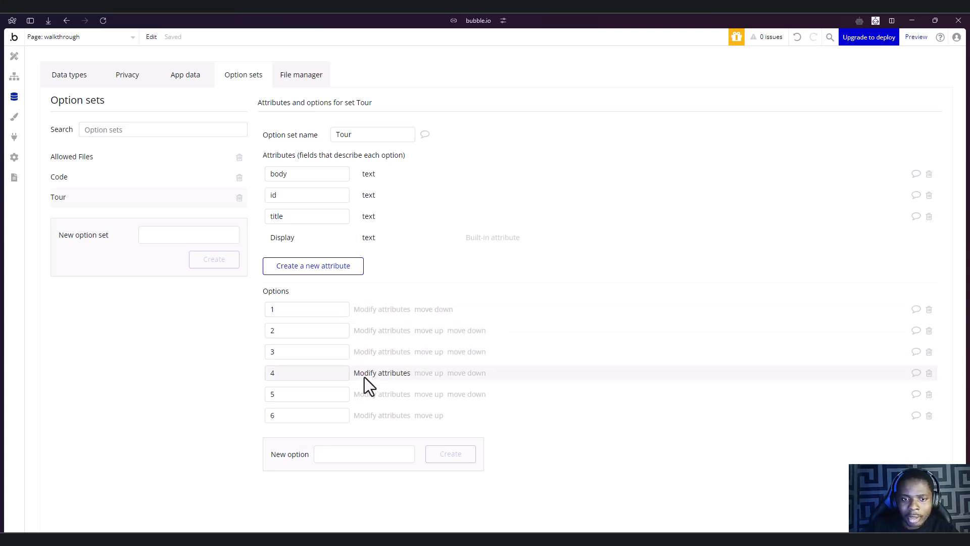
mouse_move(194, 180)
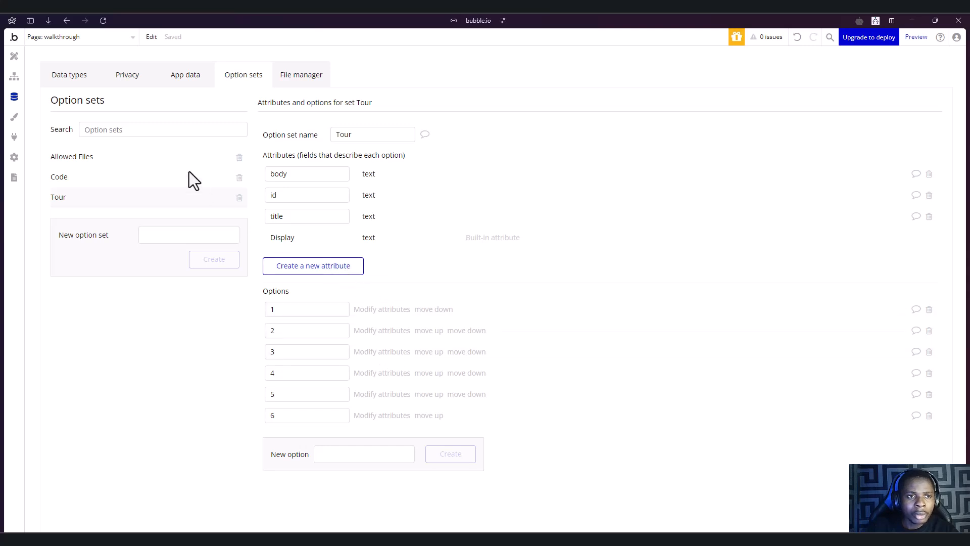
mouse_move(13, 117)
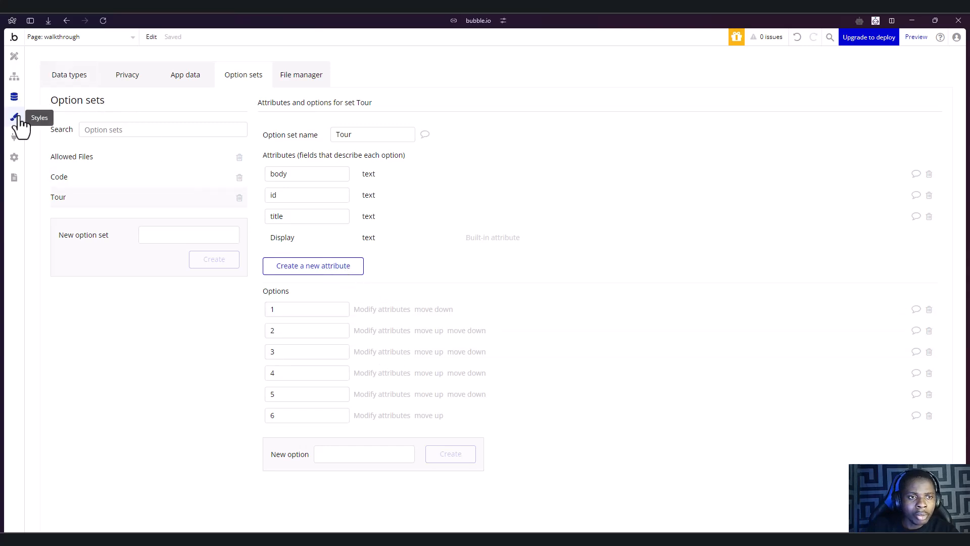
mouse_move(13, 56)
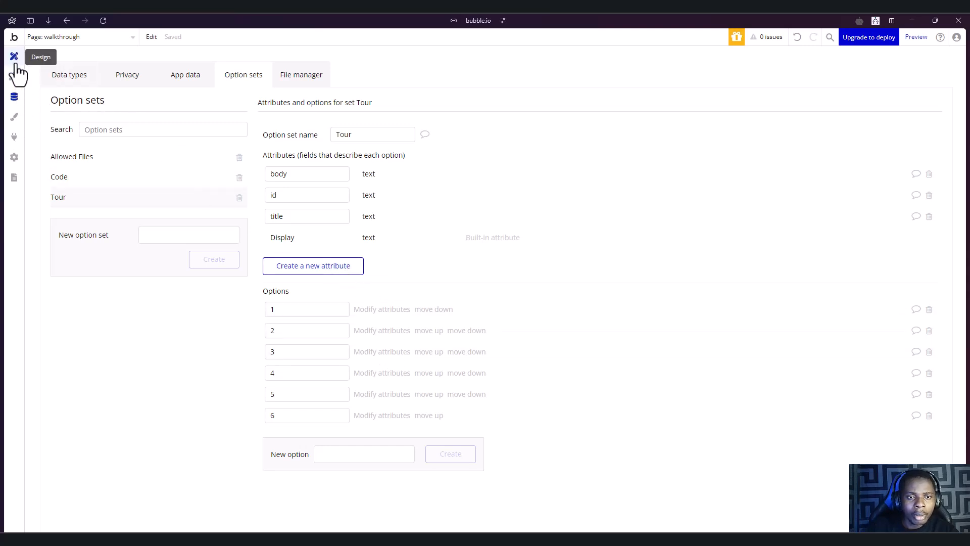
Return to the Design canvas after glancing at the Plugins and Workflow views.
click(13, 56)
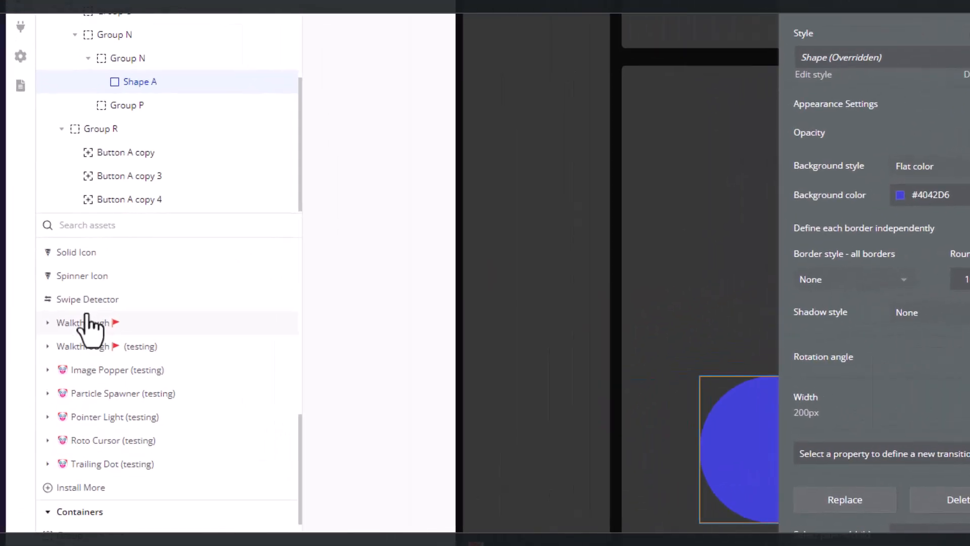
scroll(up, 3)
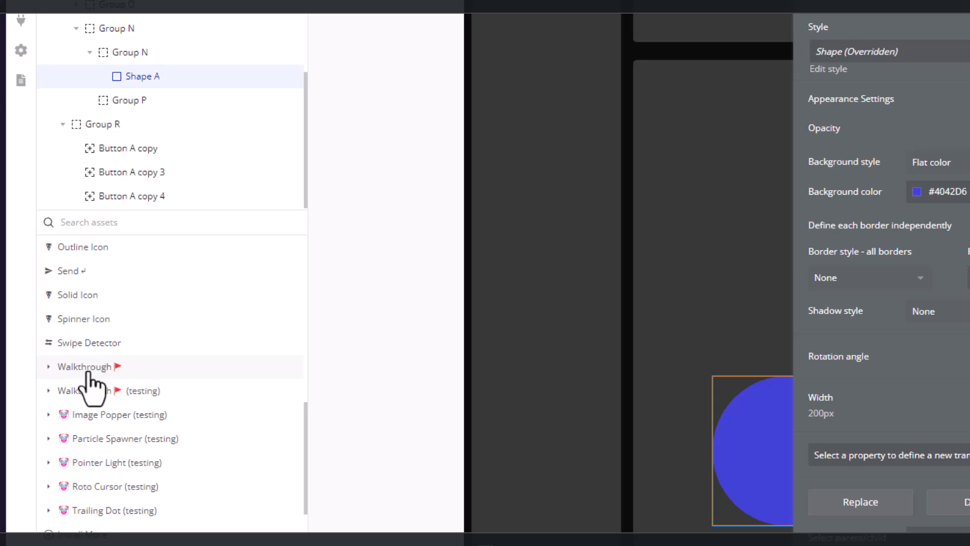
click(21, 20)
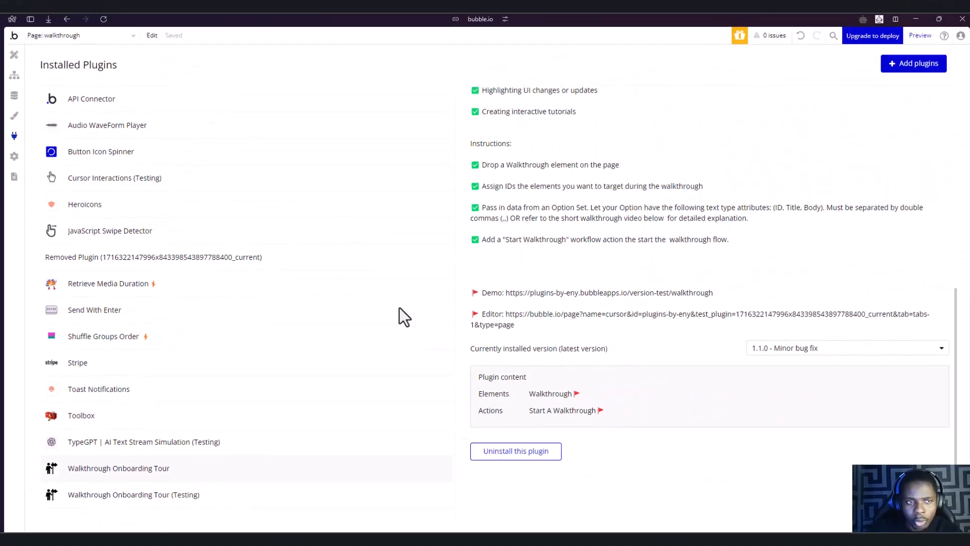
click(14, 77)
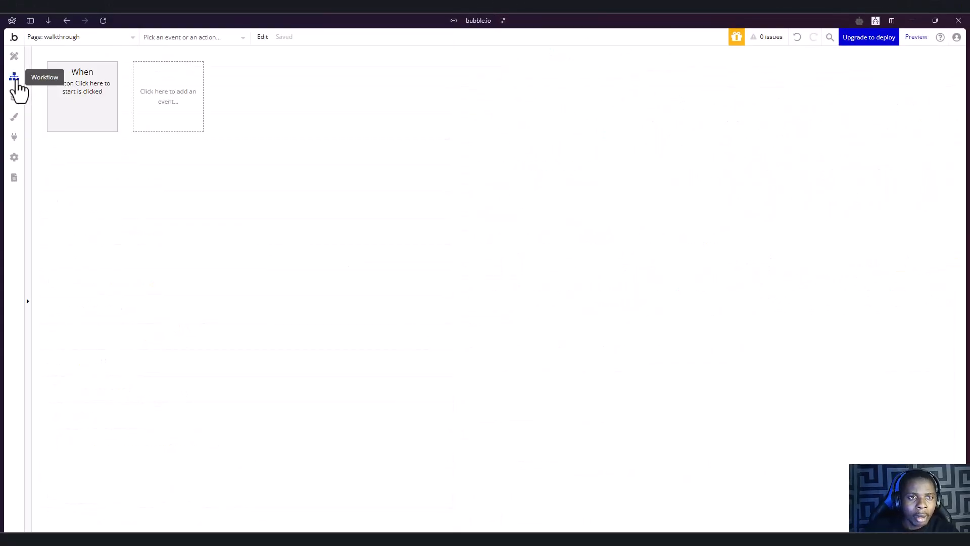
click(14, 57)
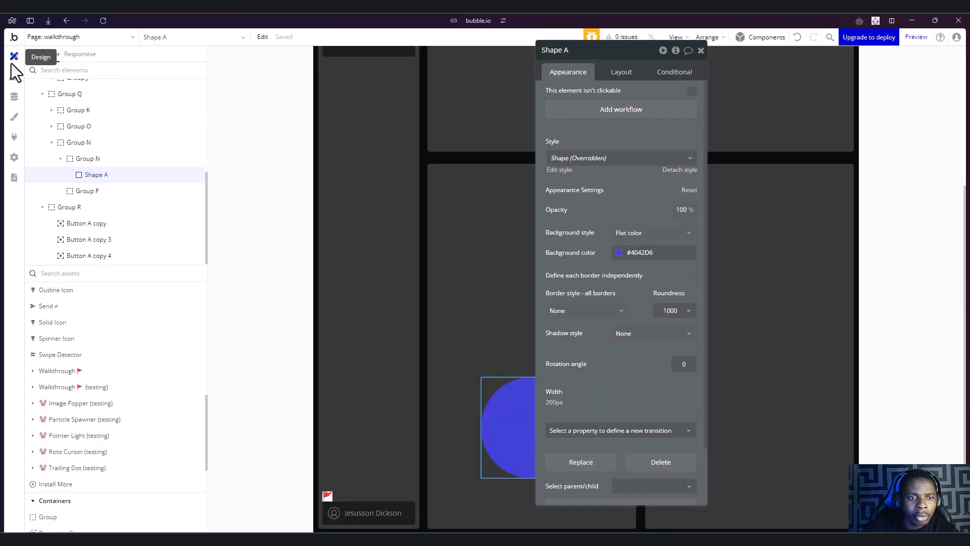
scroll(down, 3)
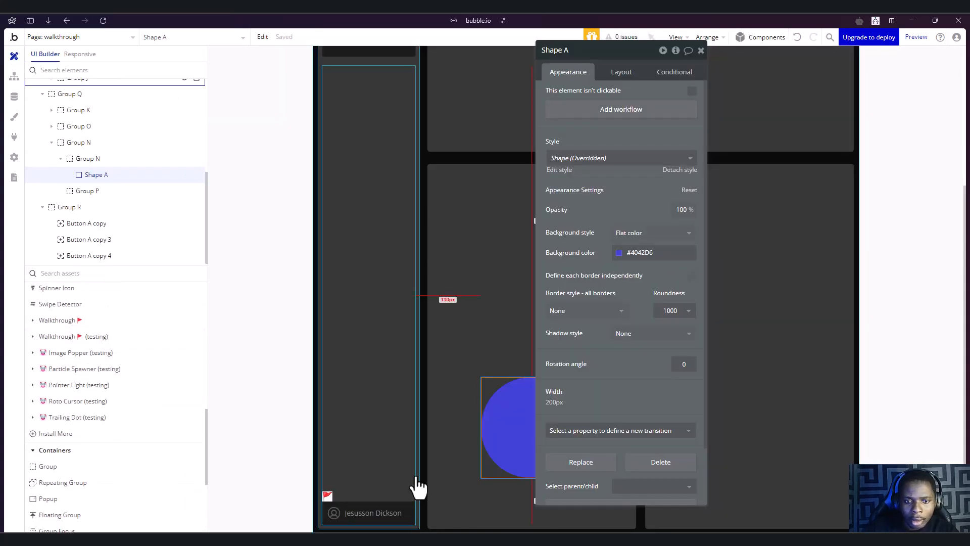
Bring up the Walkthrough (testing) element's property editor with empty ids, titles and bodies.
click(327, 496)
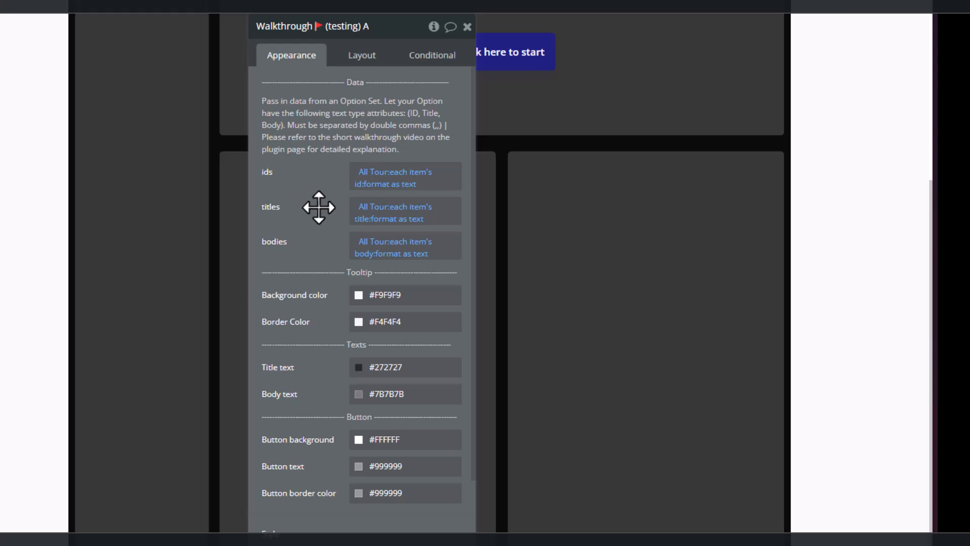
mouse_move(335, 195)
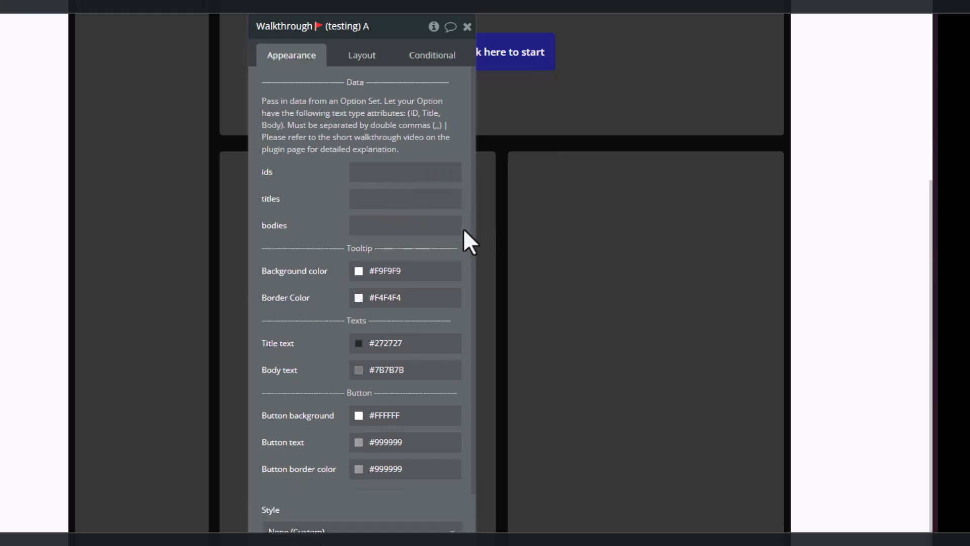
mouse_move(282, 190)
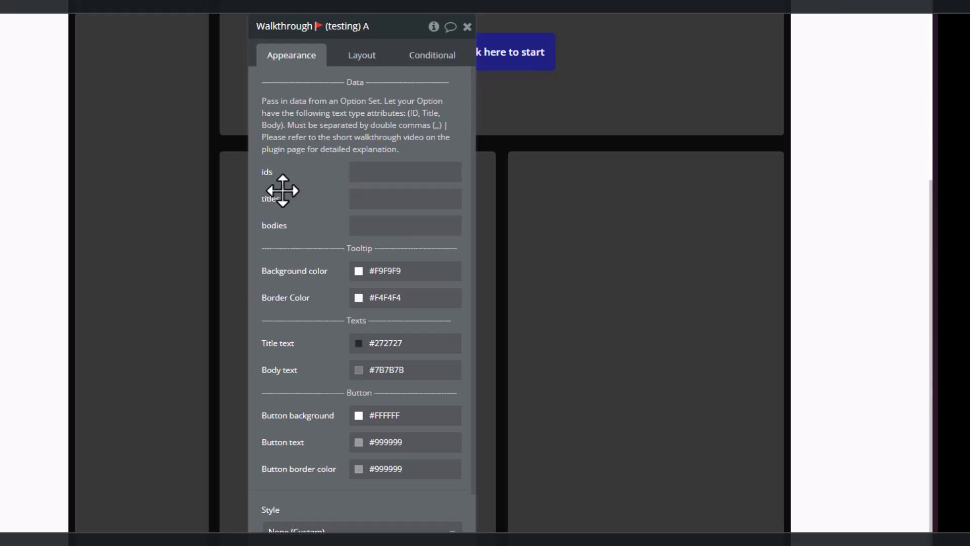
mouse_move(260, 174)
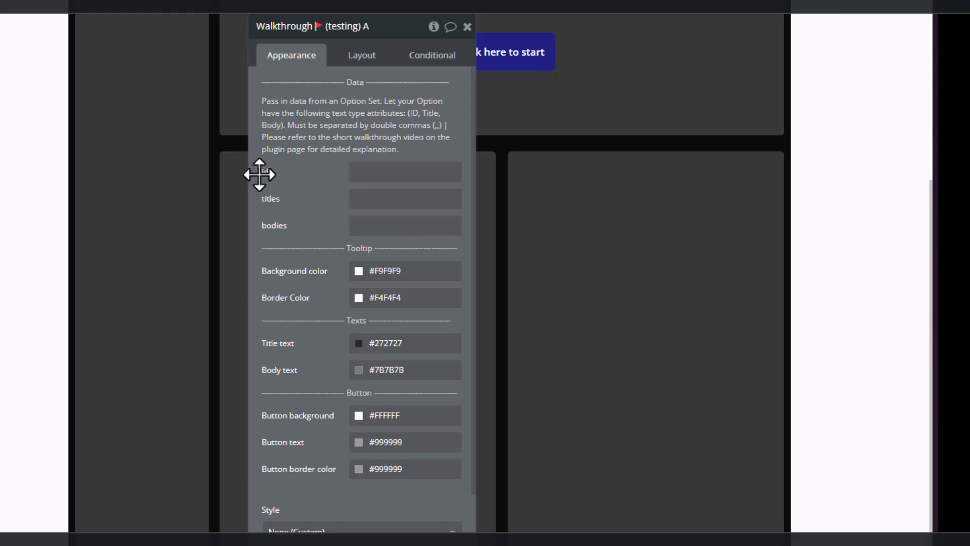
mouse_move(273, 225)
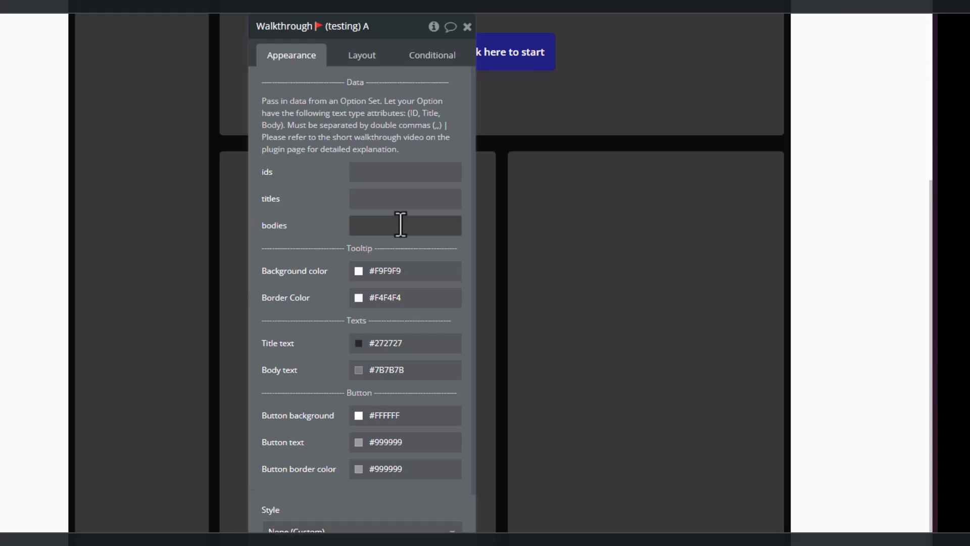
Set ids to dynamic data All Tour:each item's id from the Tour option set.
click(404, 172)
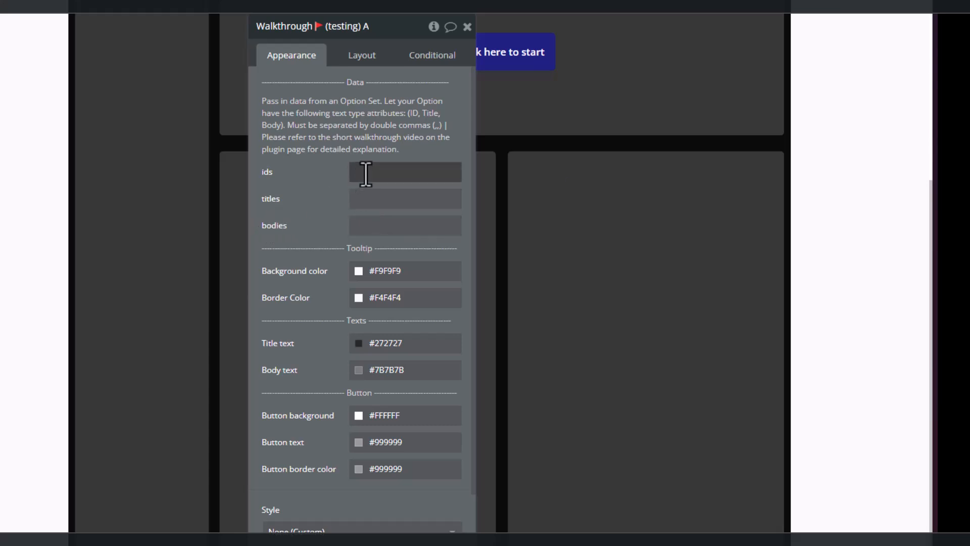
click(405, 172)
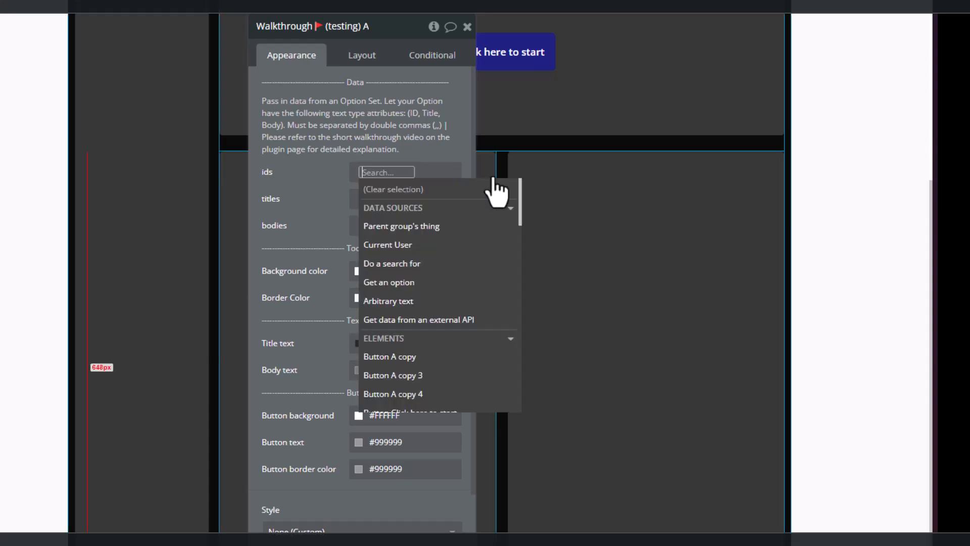
mouse_move(402, 303)
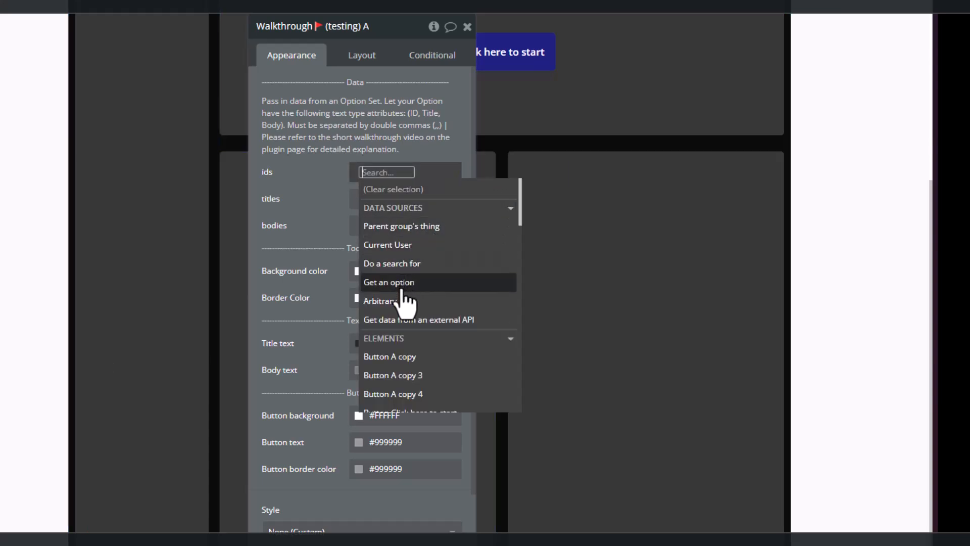
click(388, 282)
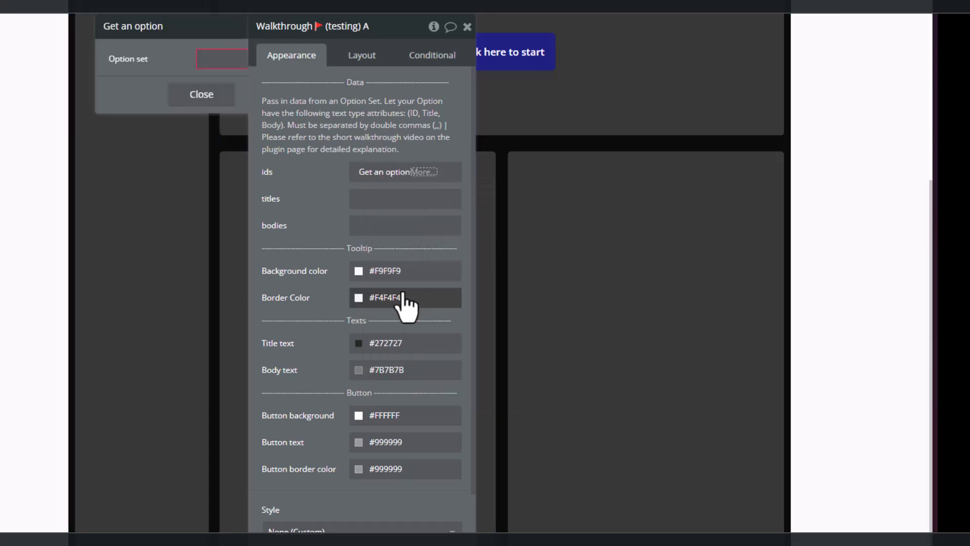
click(221, 59)
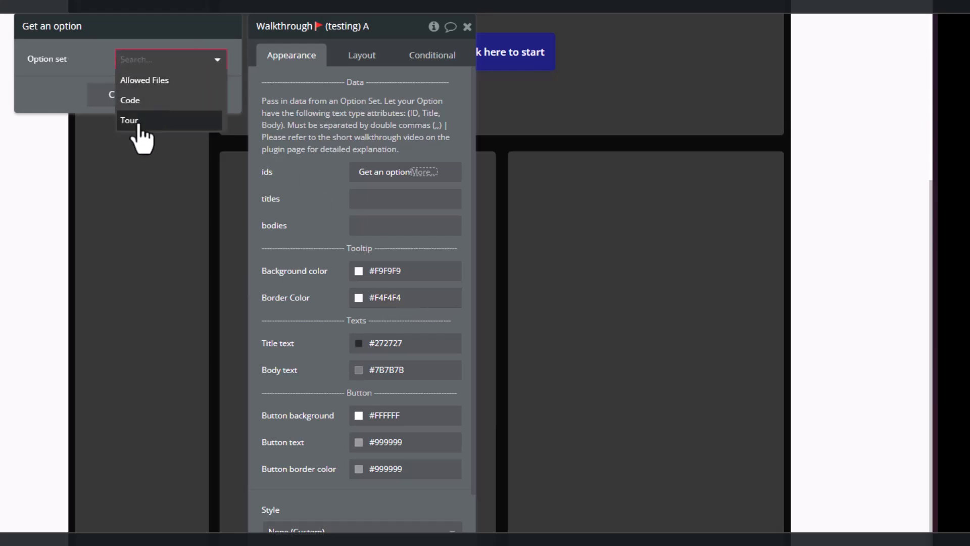
click(129, 120)
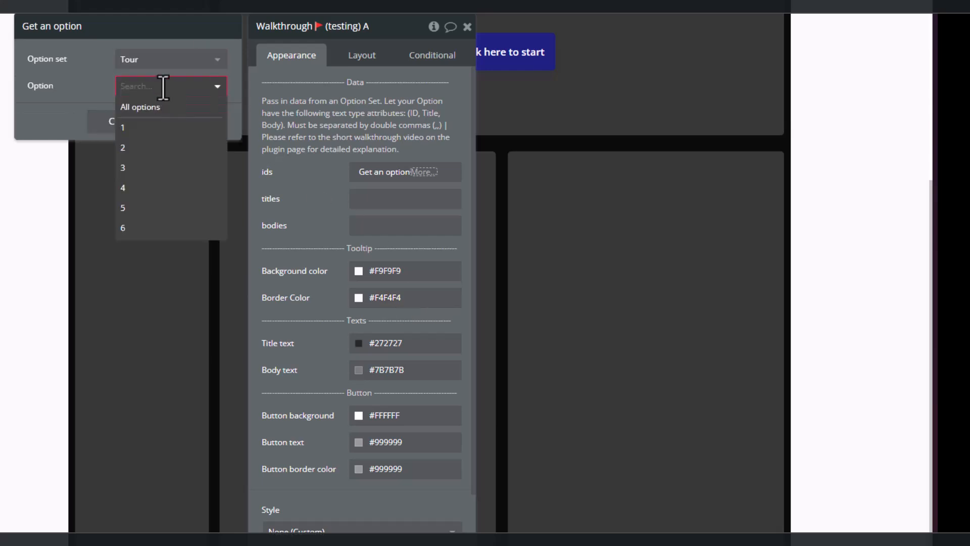
click(141, 107)
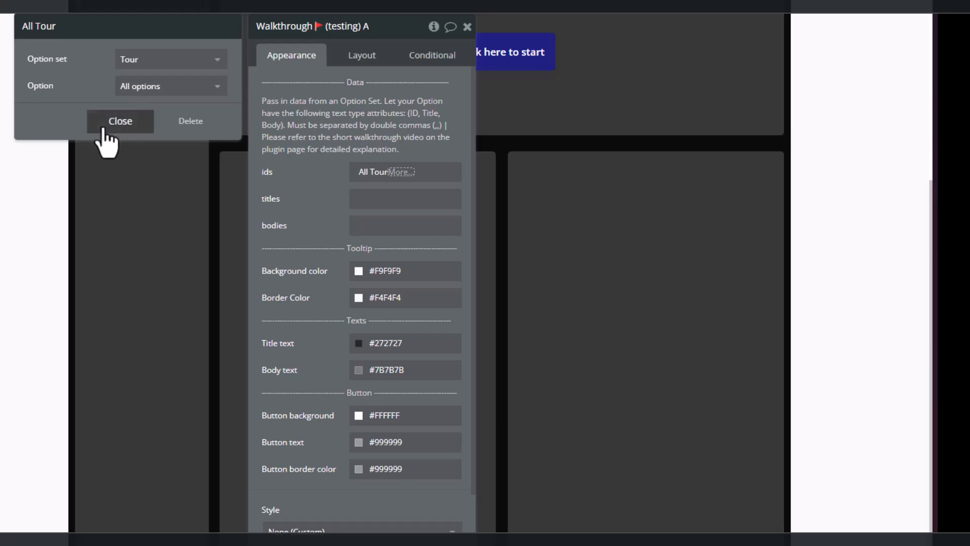
click(402, 171)
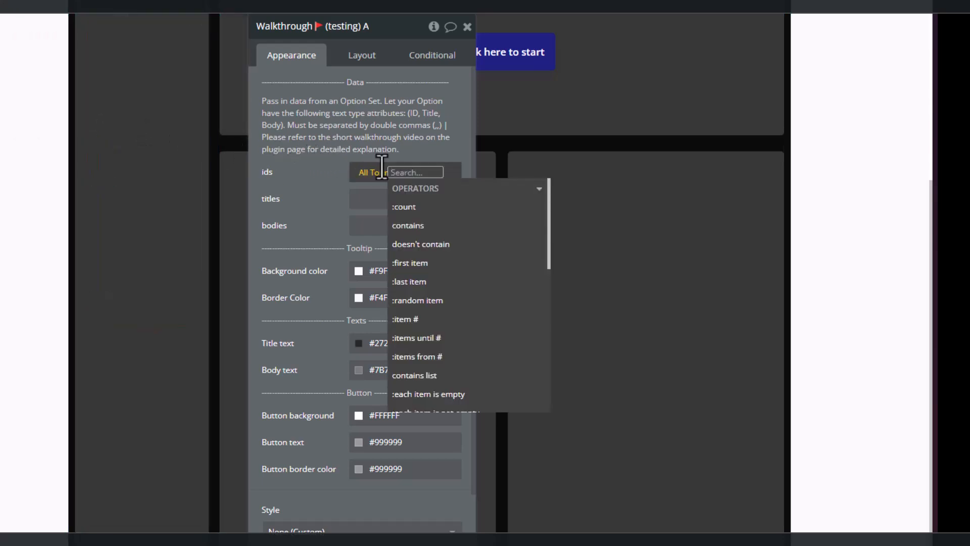
text(sep)
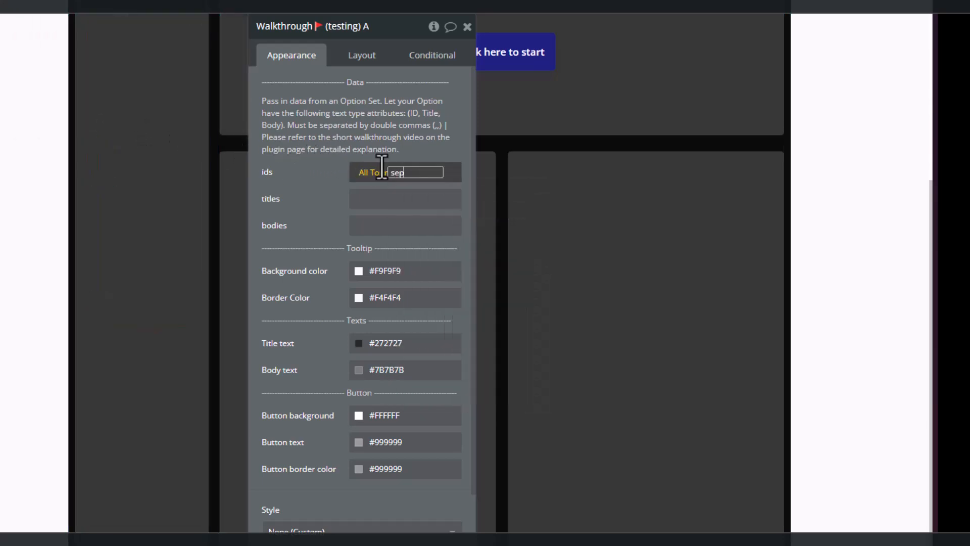
text(eac)
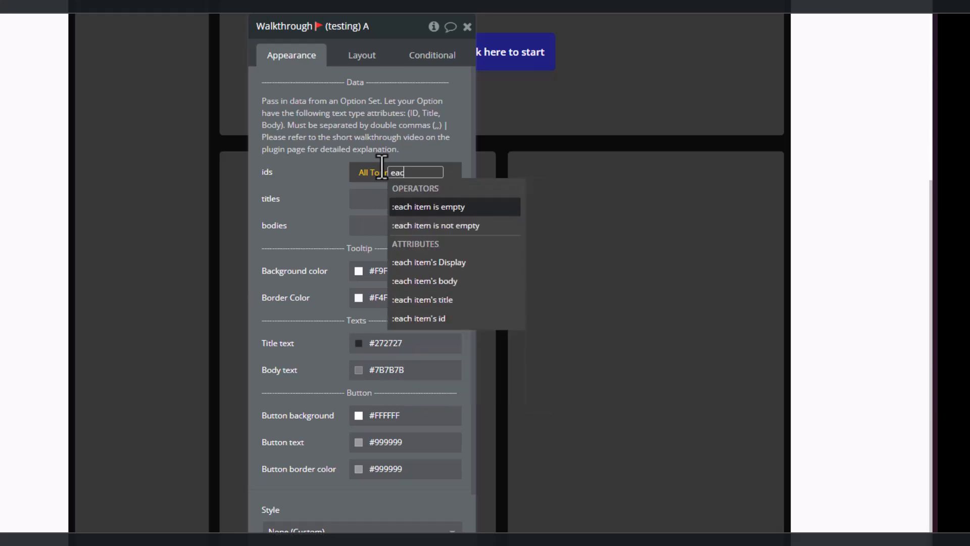
mouse_move(445, 291)
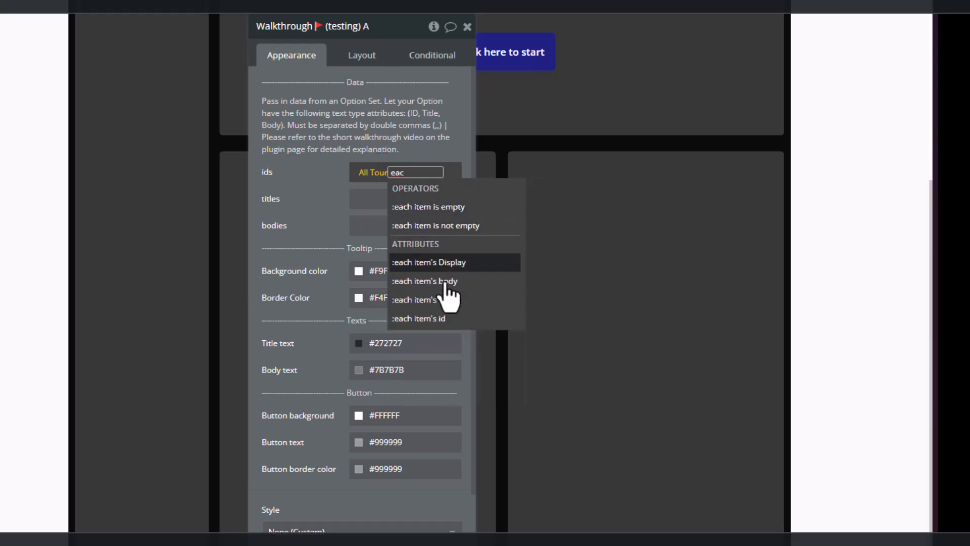
mouse_move(269, 172)
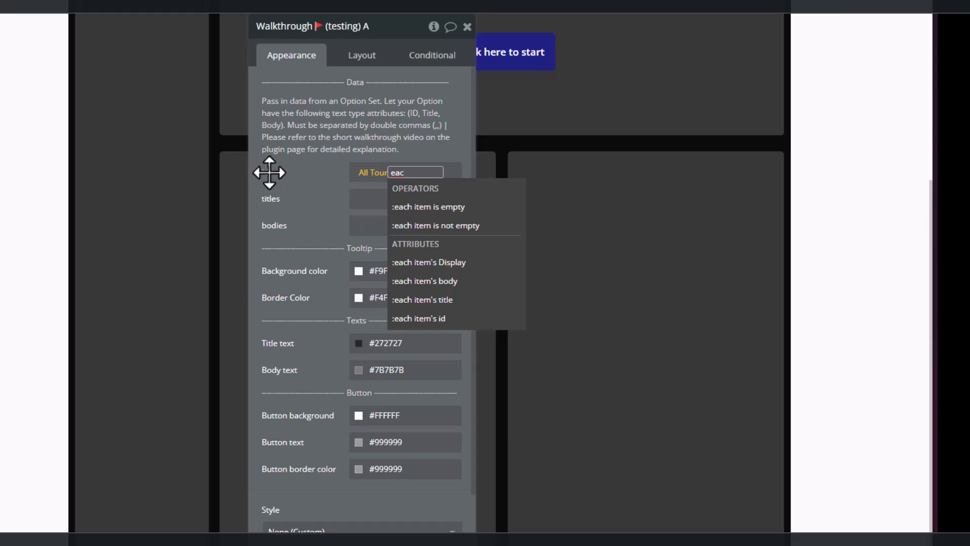
click(419, 318)
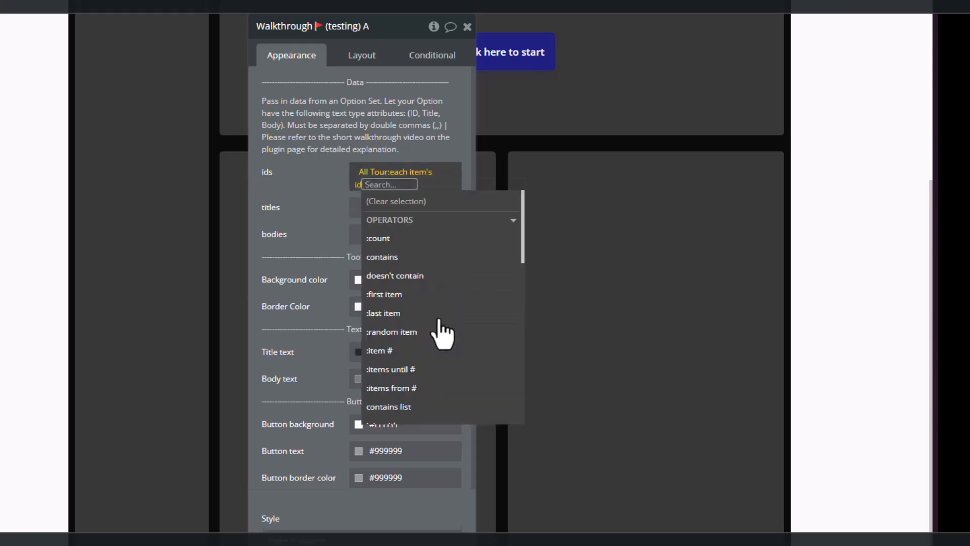
Format the ids list as text showing This text per item, joined with a ',,' delimiter.
text(c)
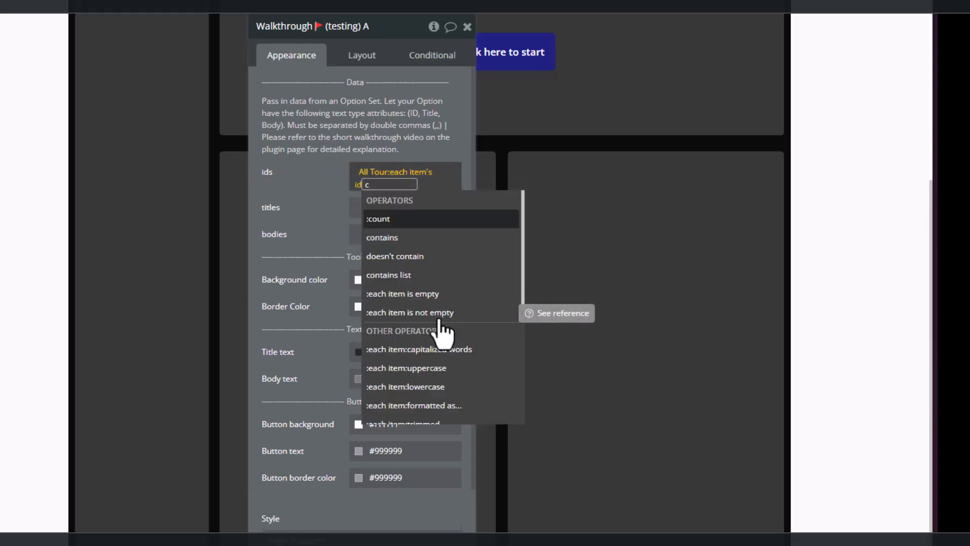
text(tex)
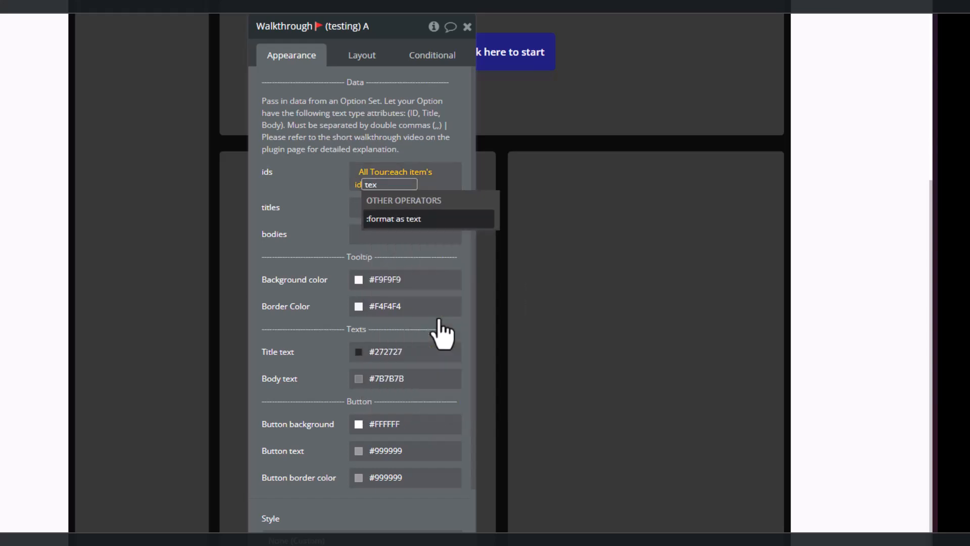
click(394, 219)
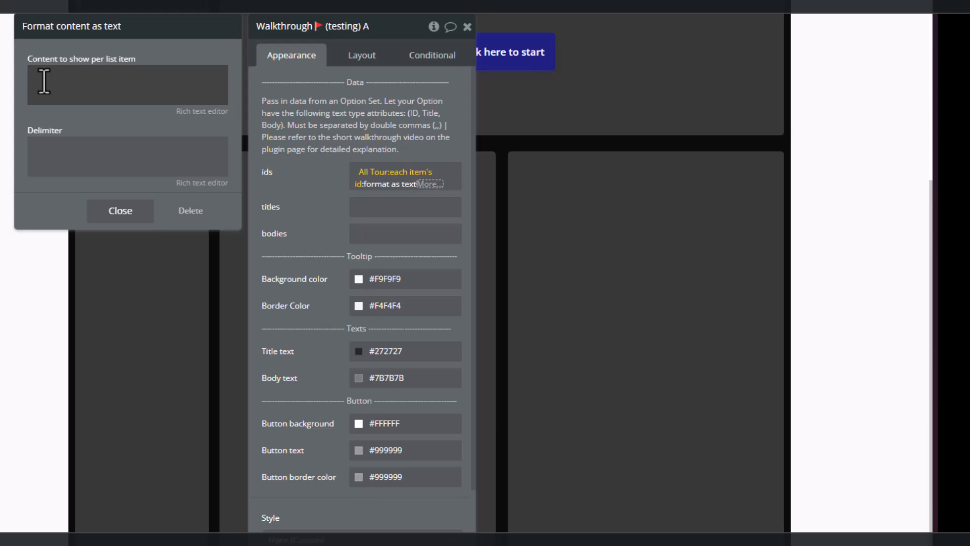
click(128, 85)
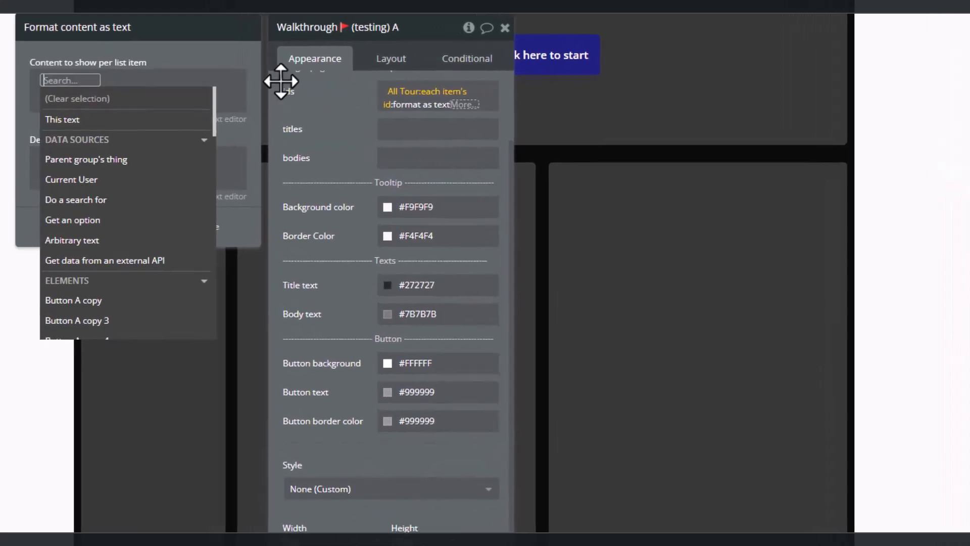
click(61, 119)
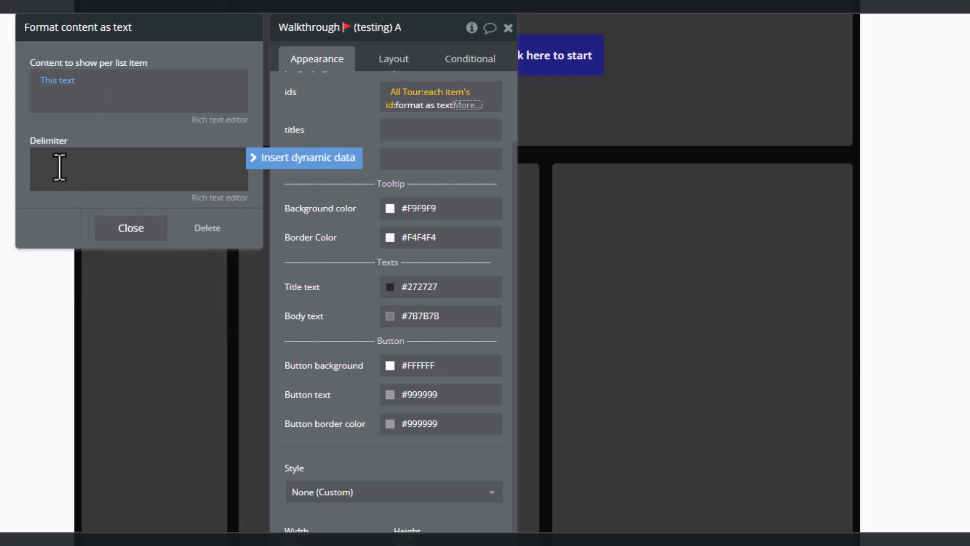
text(,)
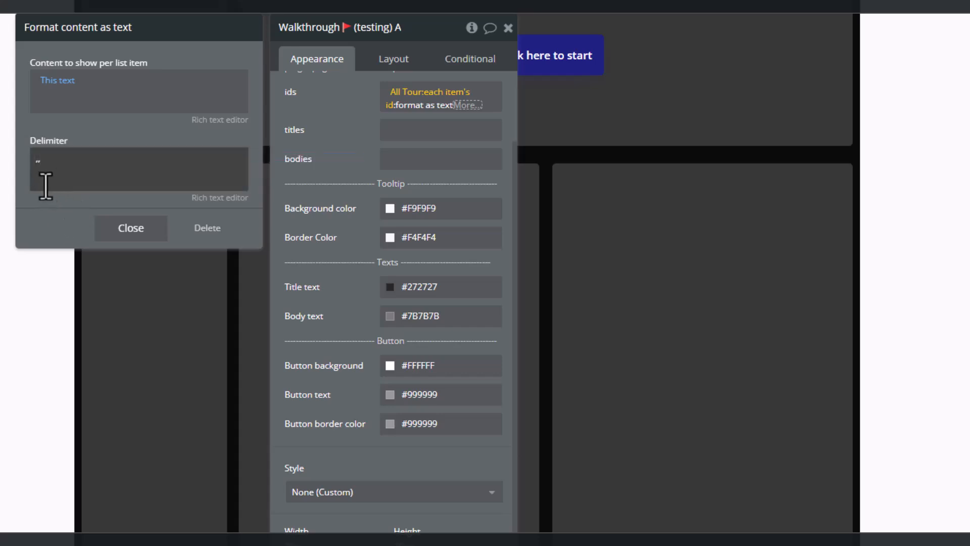
mouse_move(53, 193)
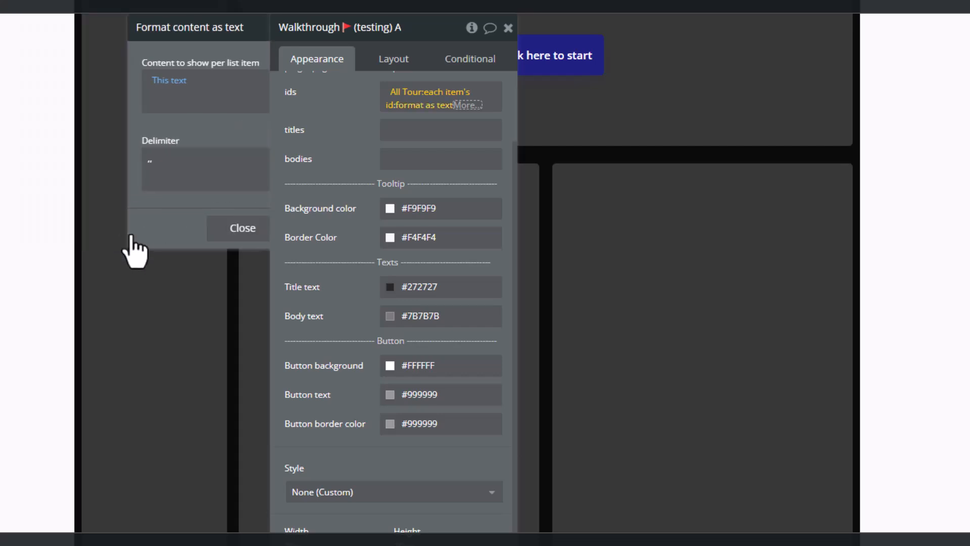
click(242, 227)
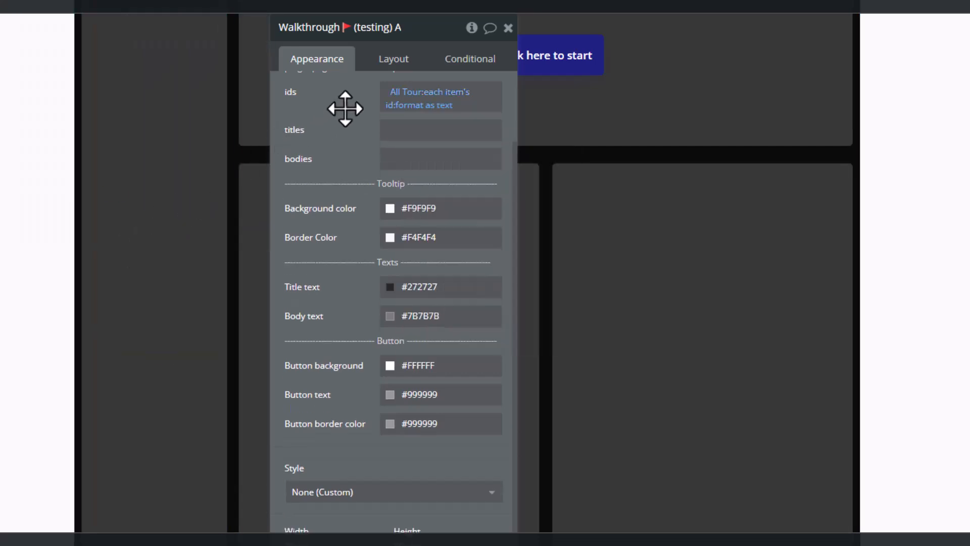
mouse_move(384, 136)
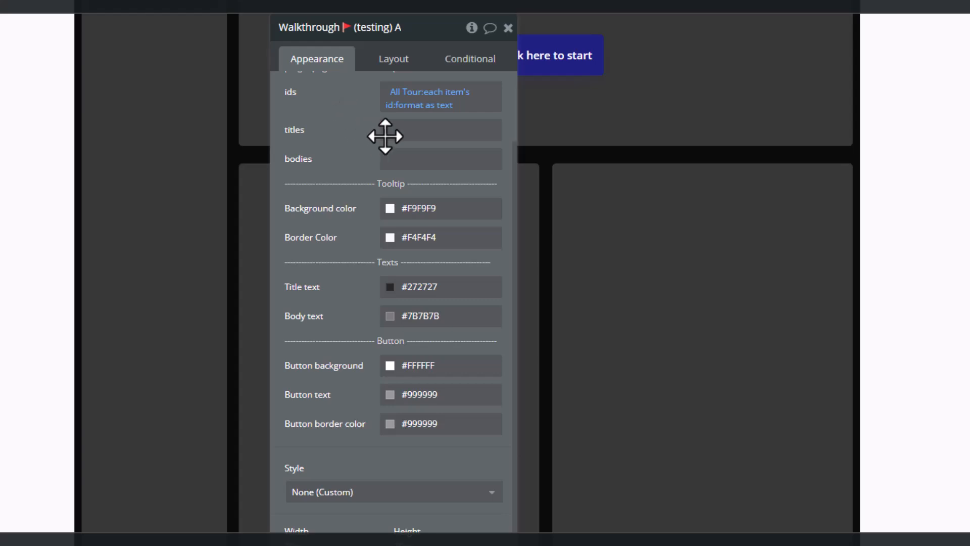
Set titles to All Tour:each item's title formatted as text with This text and a delimiter.
click(440, 129)
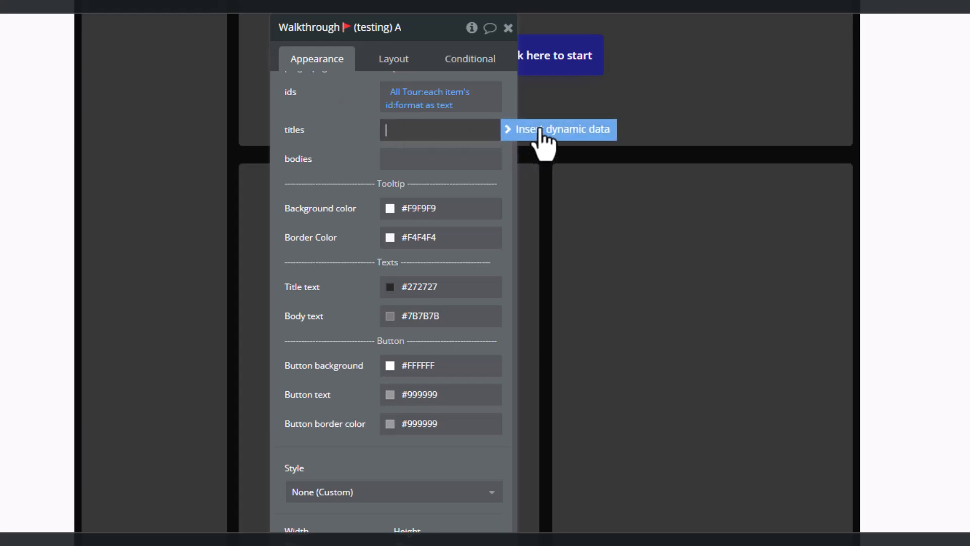
click(557, 129)
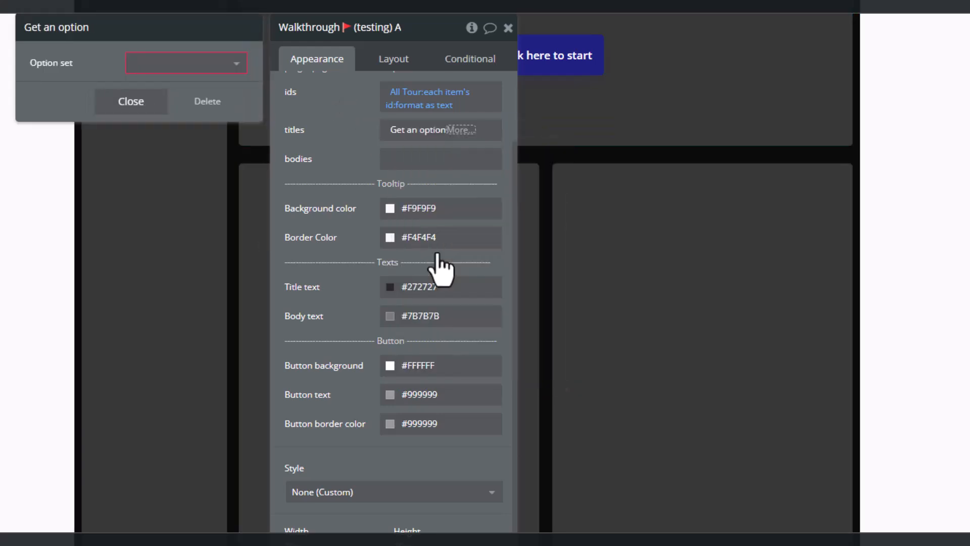
click(186, 63)
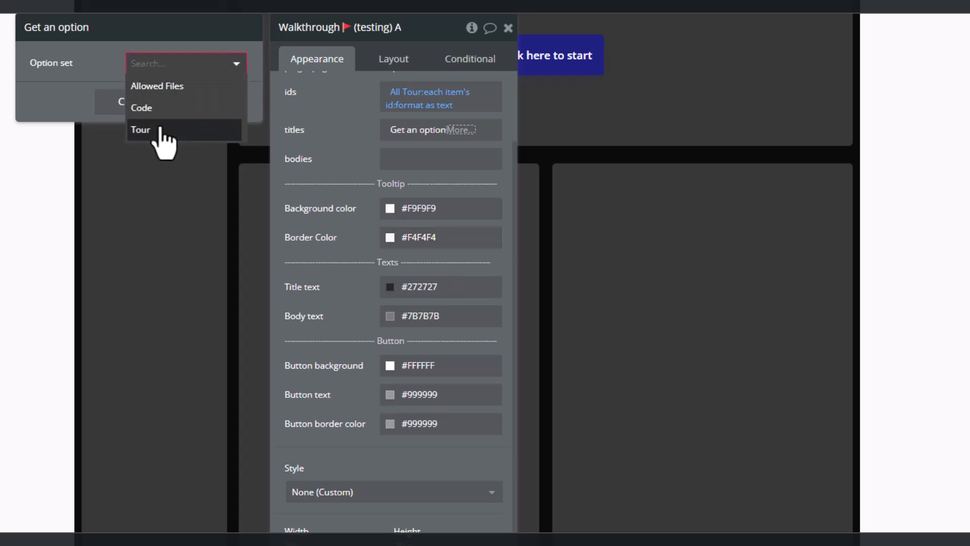
click(141, 129)
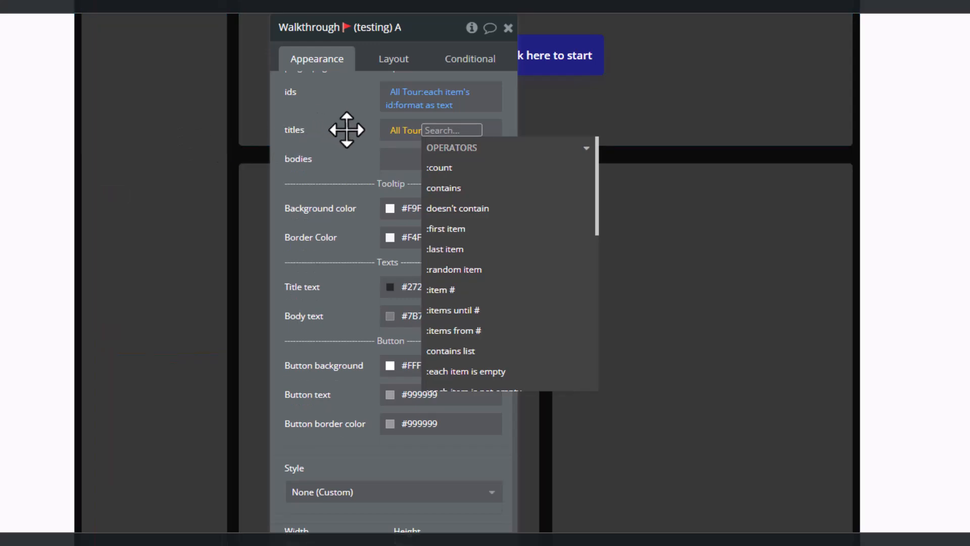
scroll(down, 3)
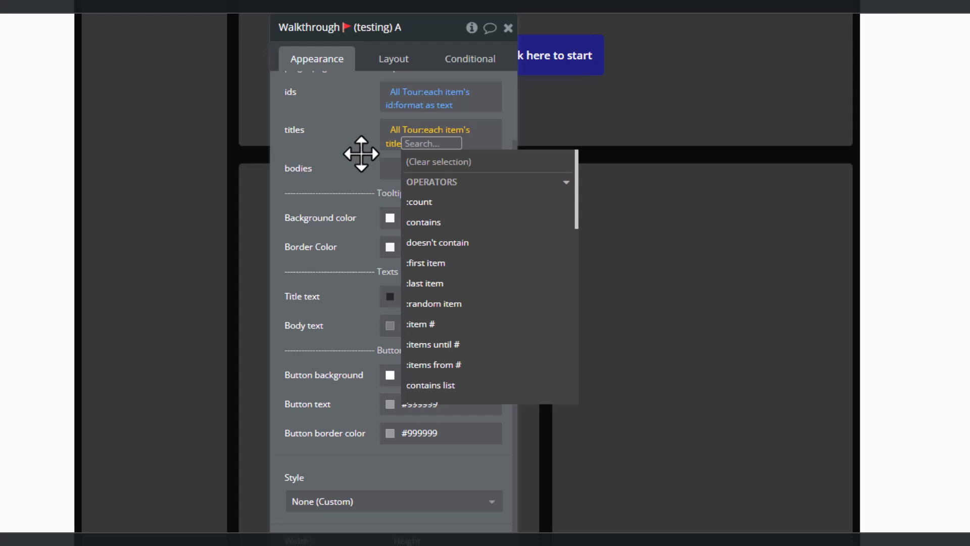
text(for)
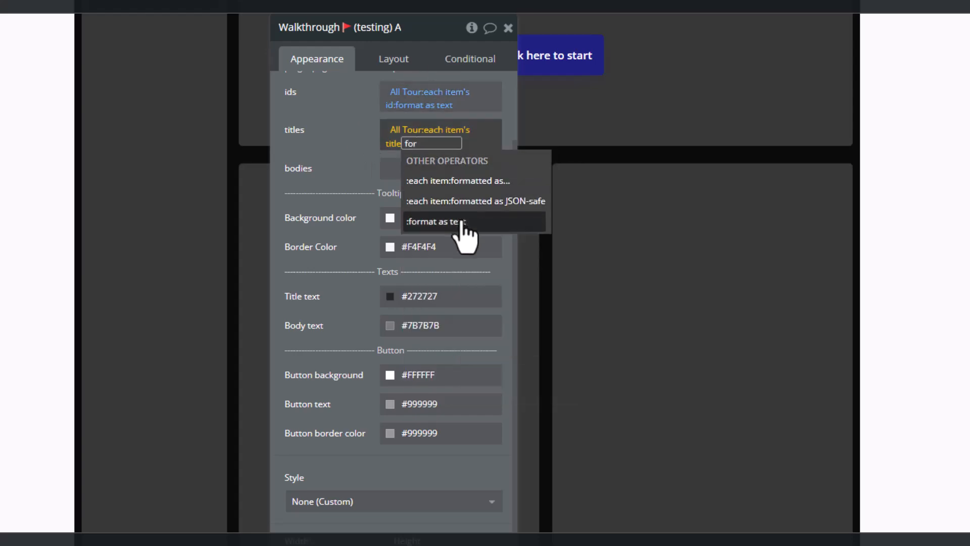
click(437, 221)
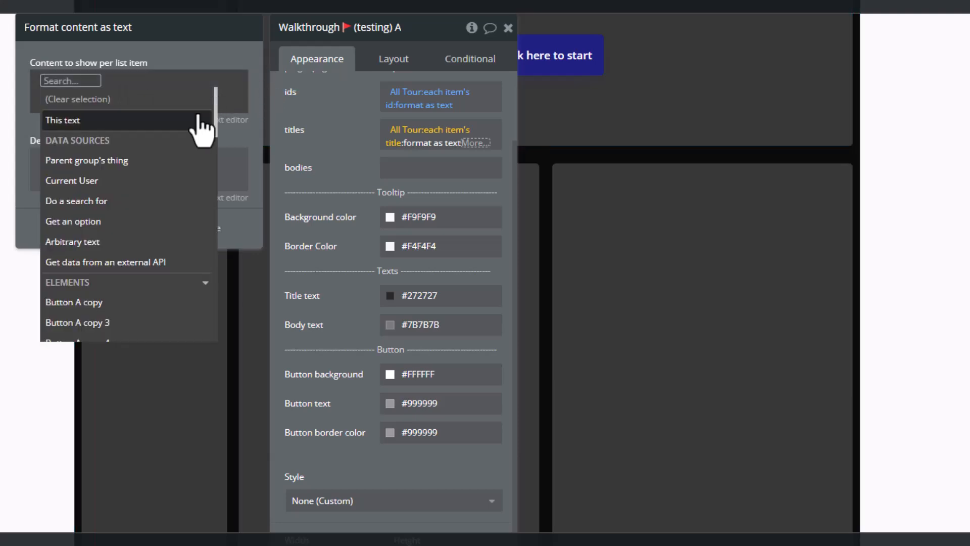
click(63, 121)
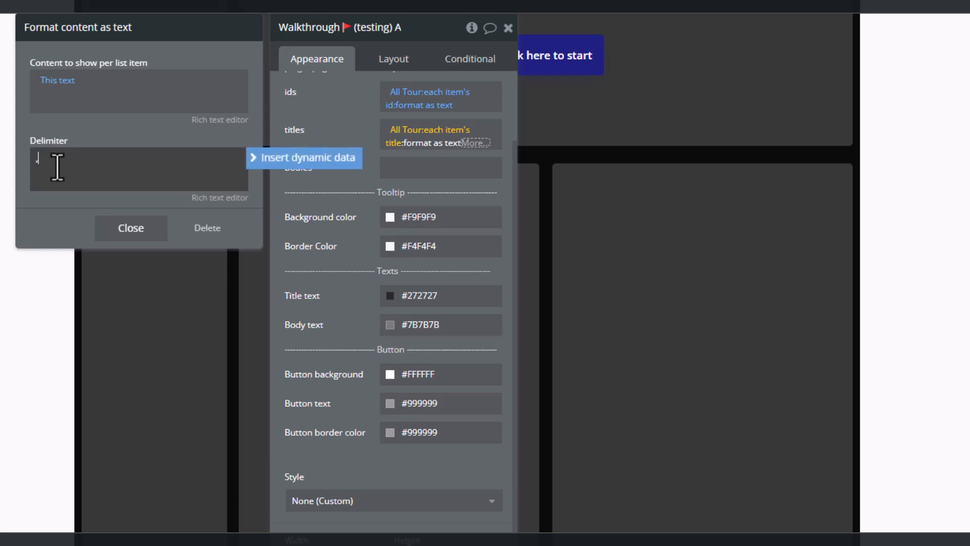
click(476, 142)
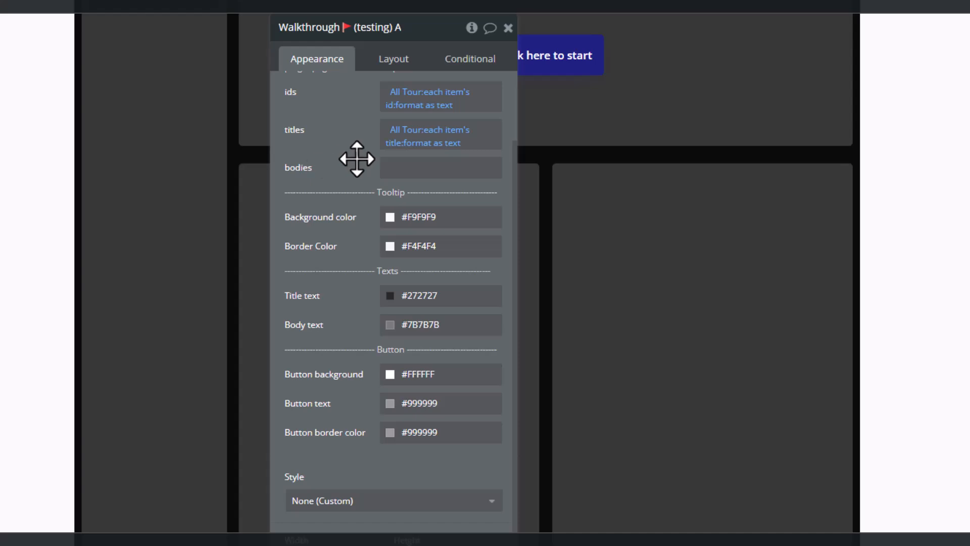
mouse_move(486, 101)
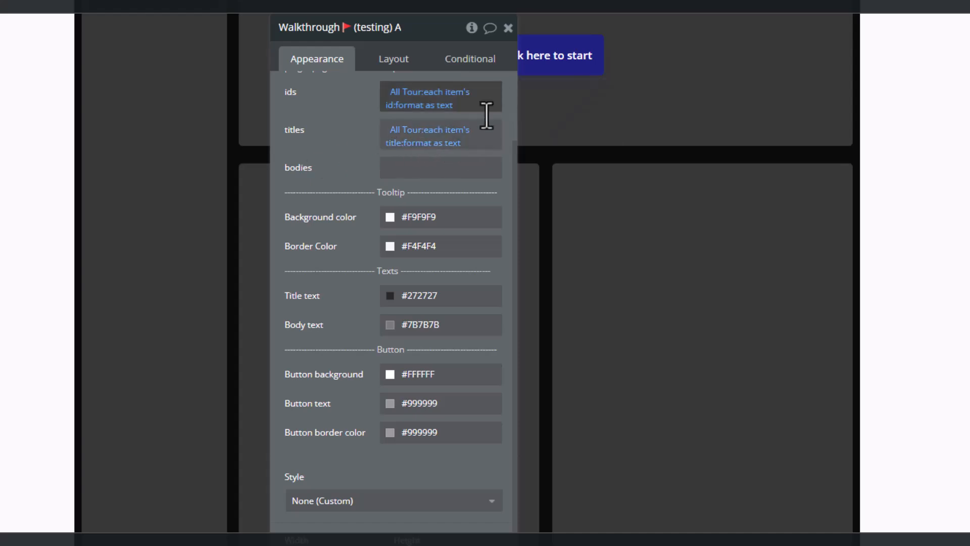
mouse_move(429, 173)
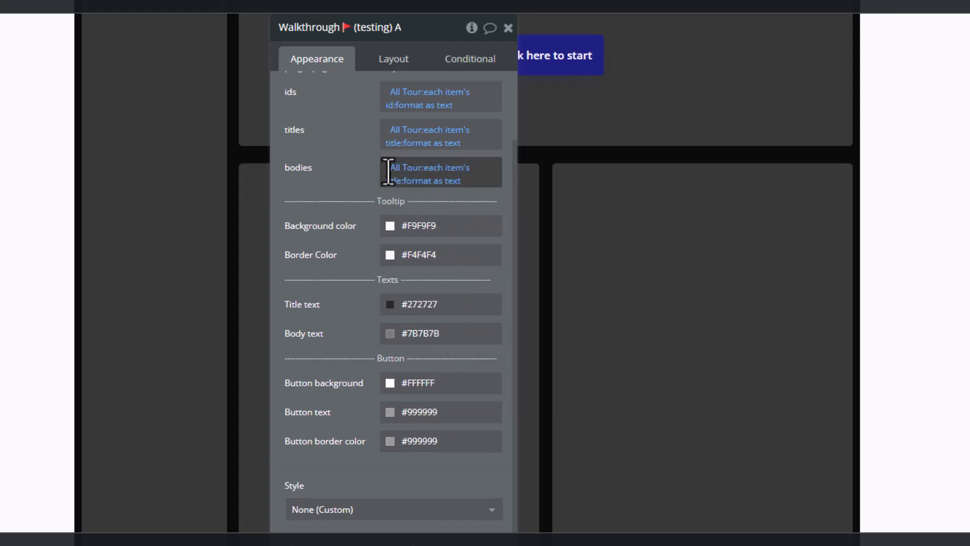
Set bodies to All Tour:each item's body formatted as text with the same delimiter.
click(429, 173)
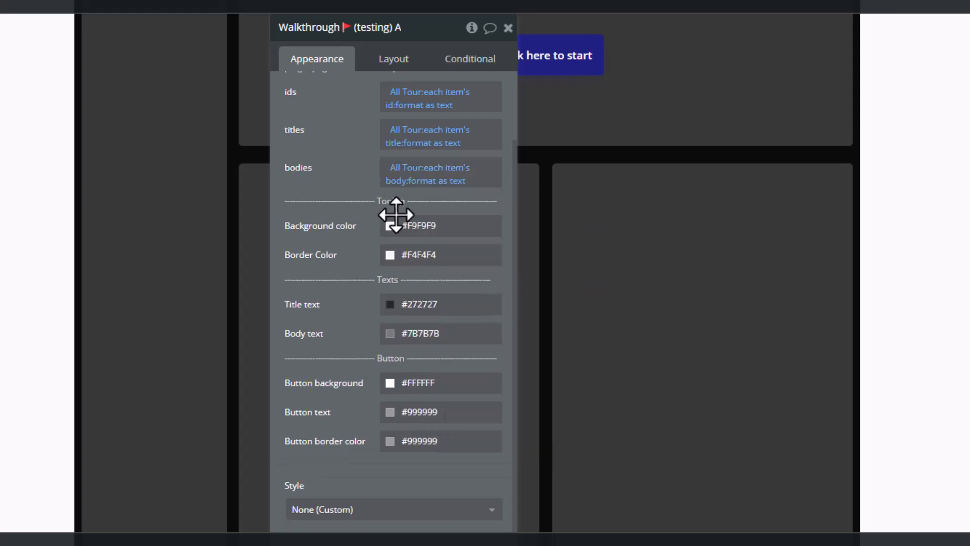
click(428, 173)
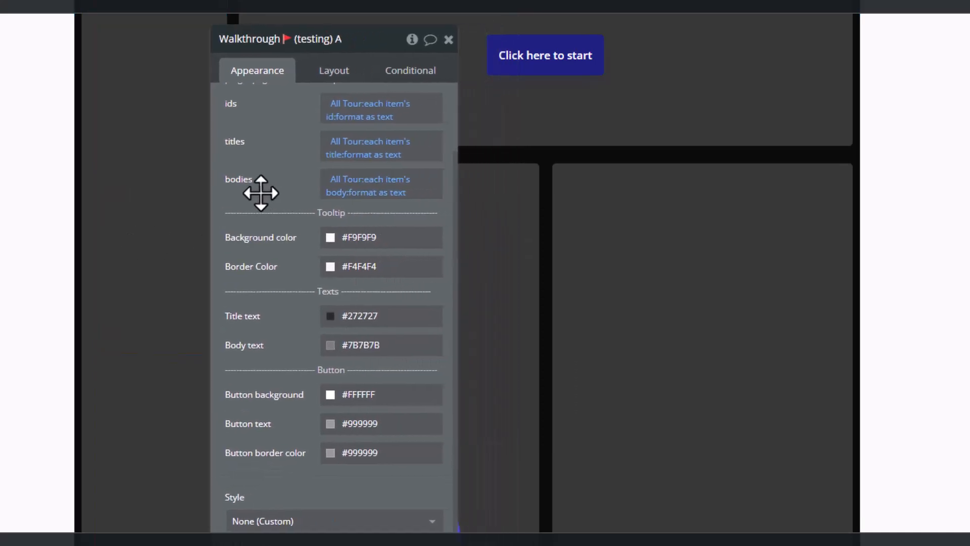
Scroll the Walkthrough settings to review tooltip colours, then bring up Group O's settings.
drag(260, 192, 222, 171)
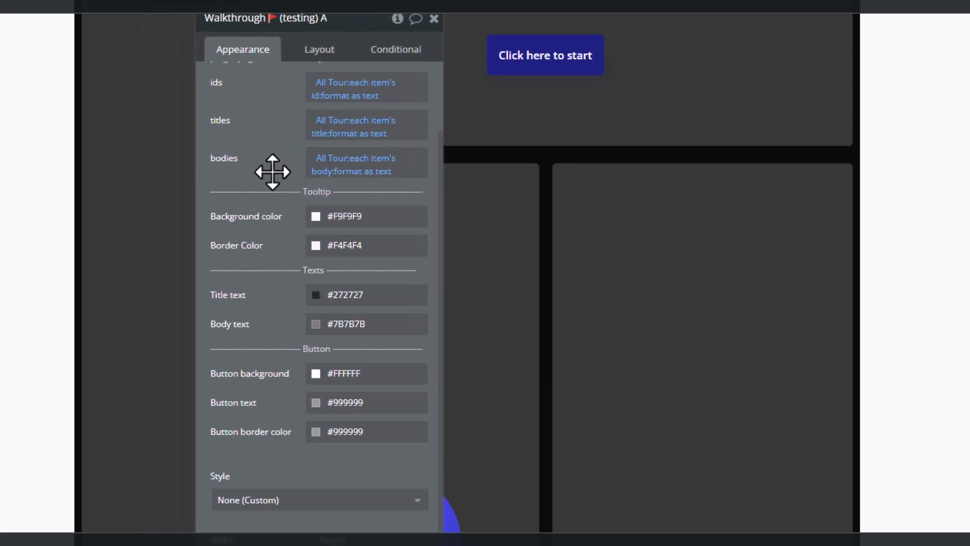
mouse_move(238, 181)
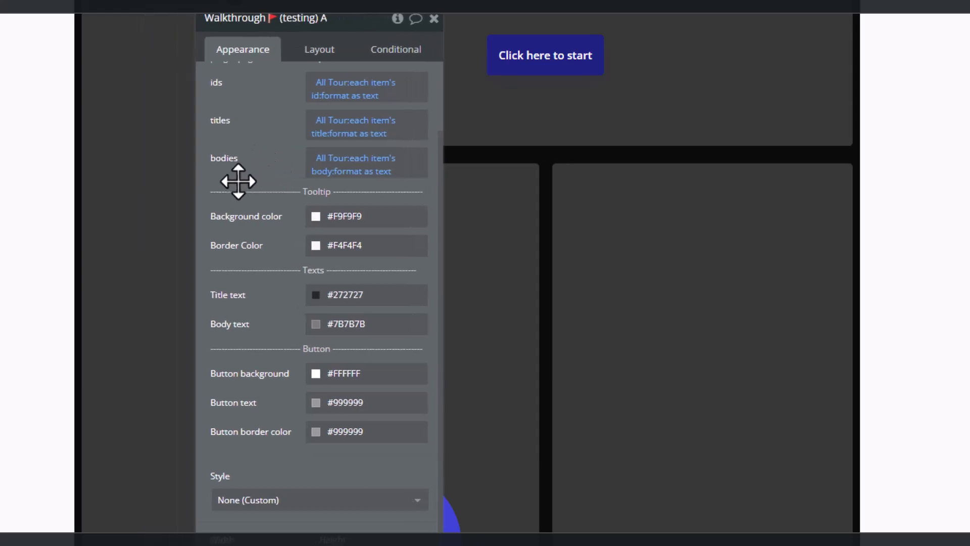
mouse_move(250, 225)
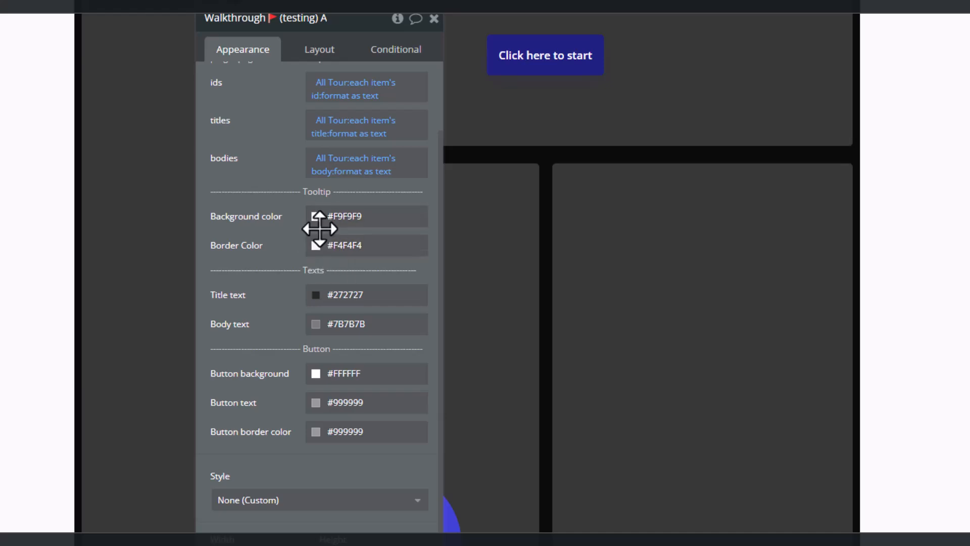
mouse_move(308, 266)
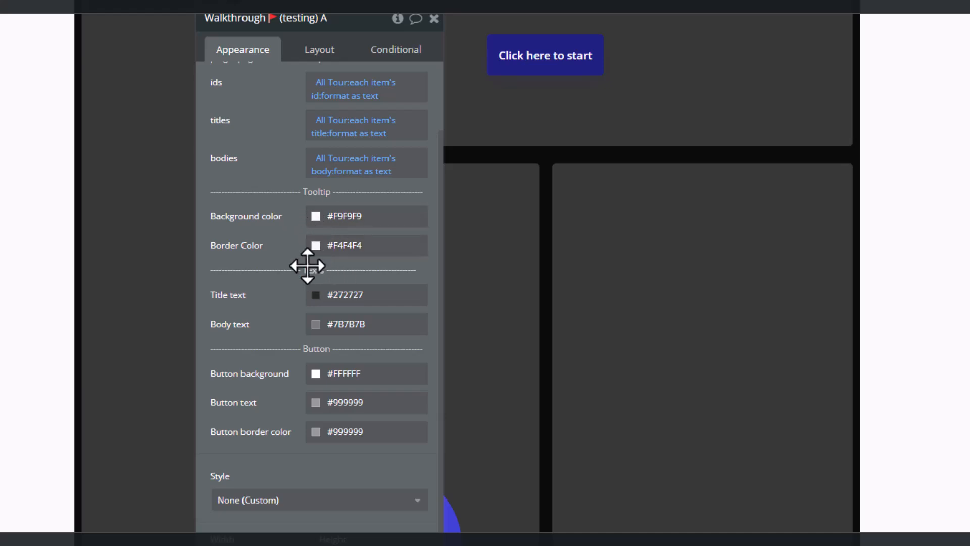
scroll(down, 3)
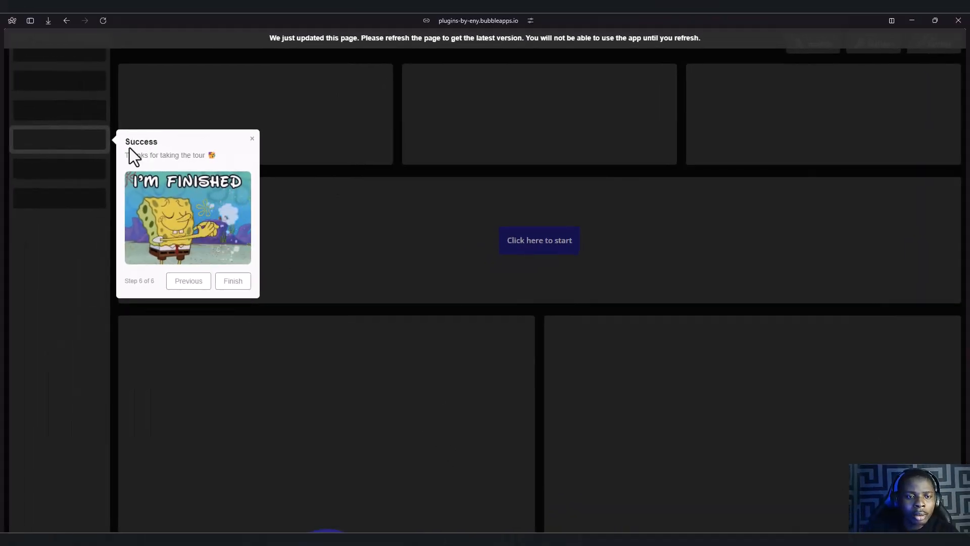
mouse_move(192, 156)
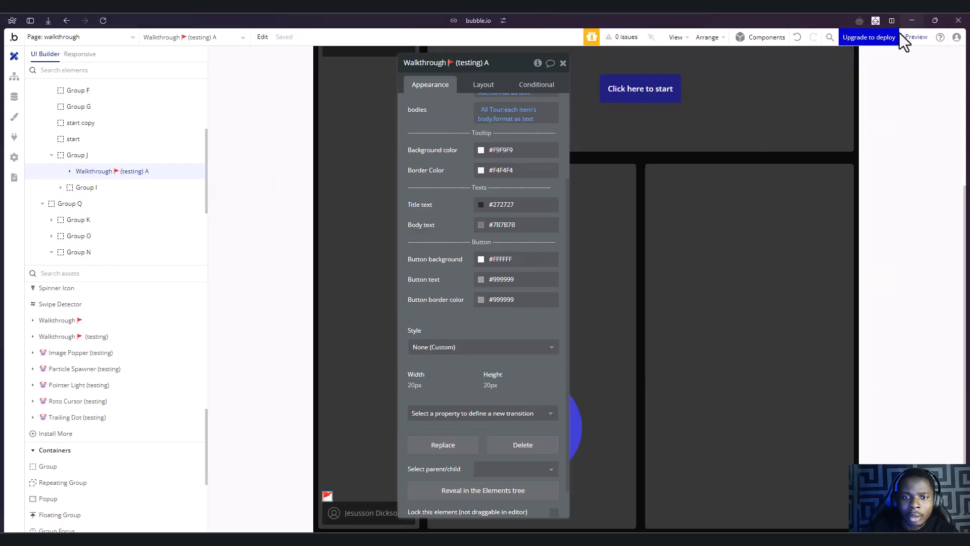
mouse_move(437, 271)
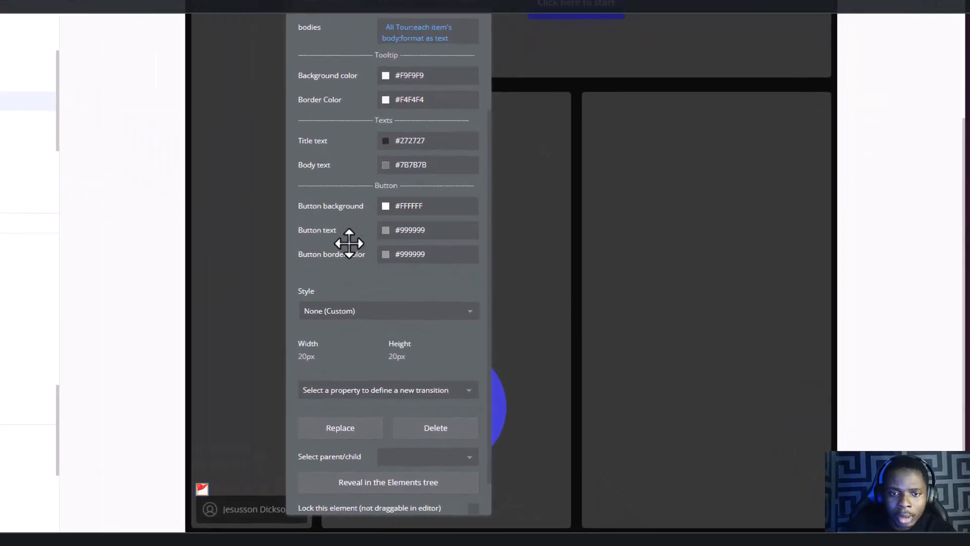
mouse_move(353, 260)
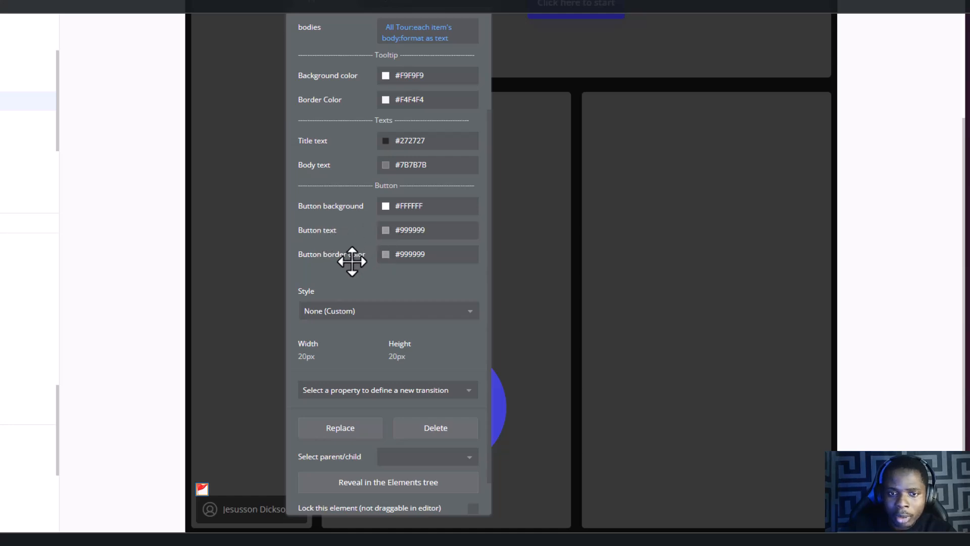
mouse_move(371, 279)
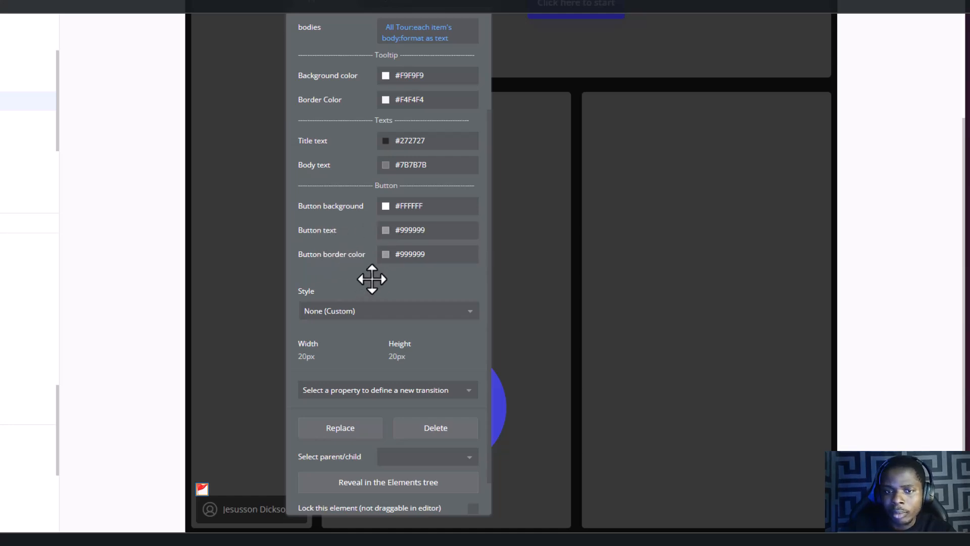
scroll(up, 3)
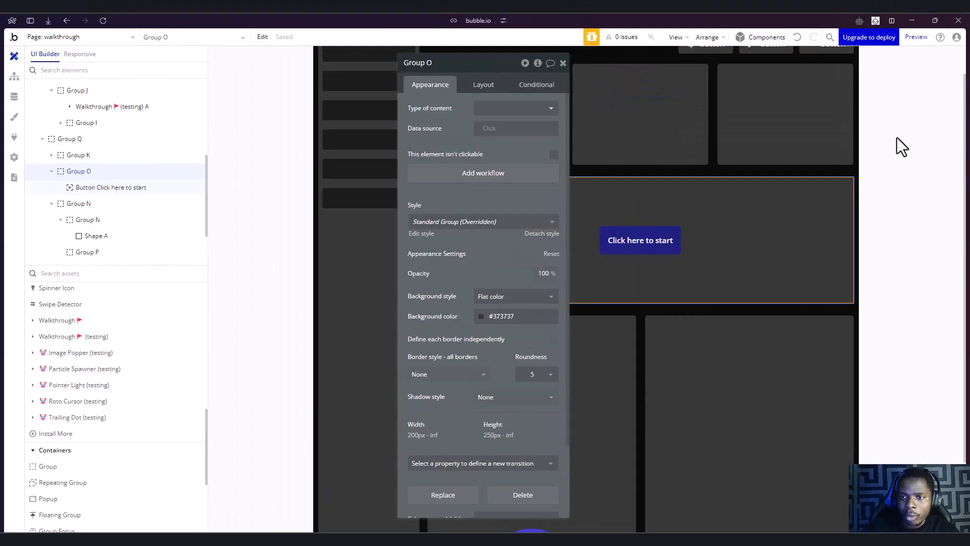
Select the 'Click here to start' button and create its click workflow.
click(776, 269)
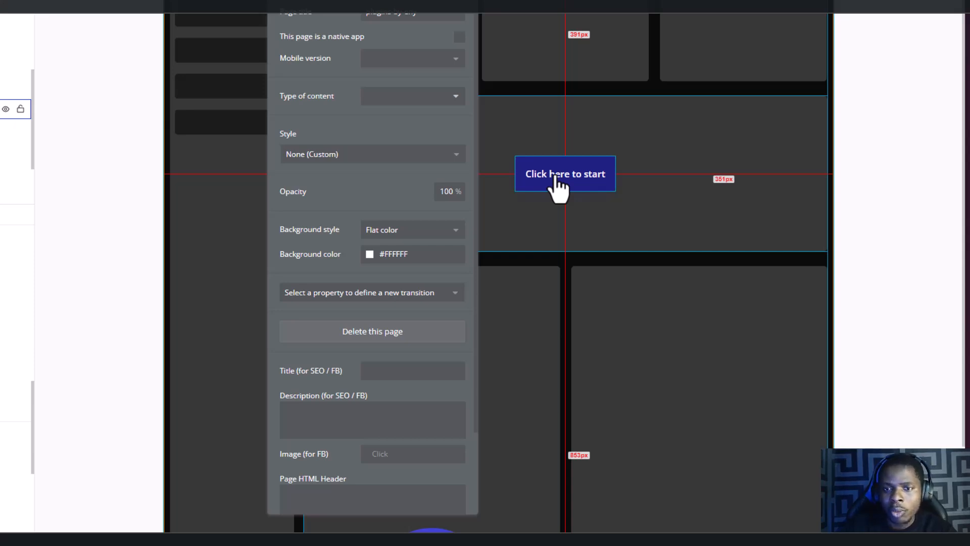
mouse_move(562, 201)
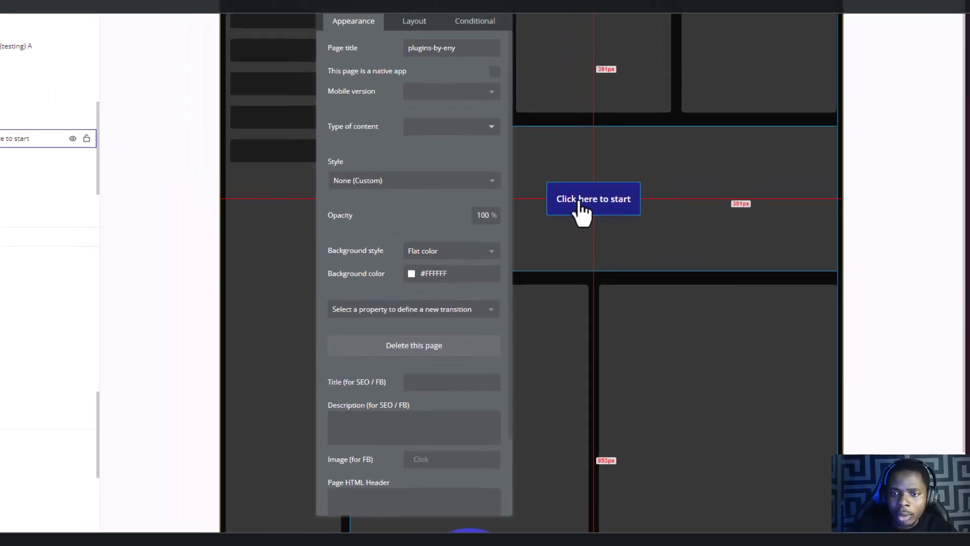
click(593, 199)
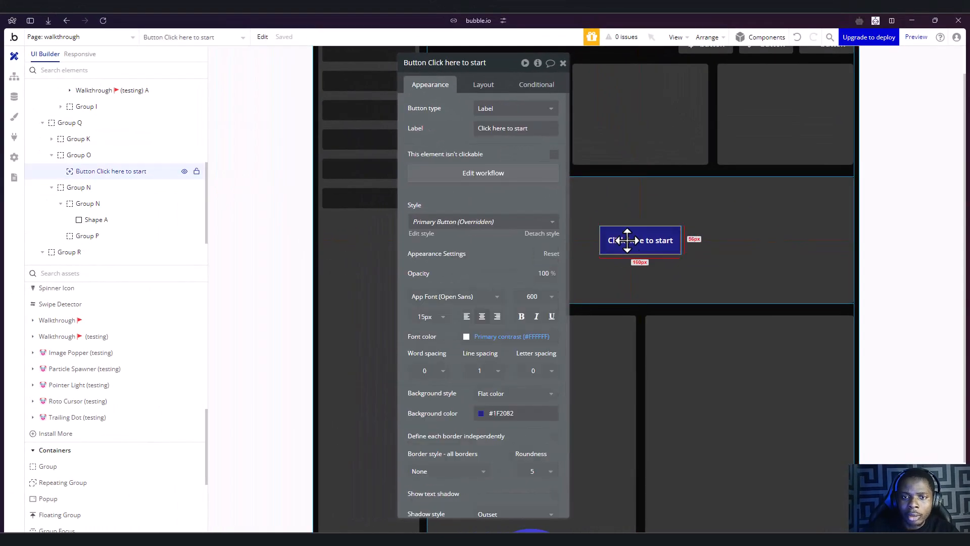
click(483, 173)
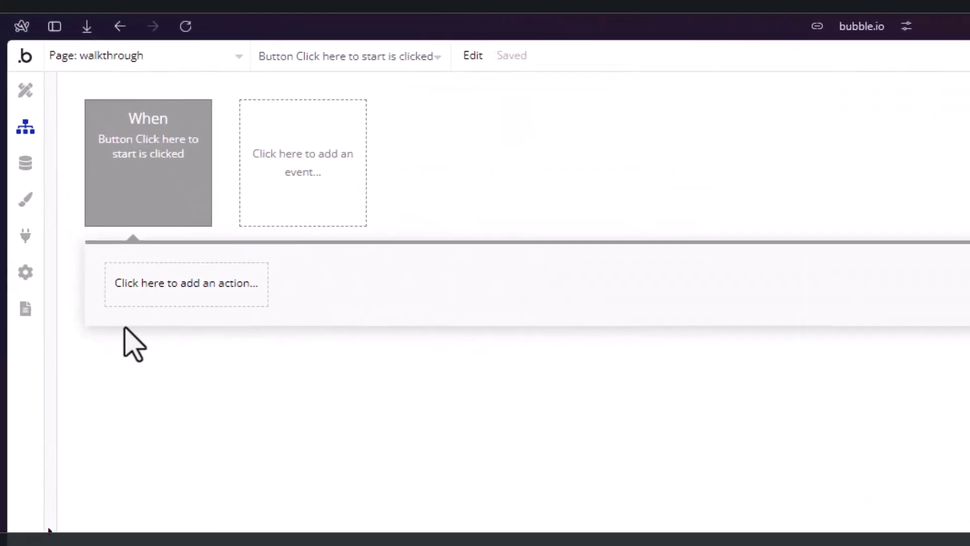
Add a Start a Walkthrough (testing) action targeting Walkthrough (testing) A as Step 1.
click(186, 283)
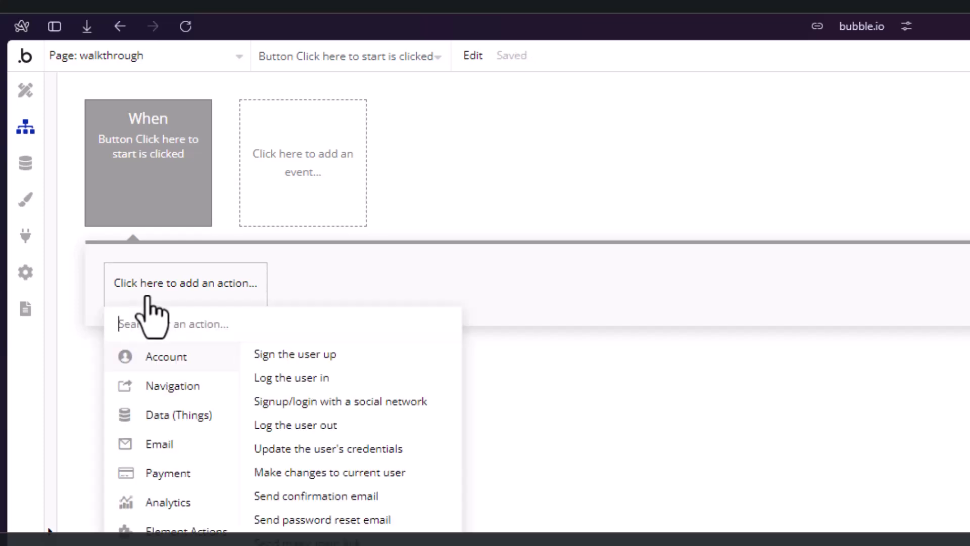
text(w)
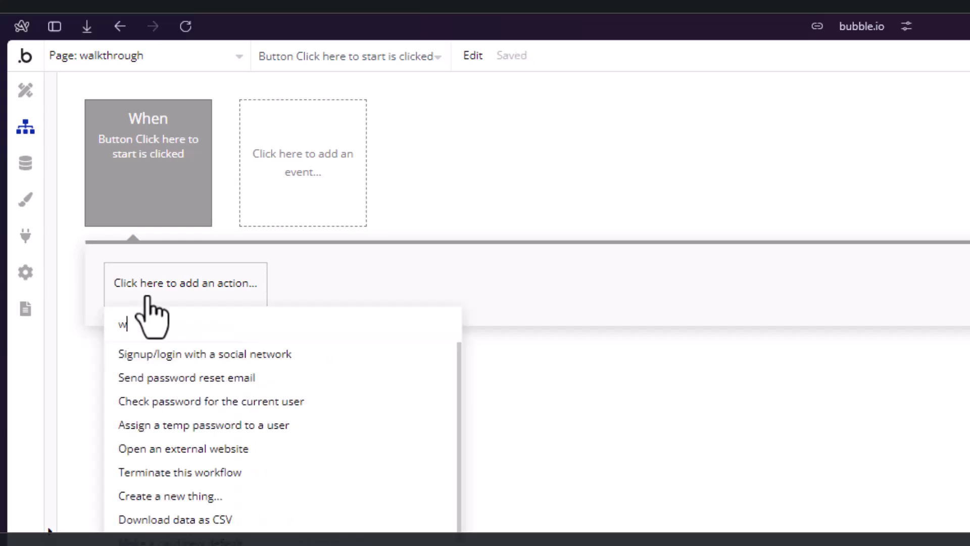
text(al)
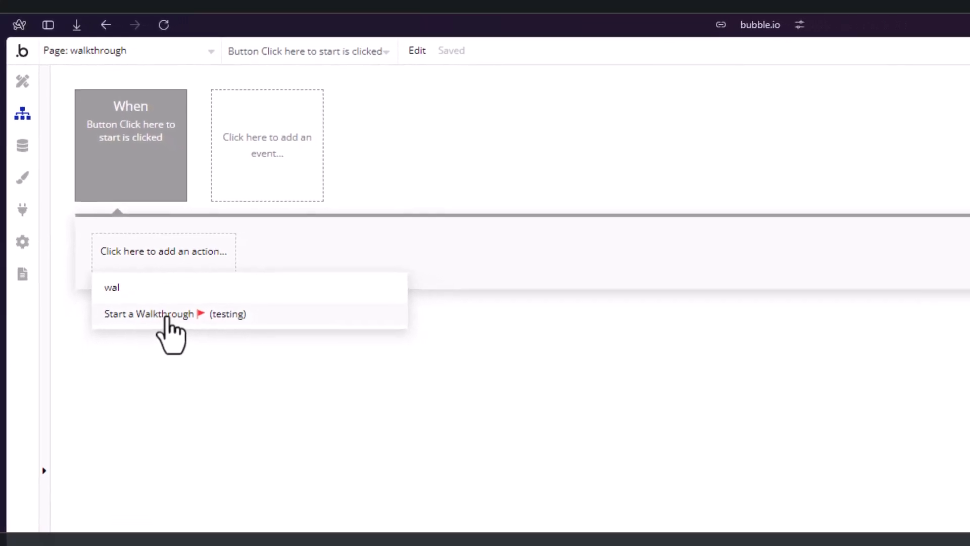
click(164, 314)
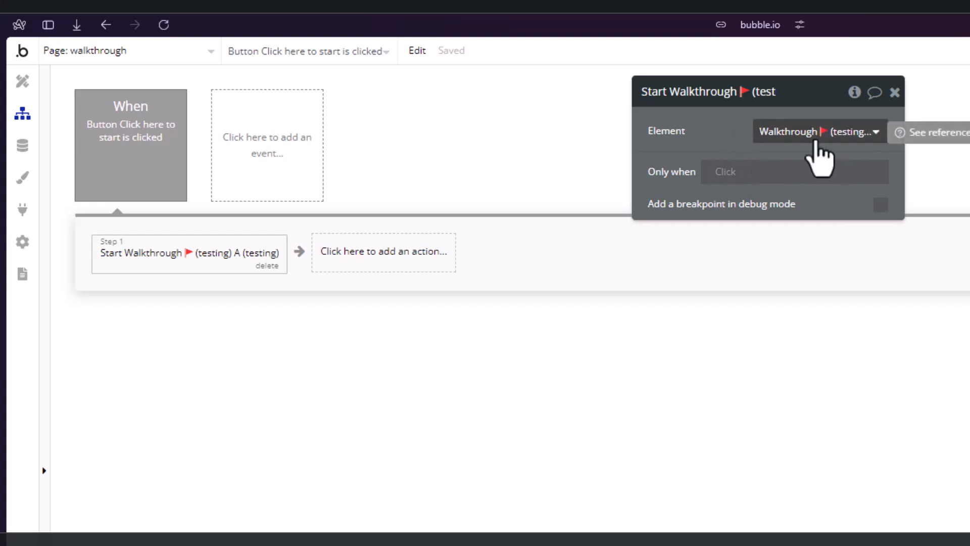
mouse_move(836, 210)
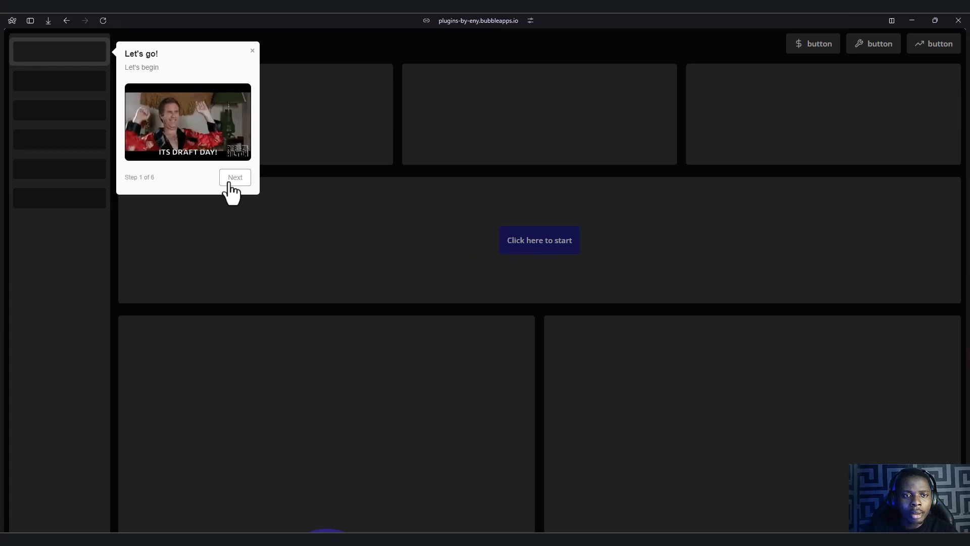
Advance the previewed tour with Next through each tooltip to Success step 6 of 6.
click(235, 177)
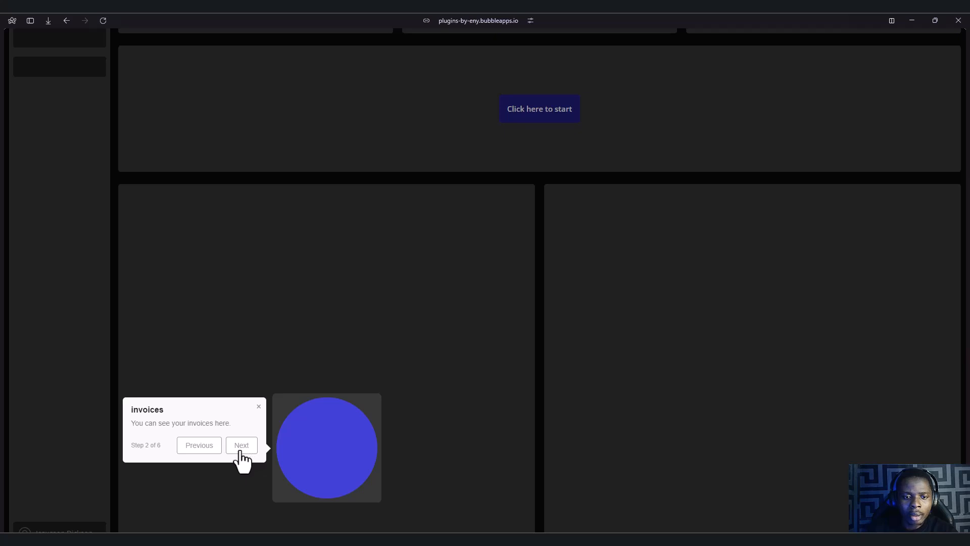
click(241, 445)
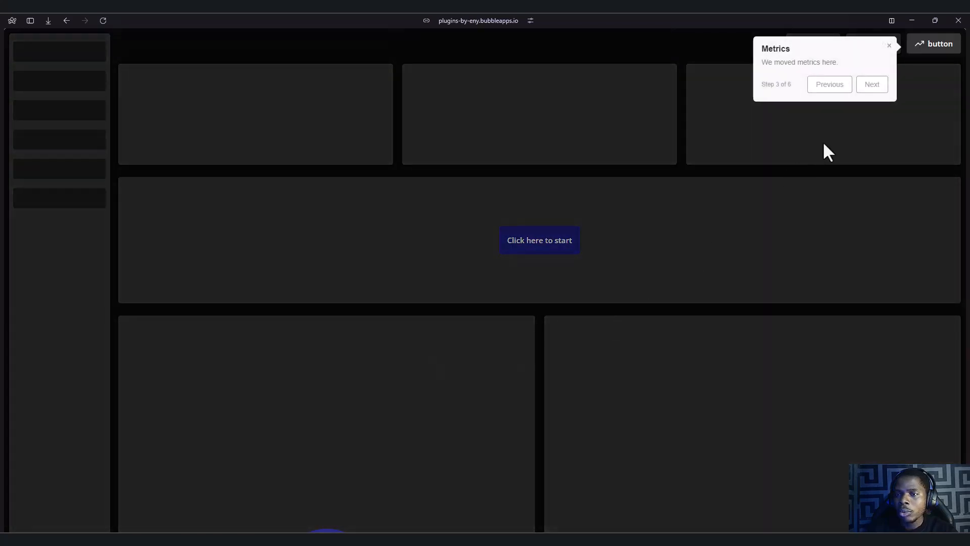
click(872, 84)
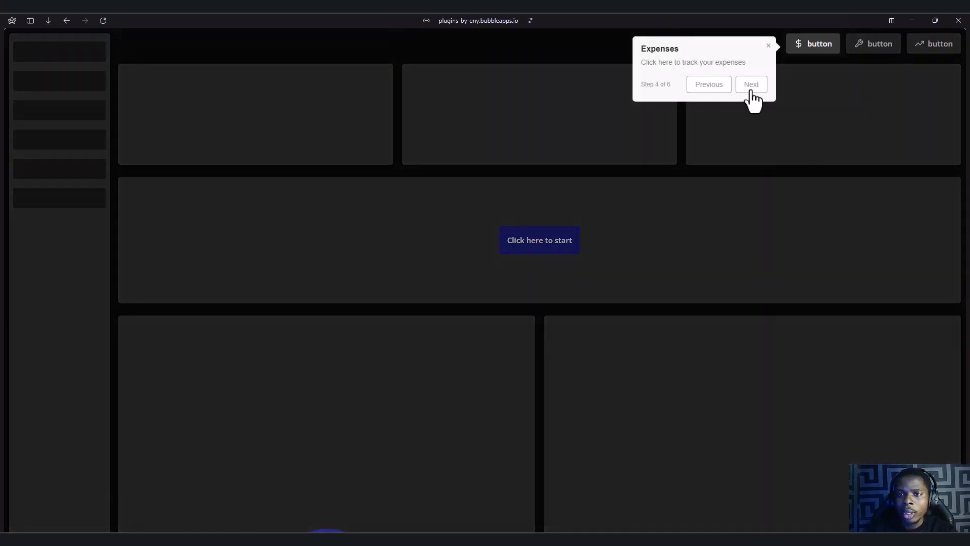
click(751, 83)
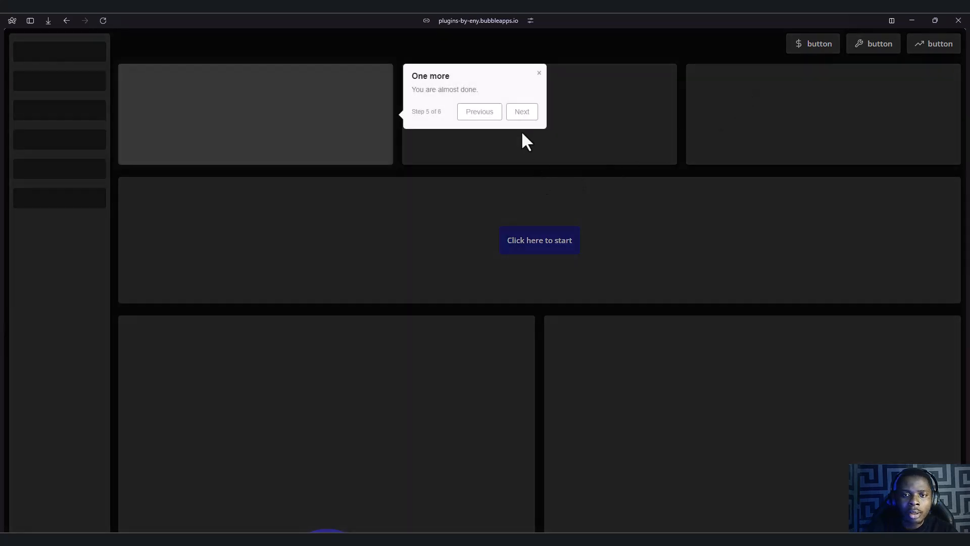
click(521, 111)
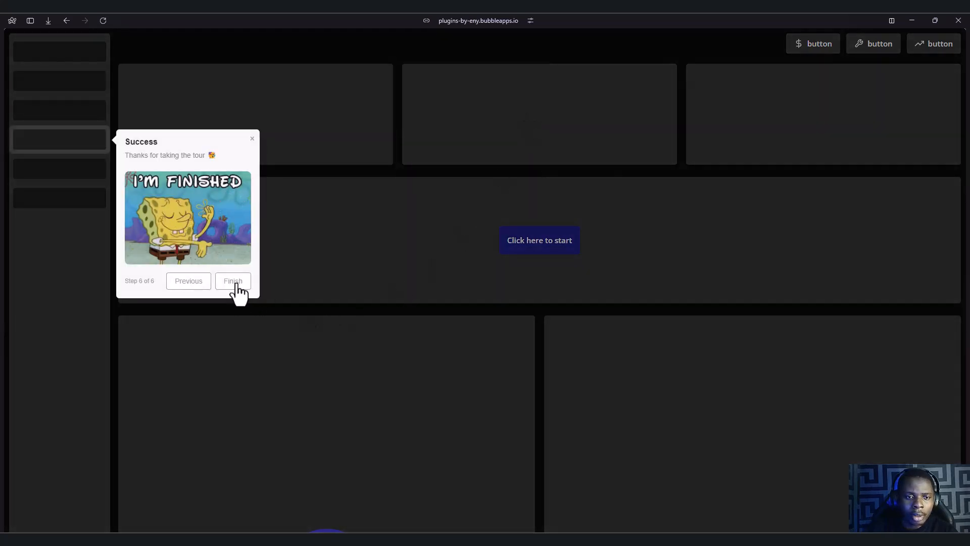